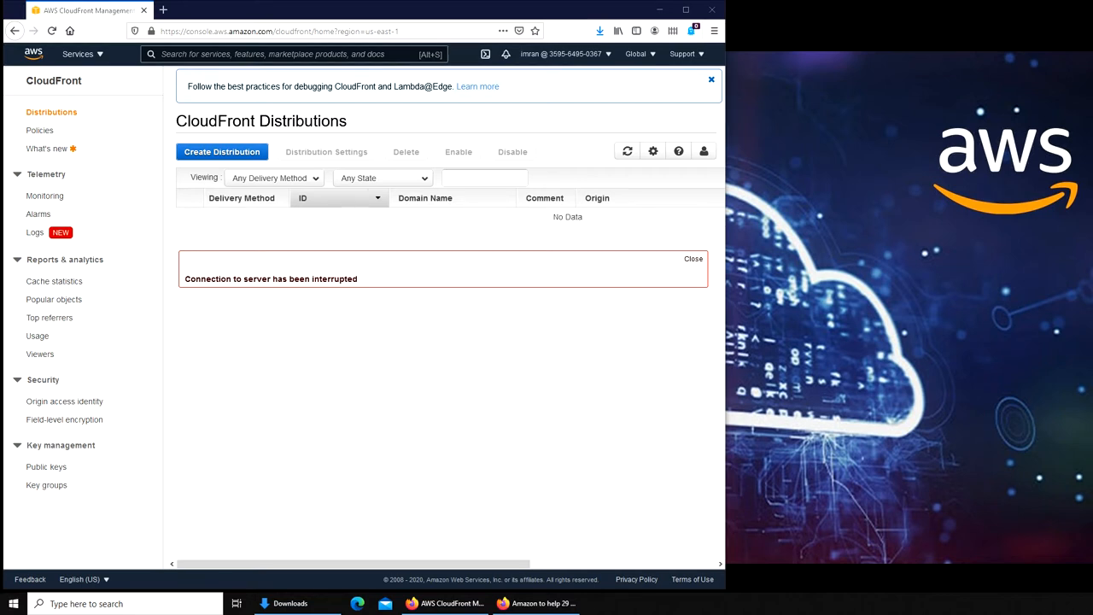
pyautogui.moveTo(168, 113)
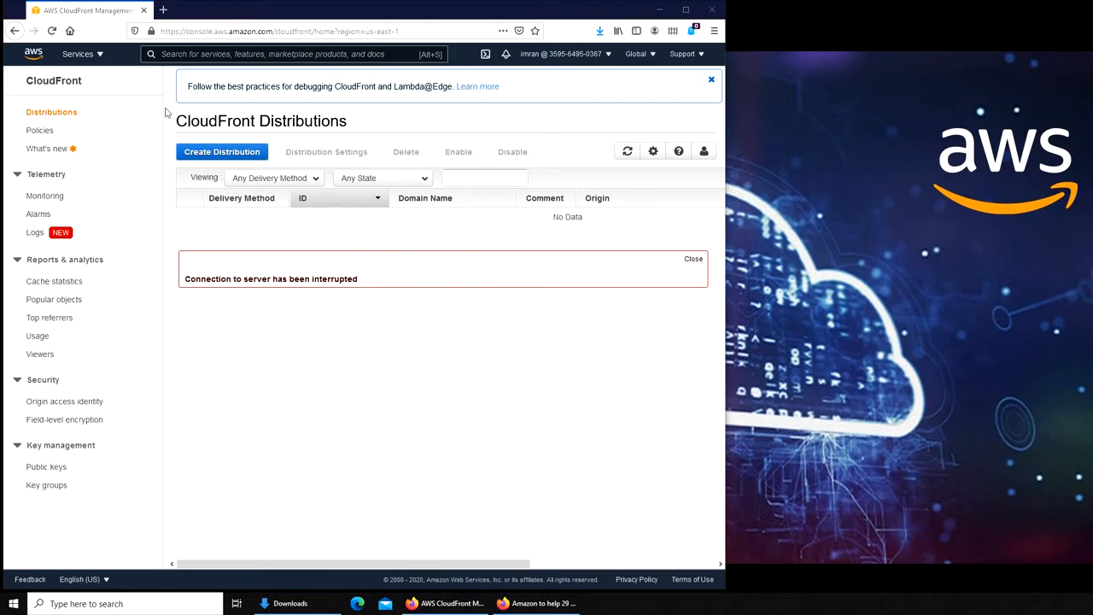
# Leave the CloudFront console and open the EC2 Dashboard in US East (N. Virginia).
pyautogui.click(78, 54)
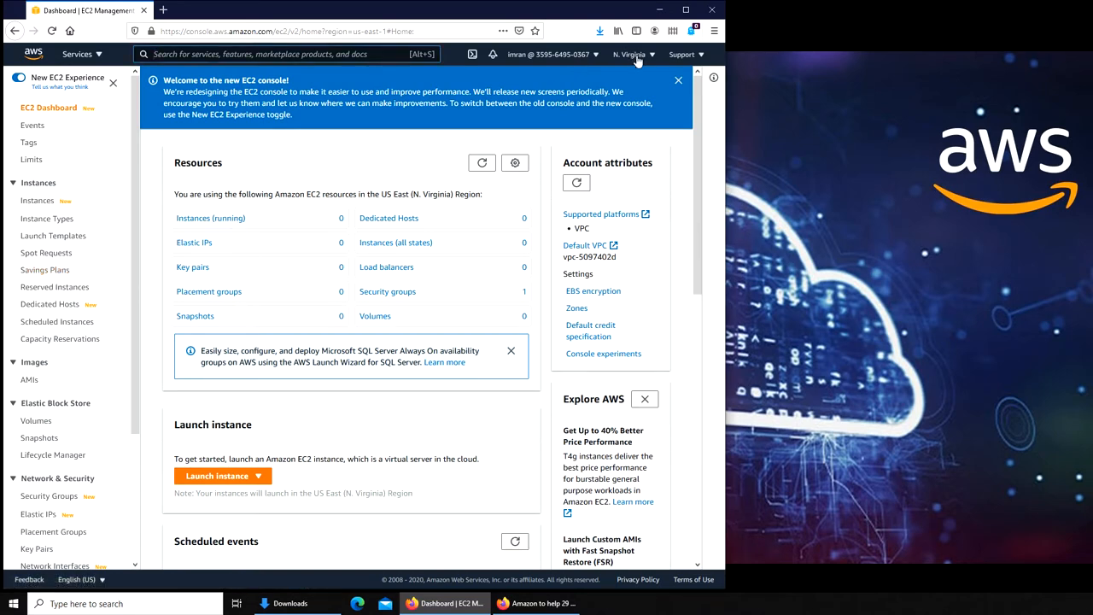
pyautogui.click(631, 53)
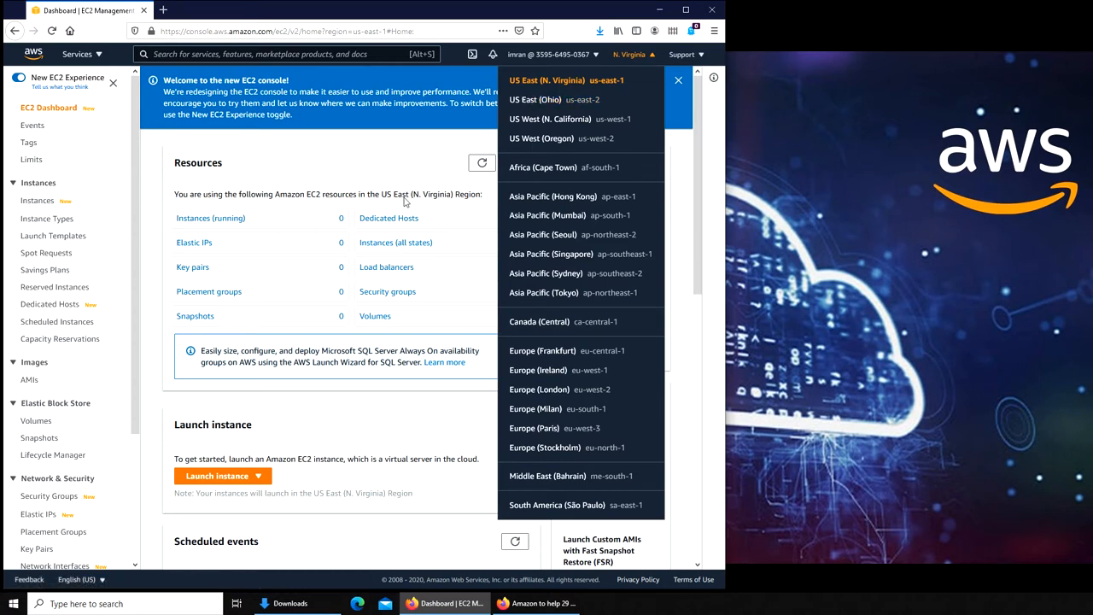
pyautogui.moveTo(562, 492)
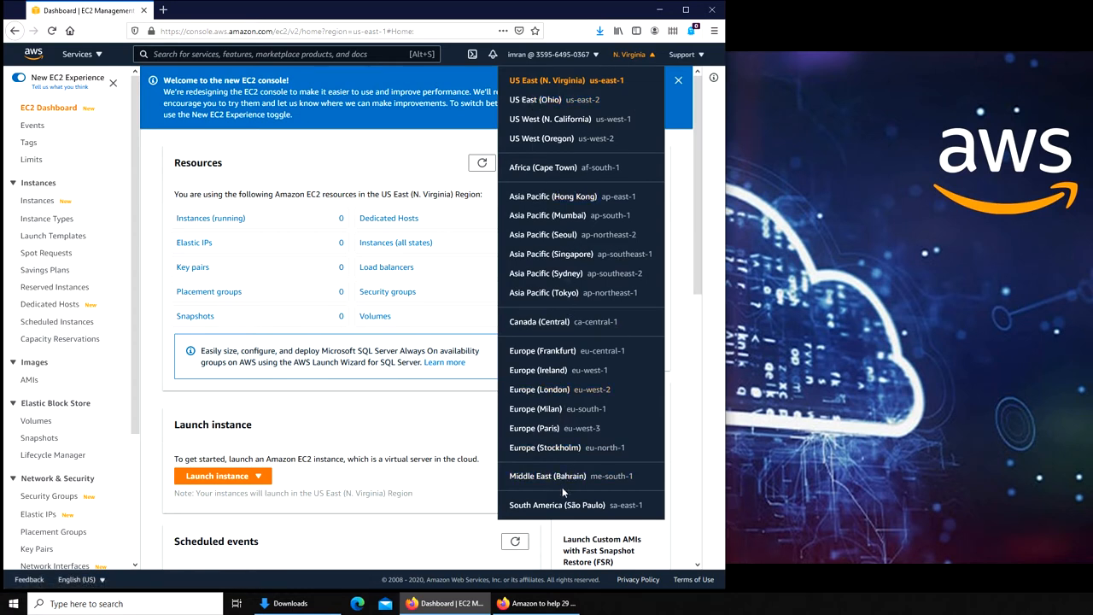
pyautogui.moveTo(535, 99)
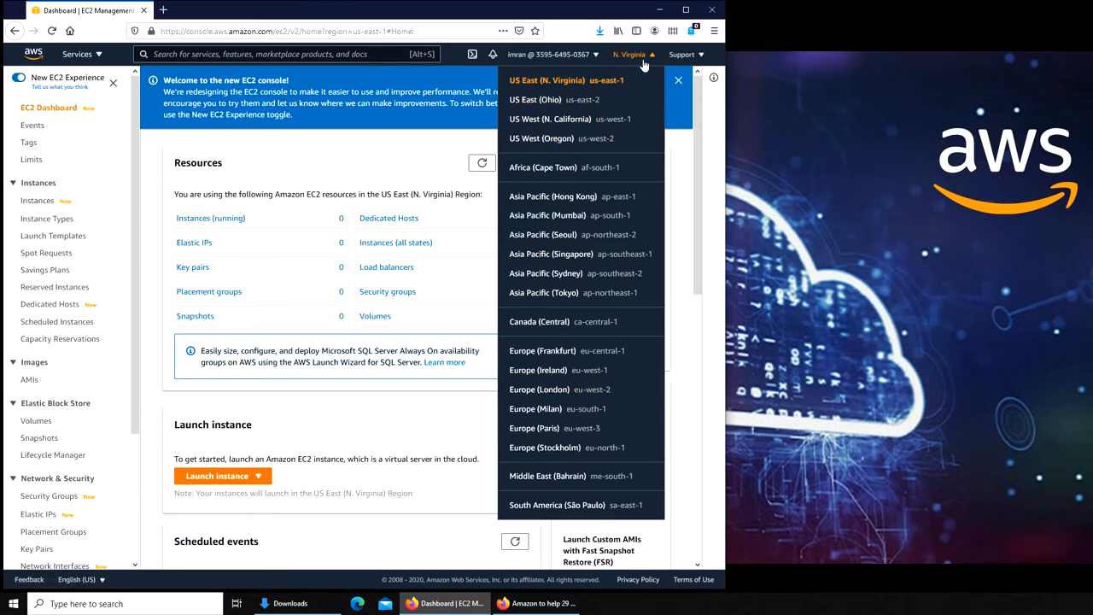
pyautogui.moveTo(545, 110)
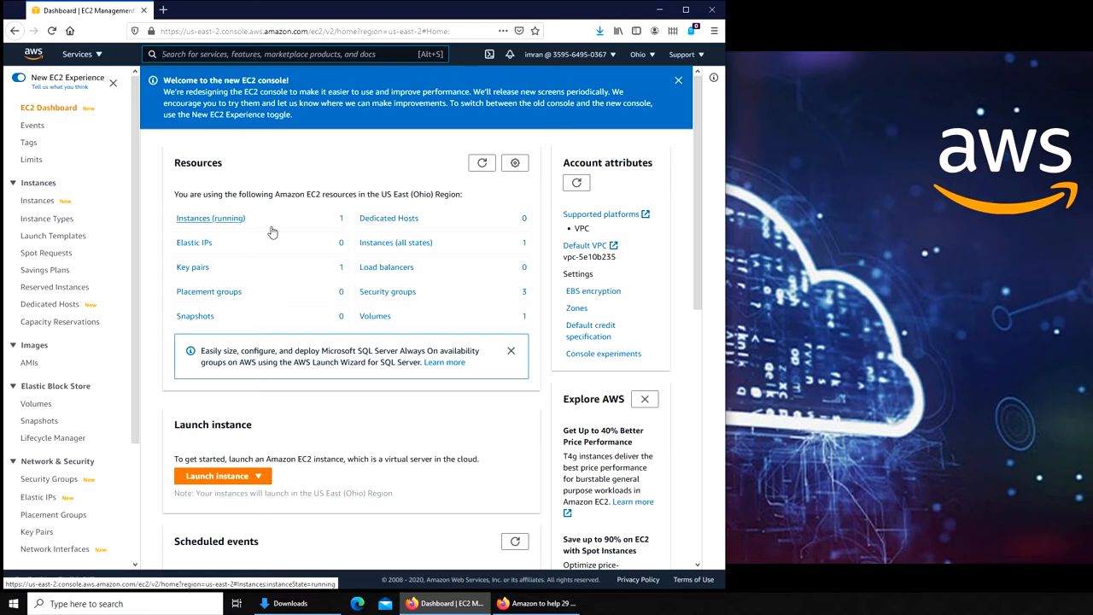
pyautogui.moveTo(610, 34)
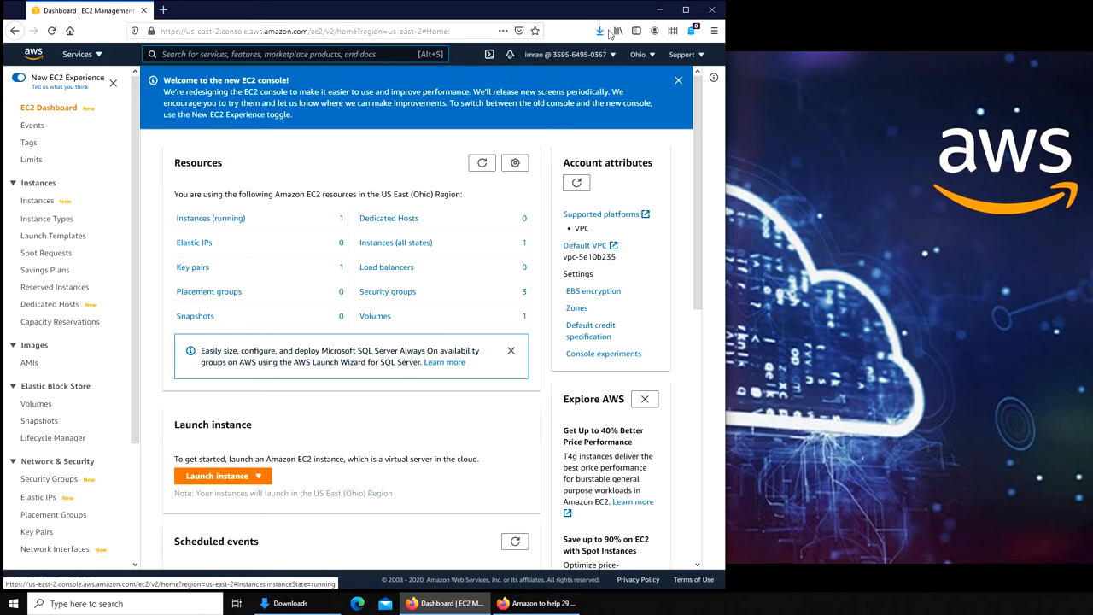
pyautogui.click(640, 53)
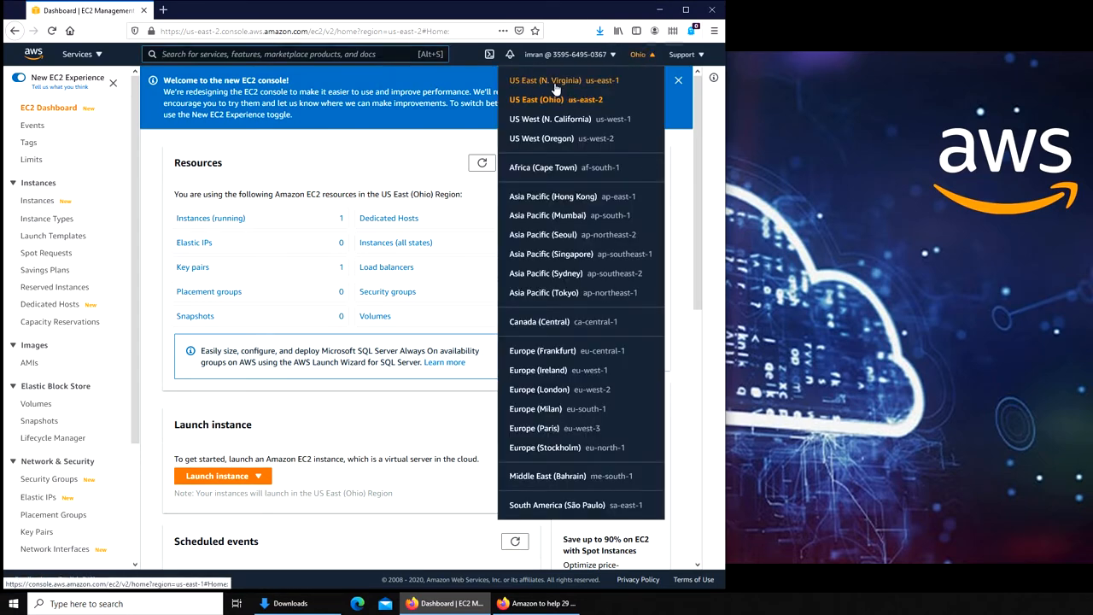
pyautogui.click(545, 79)
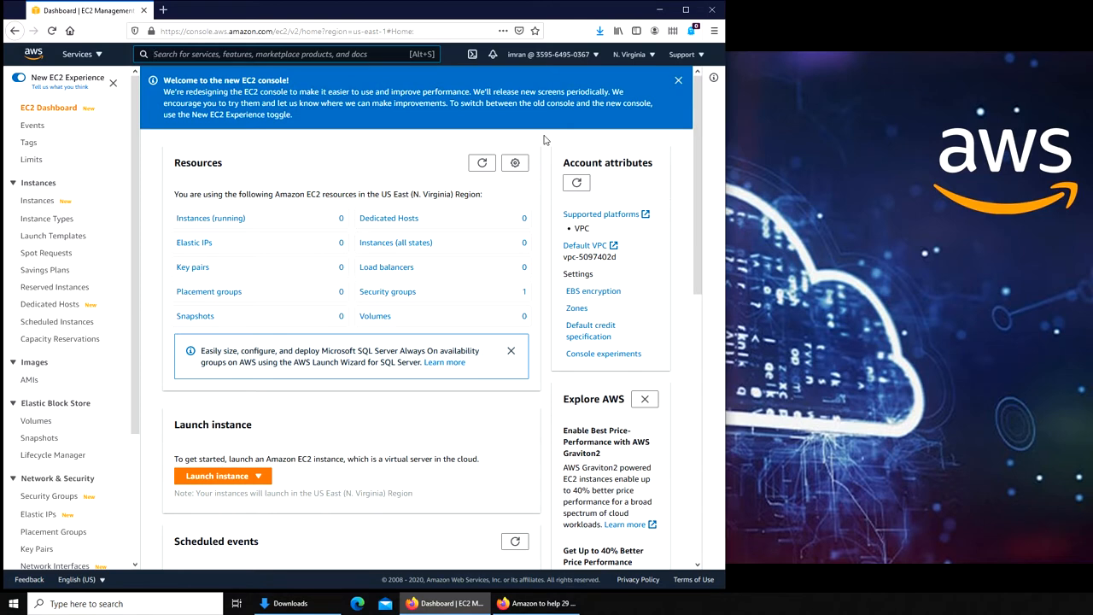
pyautogui.moveTo(518, 210)
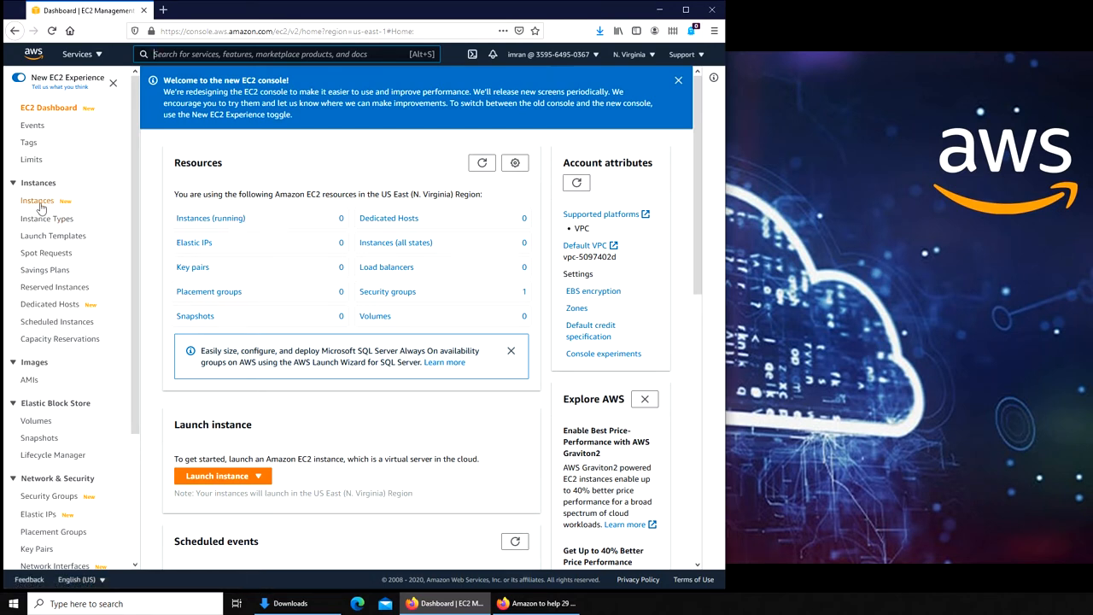
pyautogui.moveTo(37, 200)
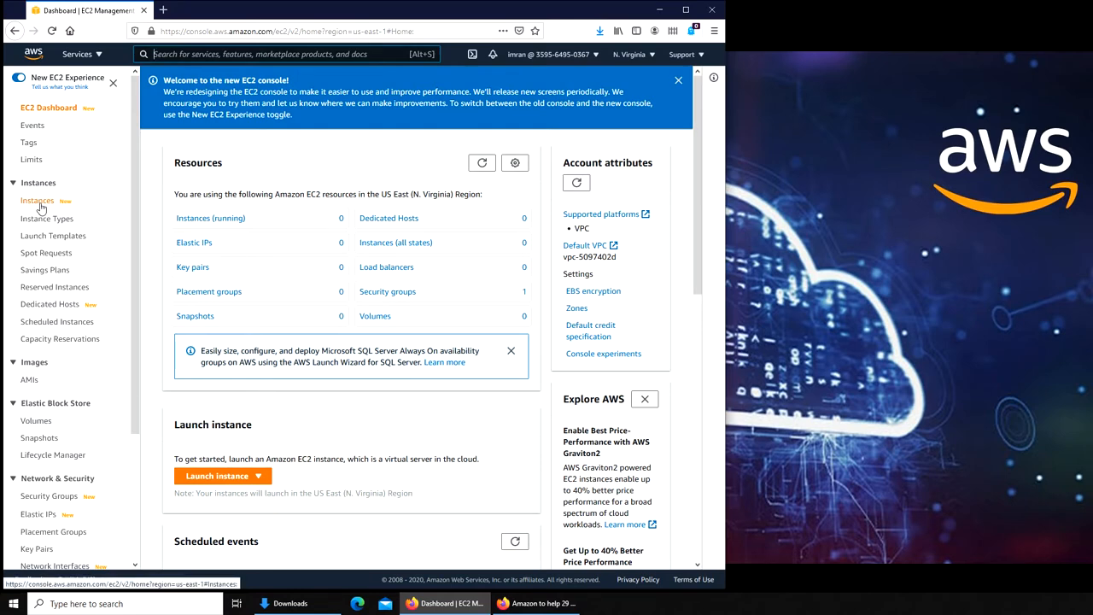
pyautogui.click(37, 200)
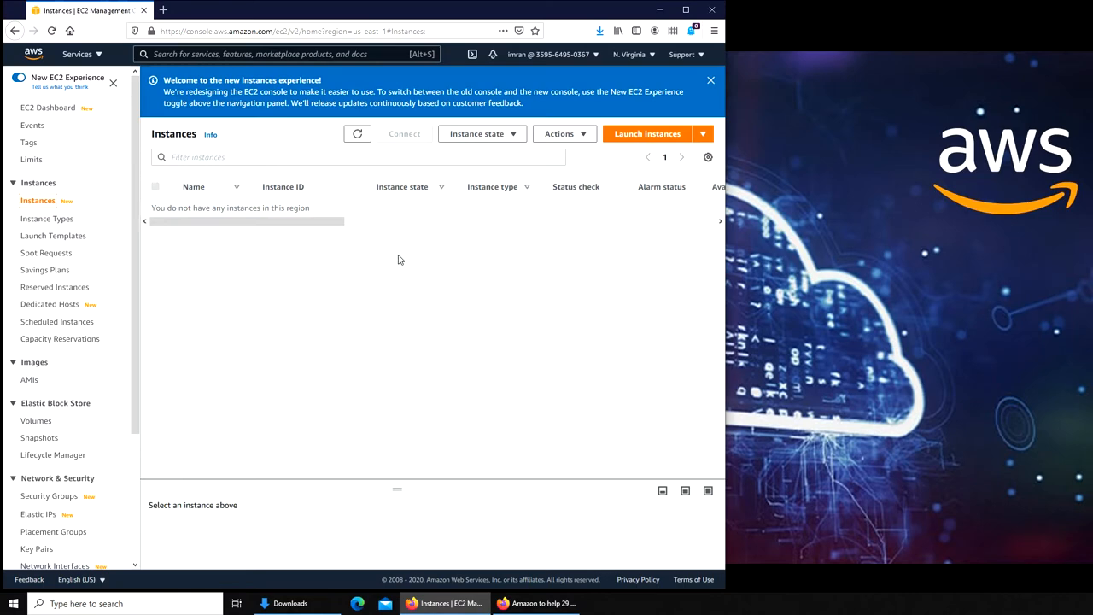
pyautogui.moveTo(358, 260)
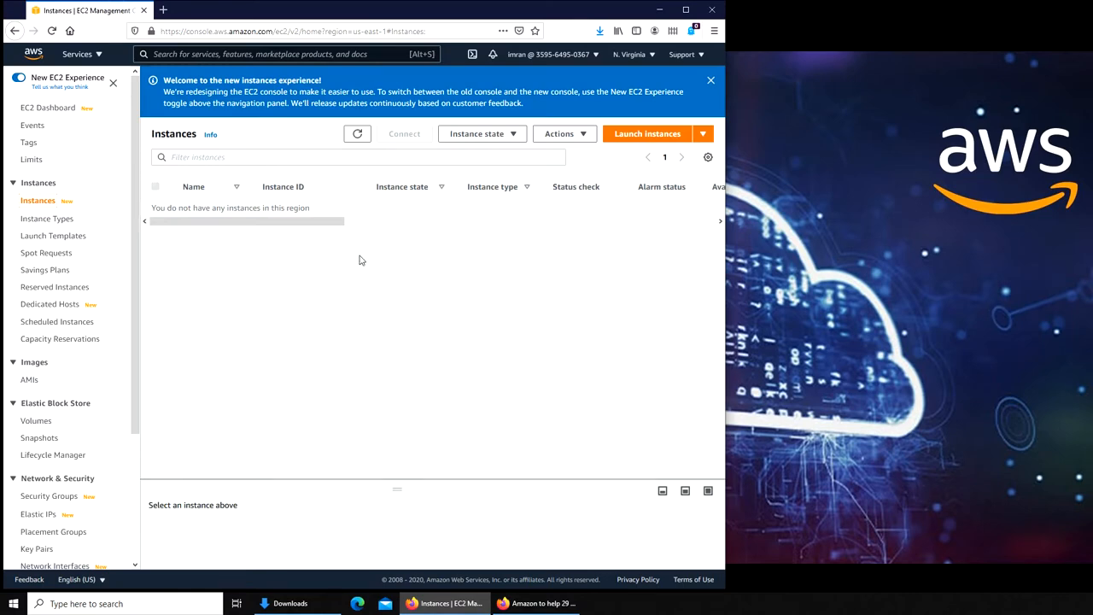
pyautogui.click(47, 107)
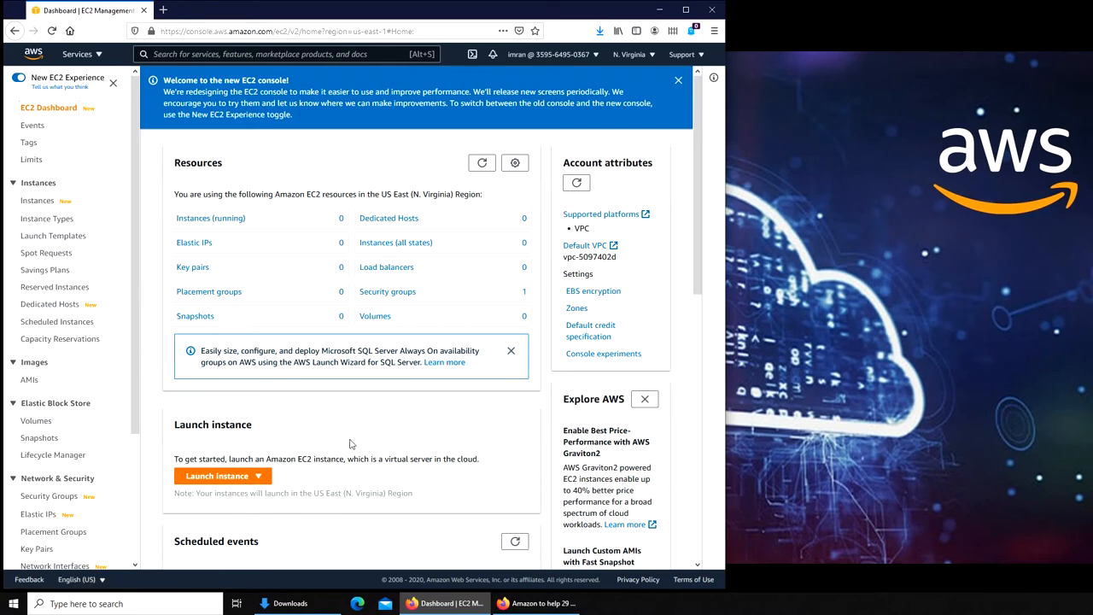
pyautogui.scroll(-3)
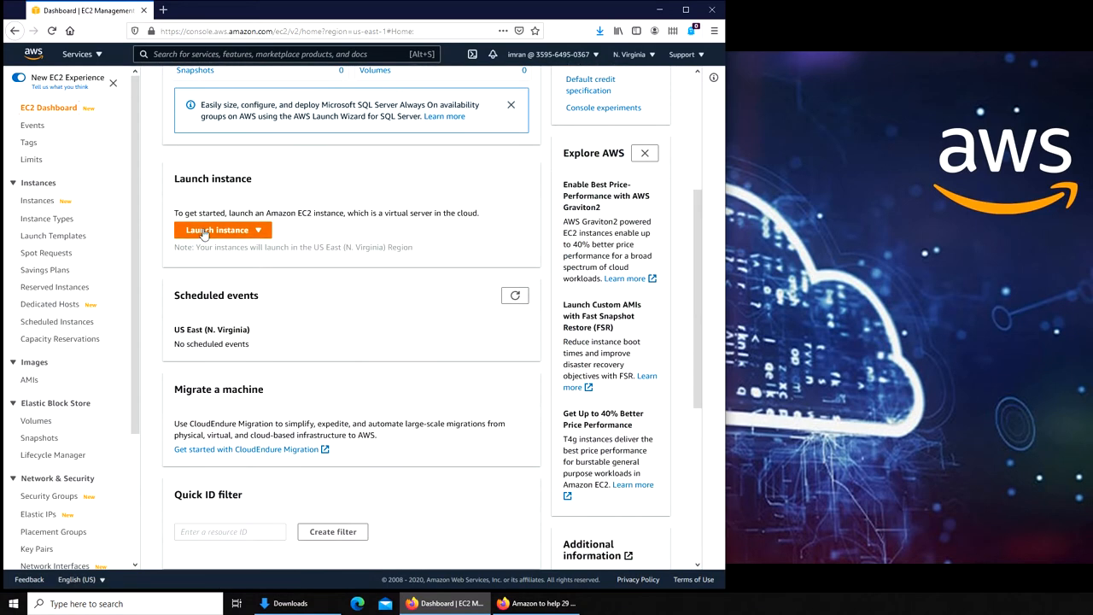
# Start the Launch Instance wizard and browse down the Quick Start AMI list.
pyautogui.click(218, 230)
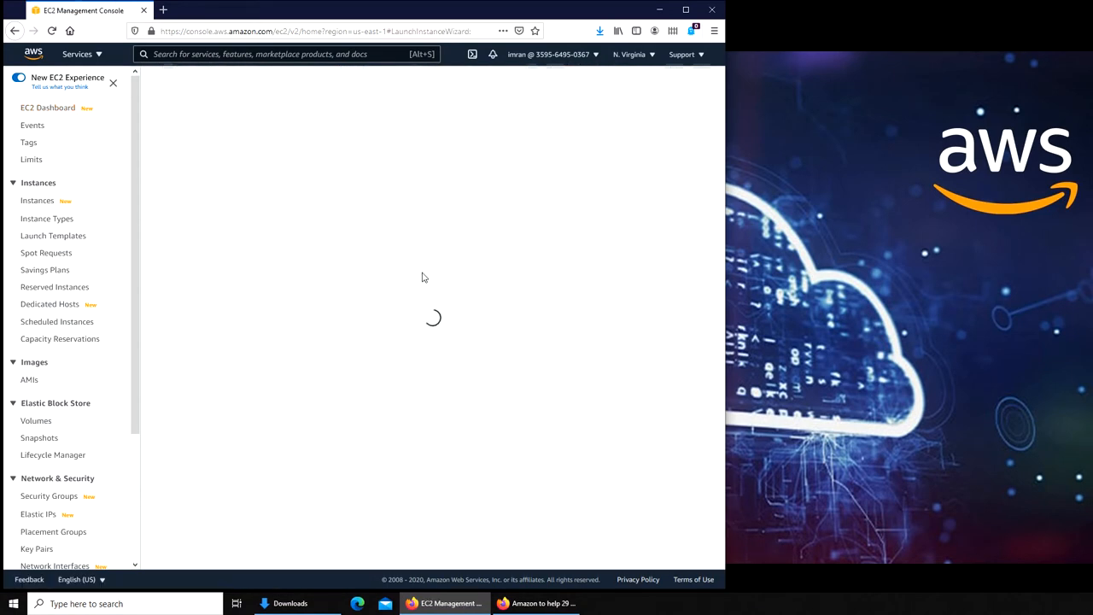
pyautogui.moveTo(503, 291)
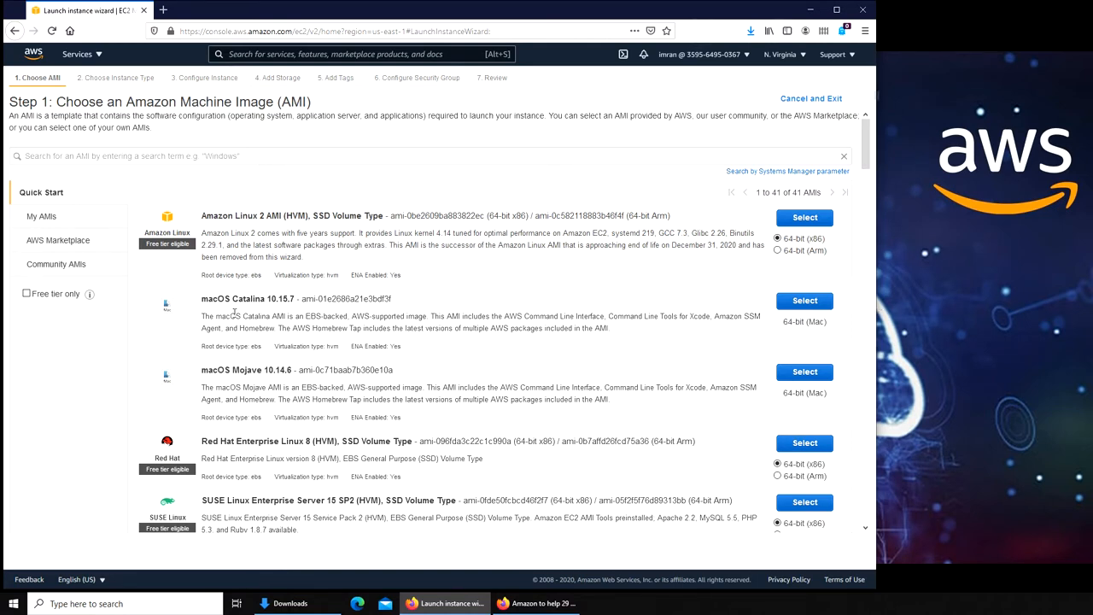
pyautogui.moveTo(258, 309)
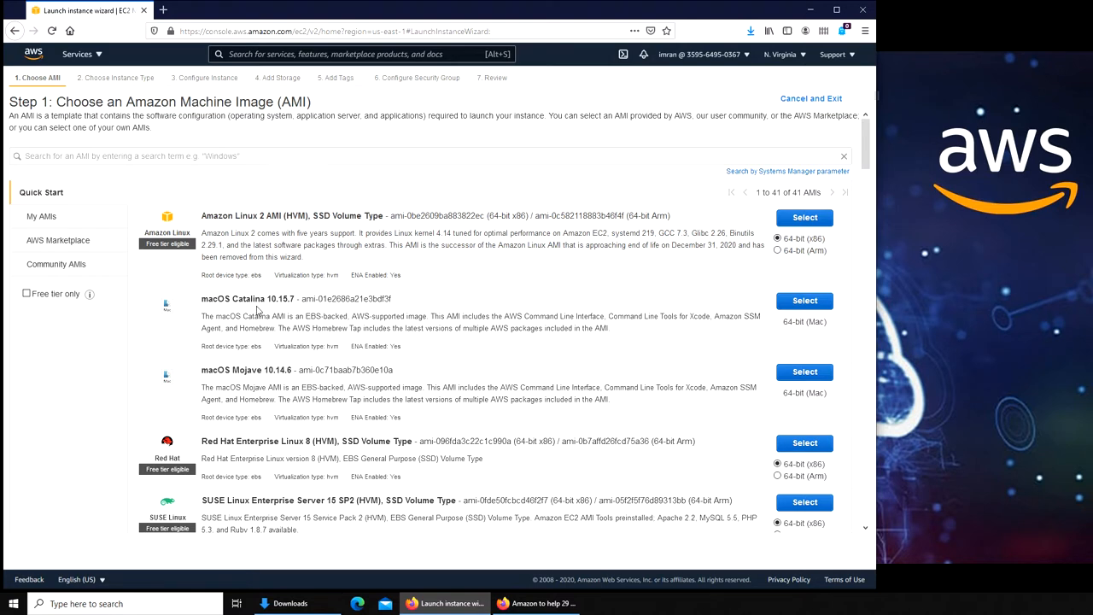
pyautogui.moveTo(258, 320)
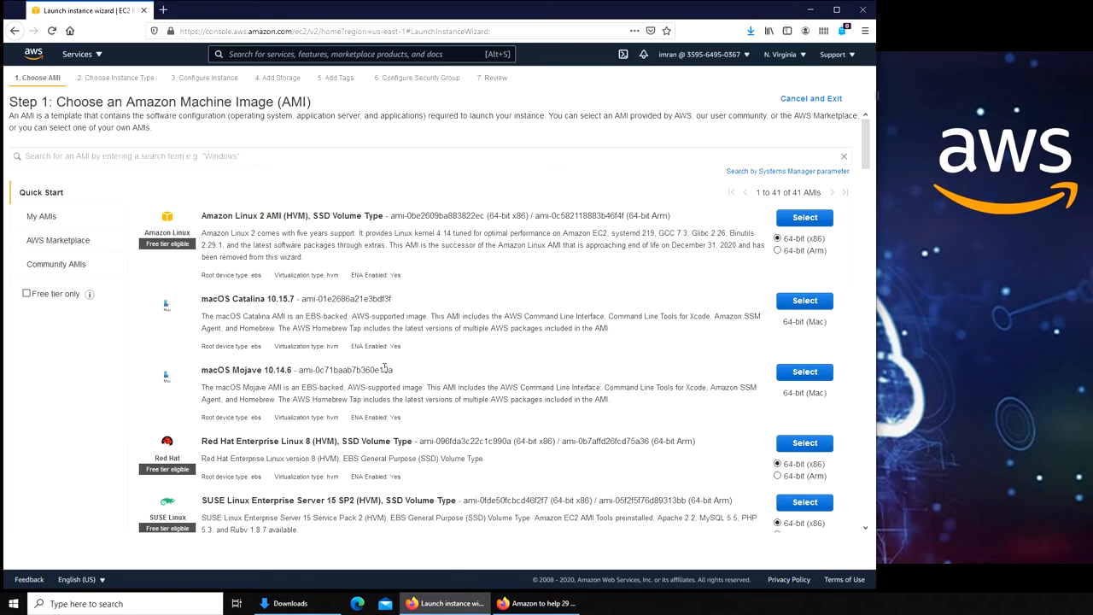
pyautogui.moveTo(251, 233)
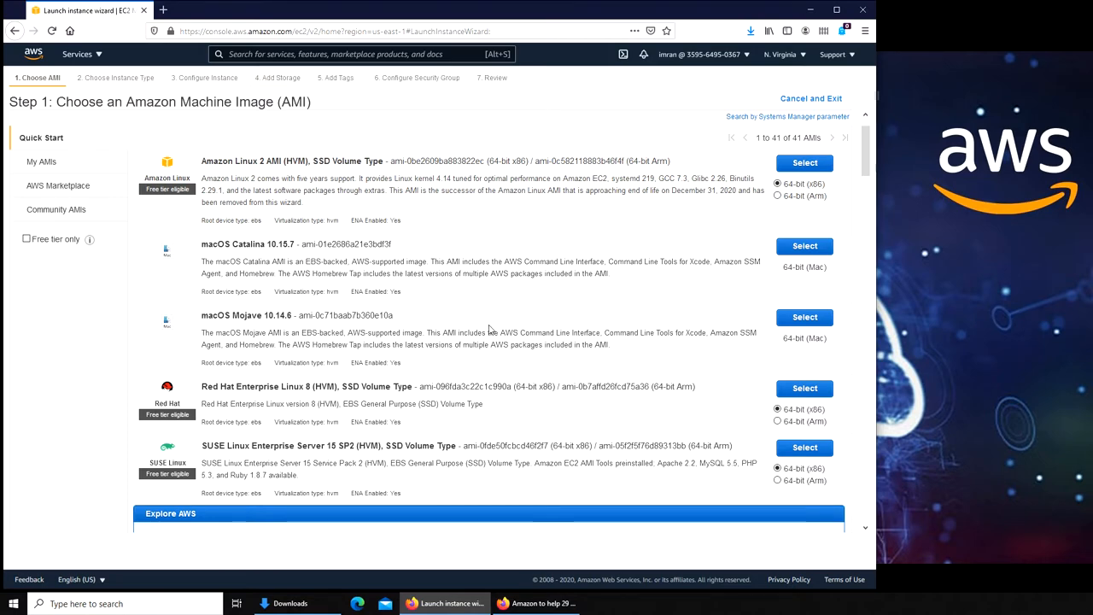
pyautogui.scroll(-3)
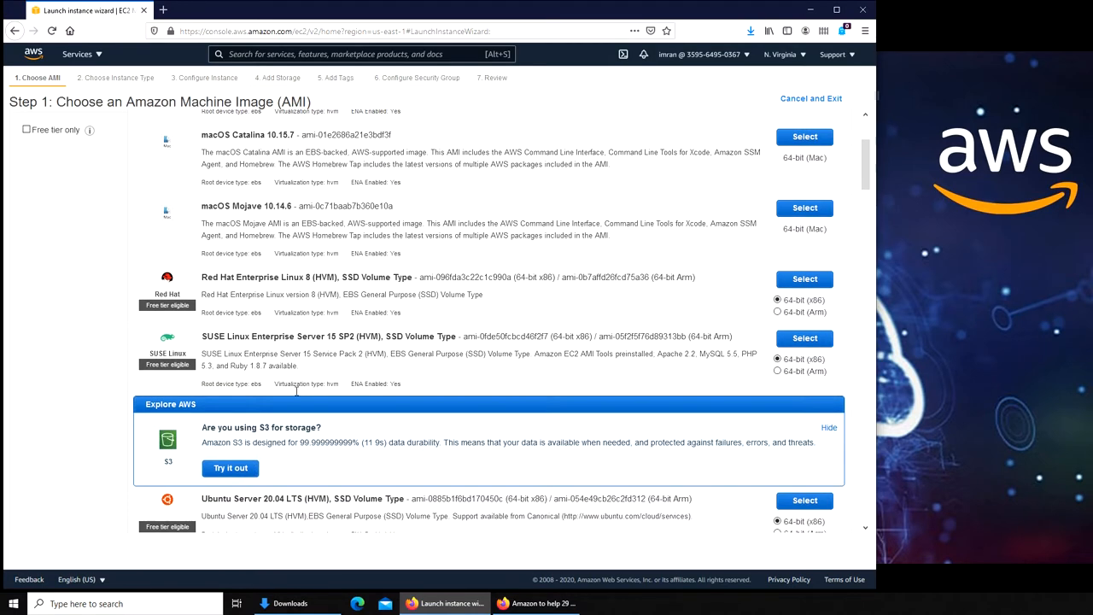
pyautogui.scroll(-3)
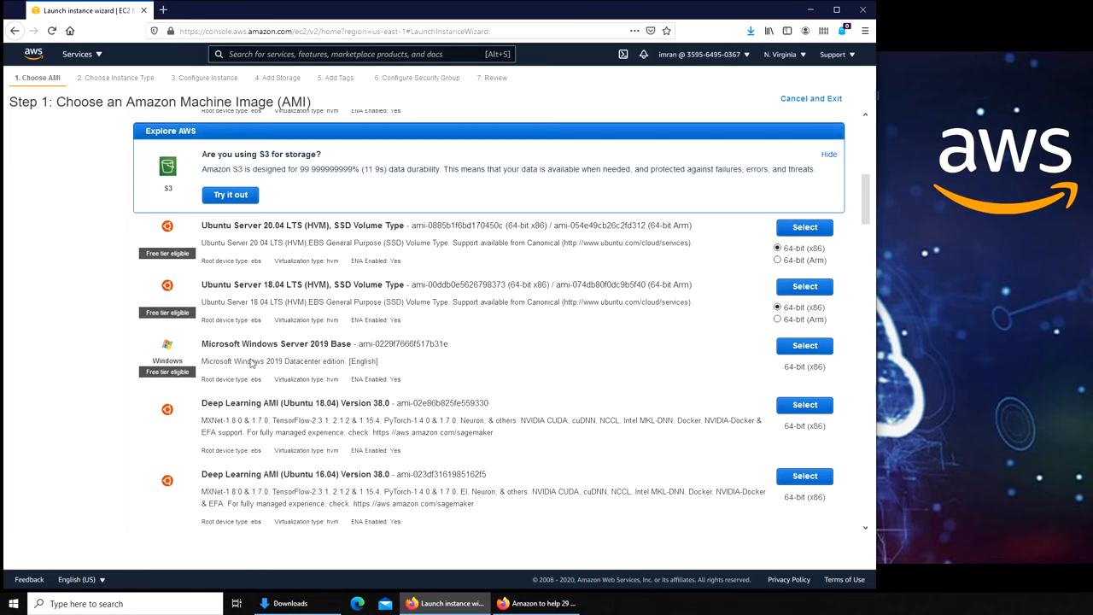
pyautogui.moveTo(457, 372)
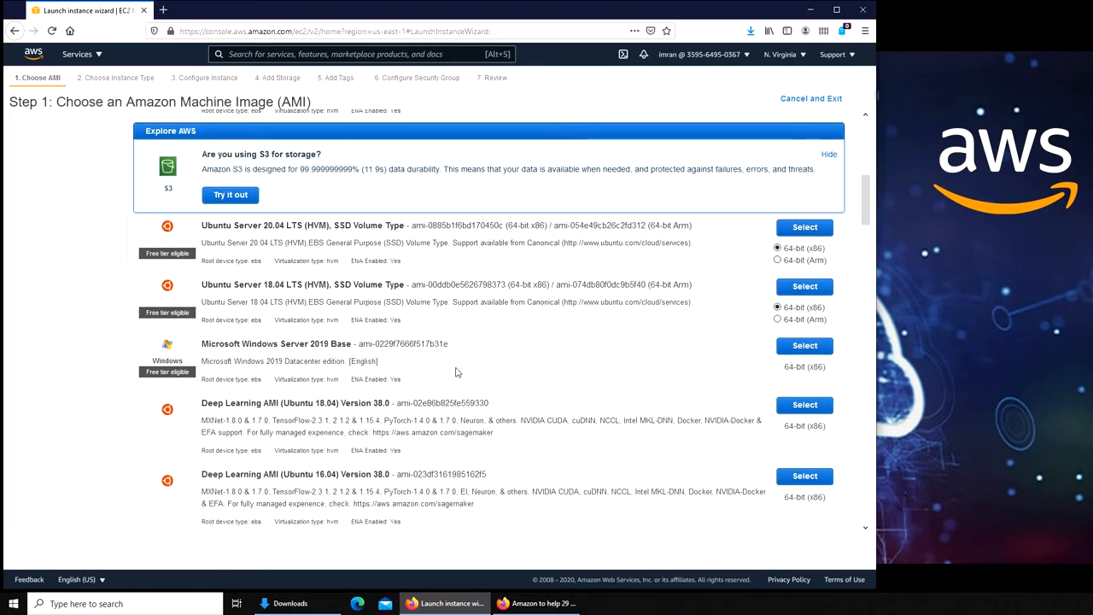
pyautogui.scroll(-3)
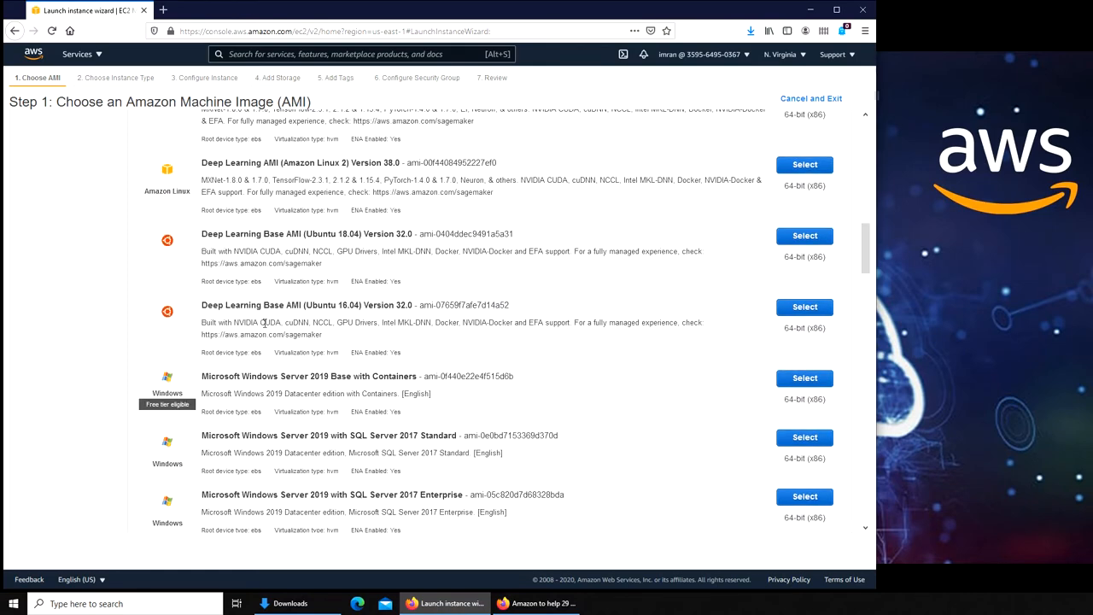
pyautogui.scroll(-3)
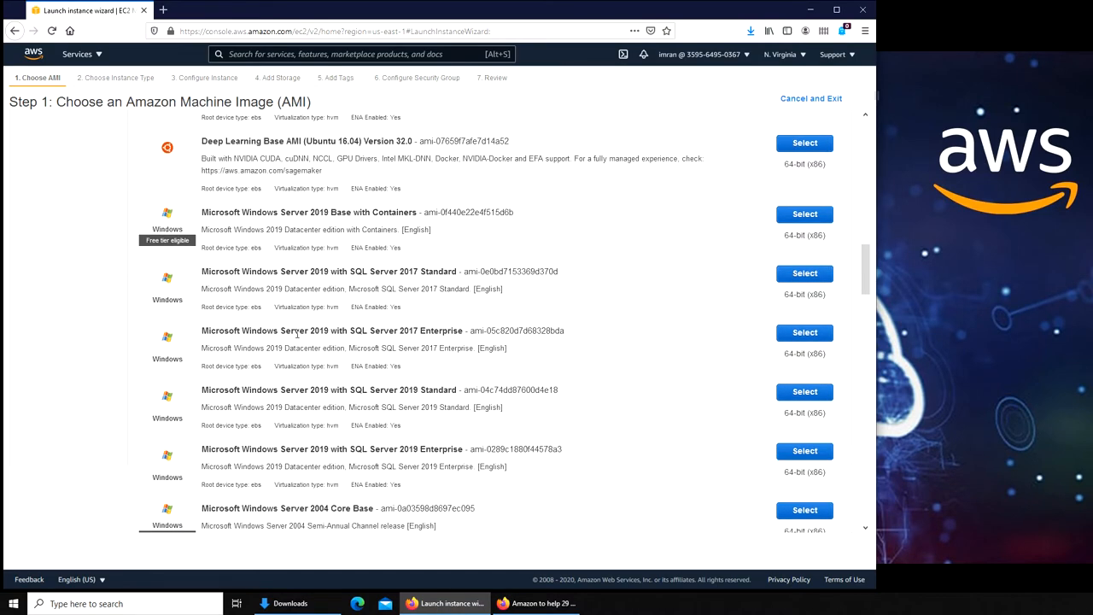
pyautogui.scroll(-3)
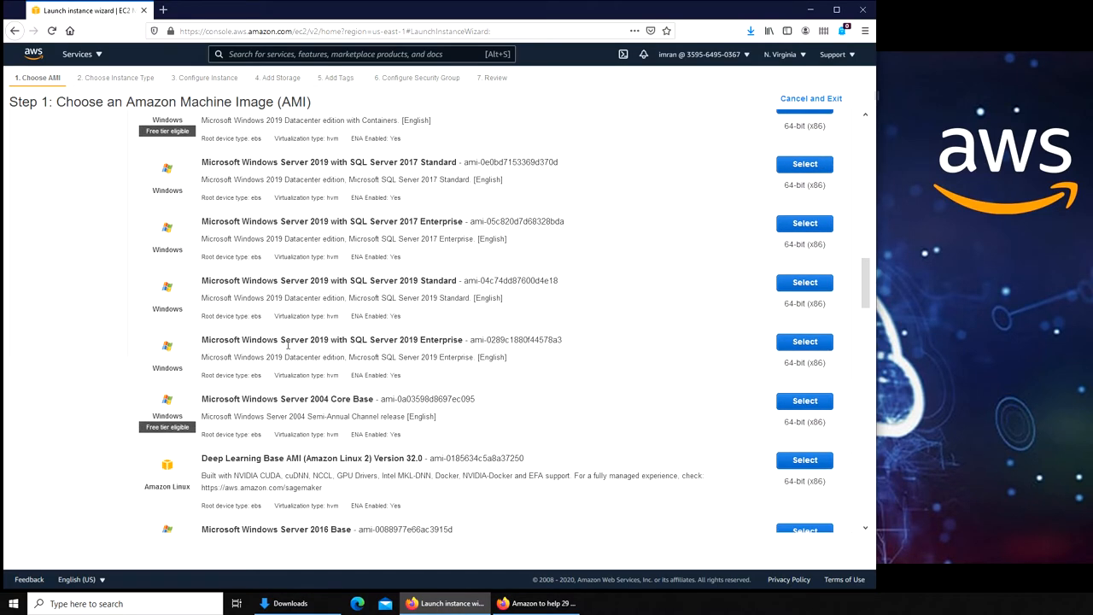
pyautogui.scroll(-3)
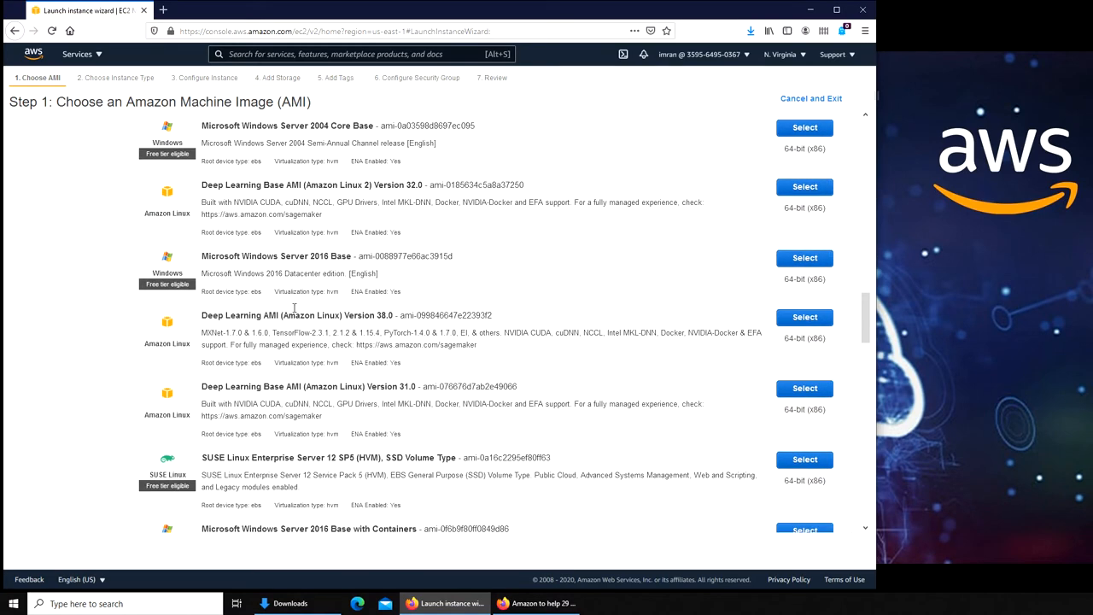
pyautogui.scroll(-3)
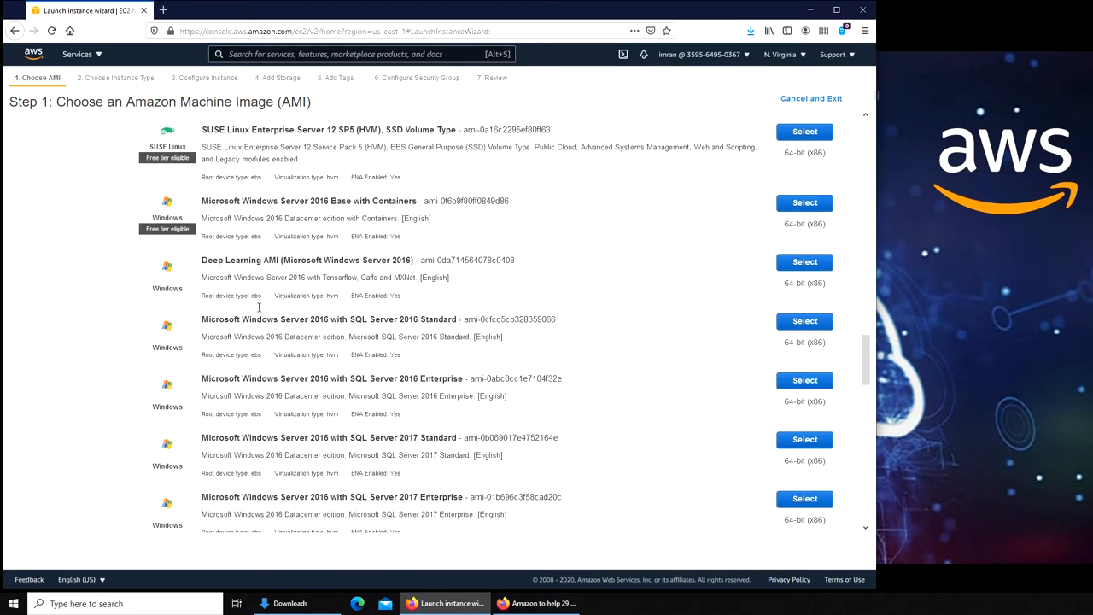
pyautogui.scroll(-3)
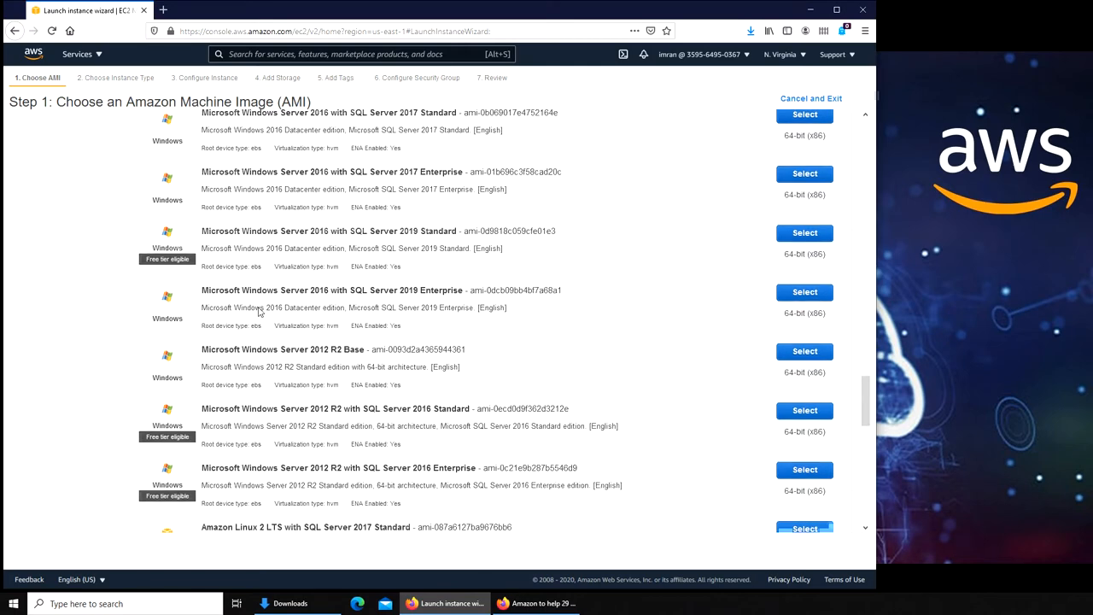
pyautogui.scroll(-3)
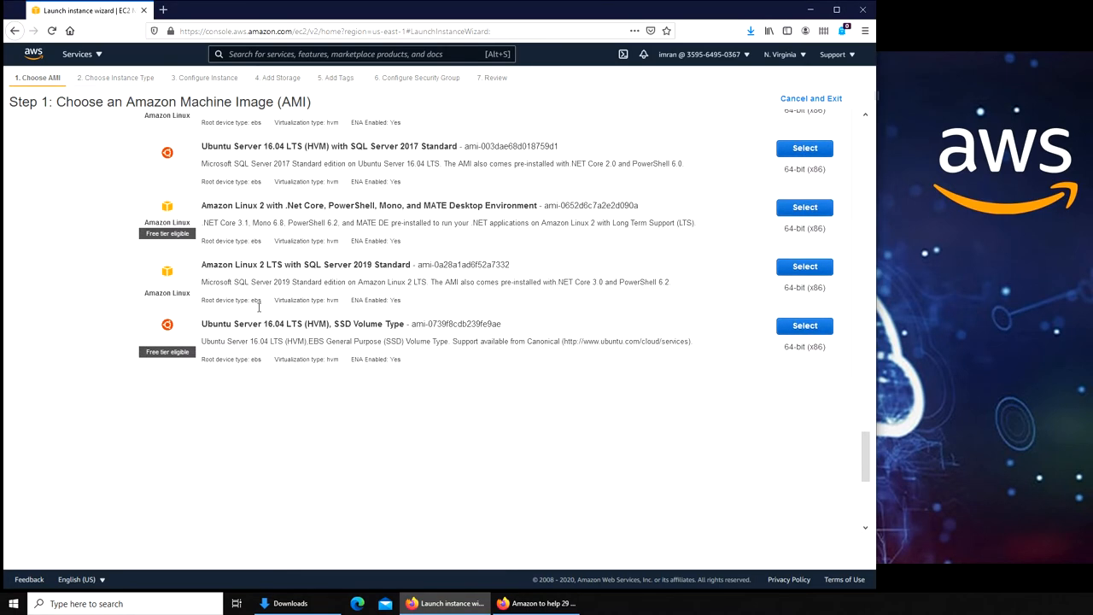
pyautogui.scroll(-3)
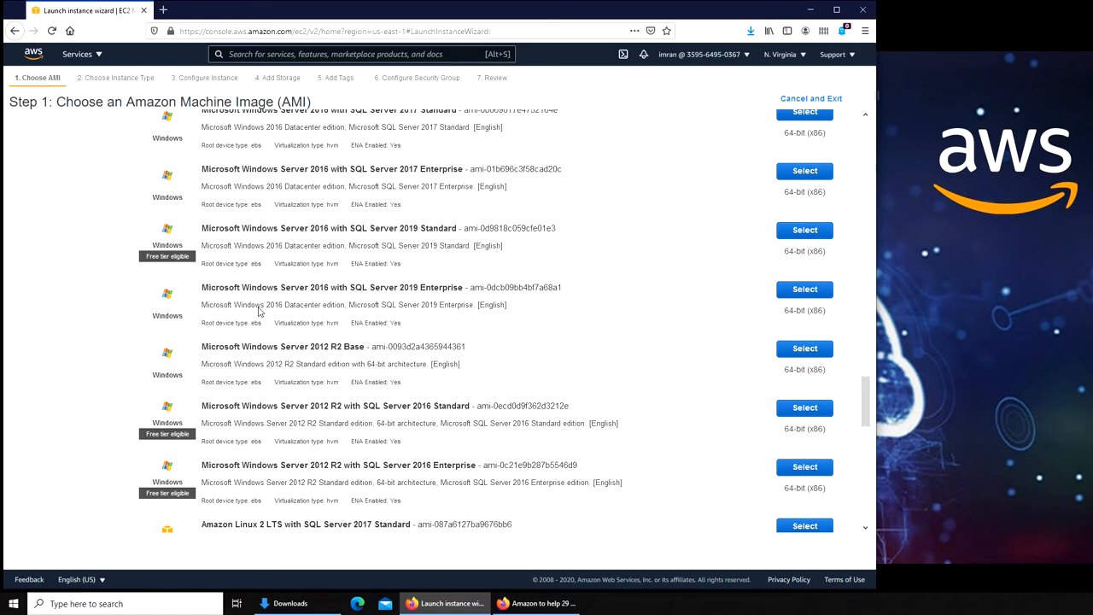
pyautogui.moveTo(229, 297)
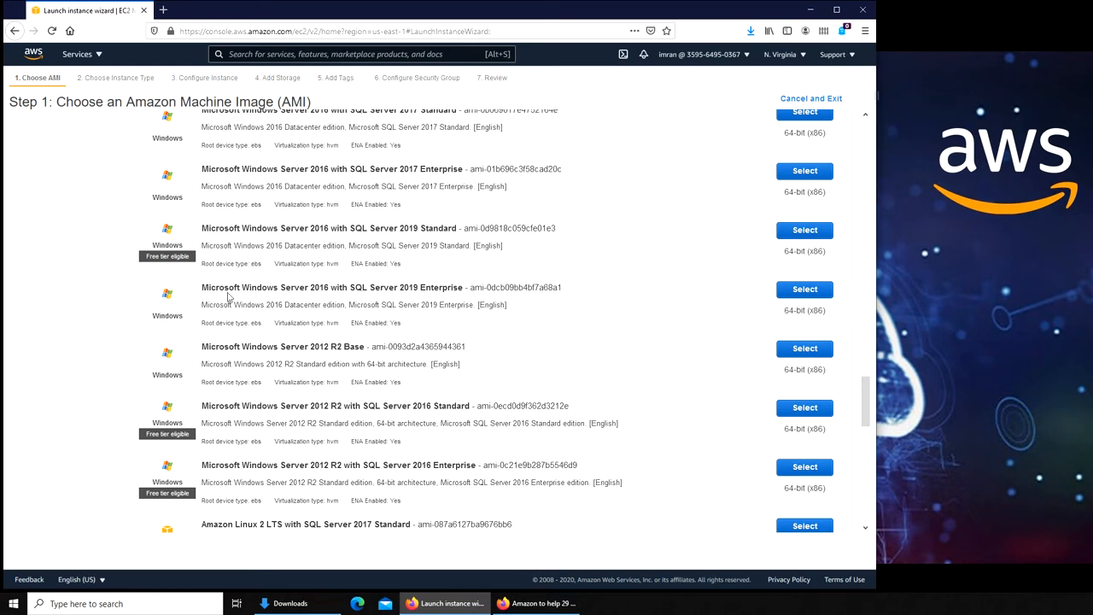
pyautogui.moveTo(281, 305)
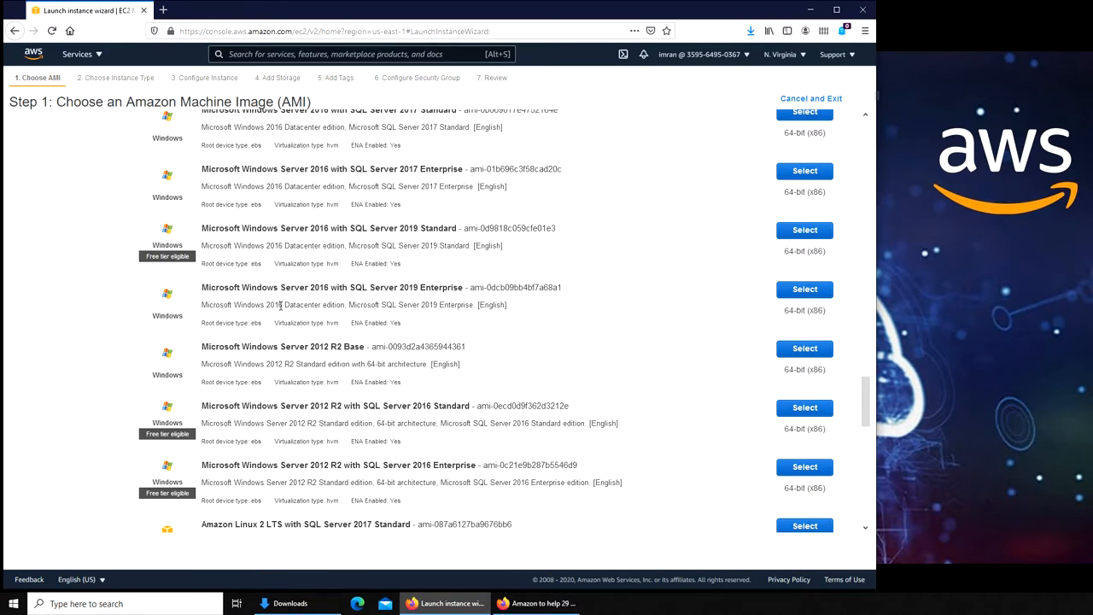
pyautogui.moveTo(292, 312)
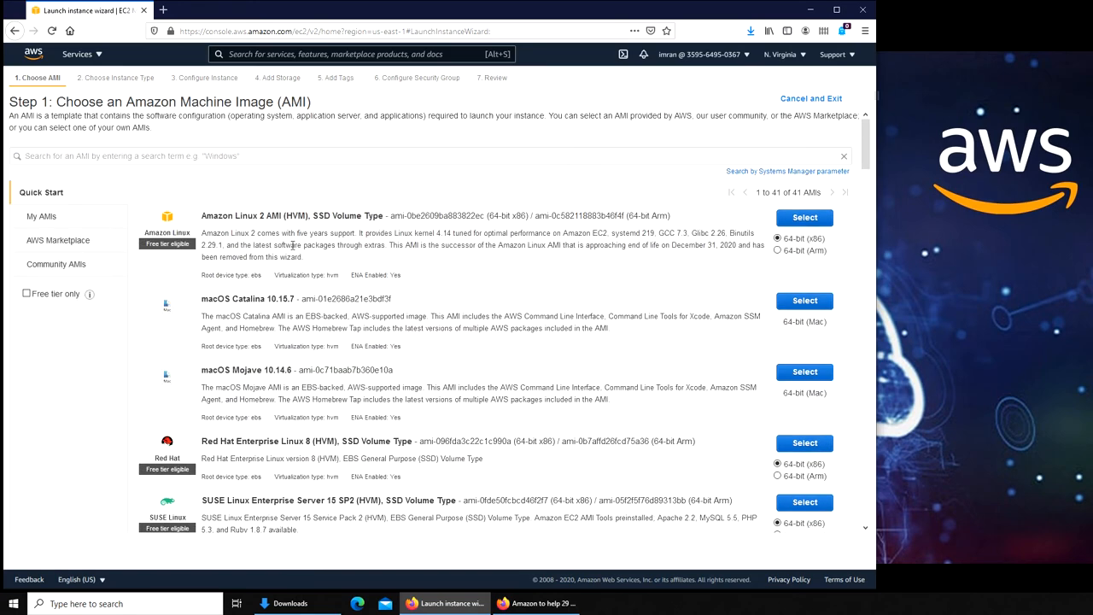
pyautogui.moveTo(265, 230)
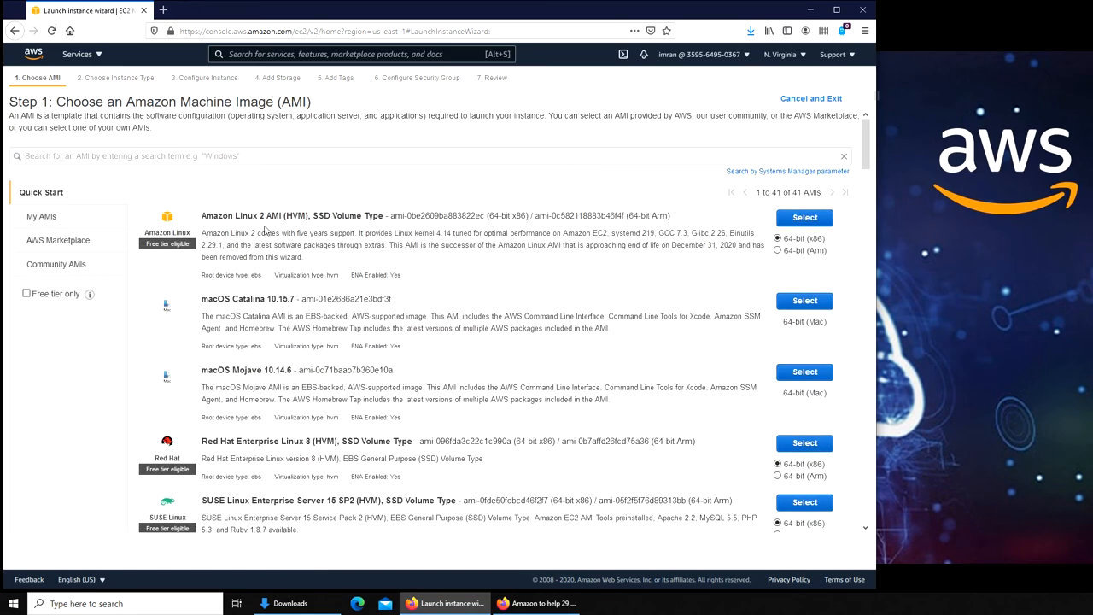
# Select the Amazon Linux 2 AMI and browse the instance types, leaving t2.micro checked.
pyautogui.click(804, 217)
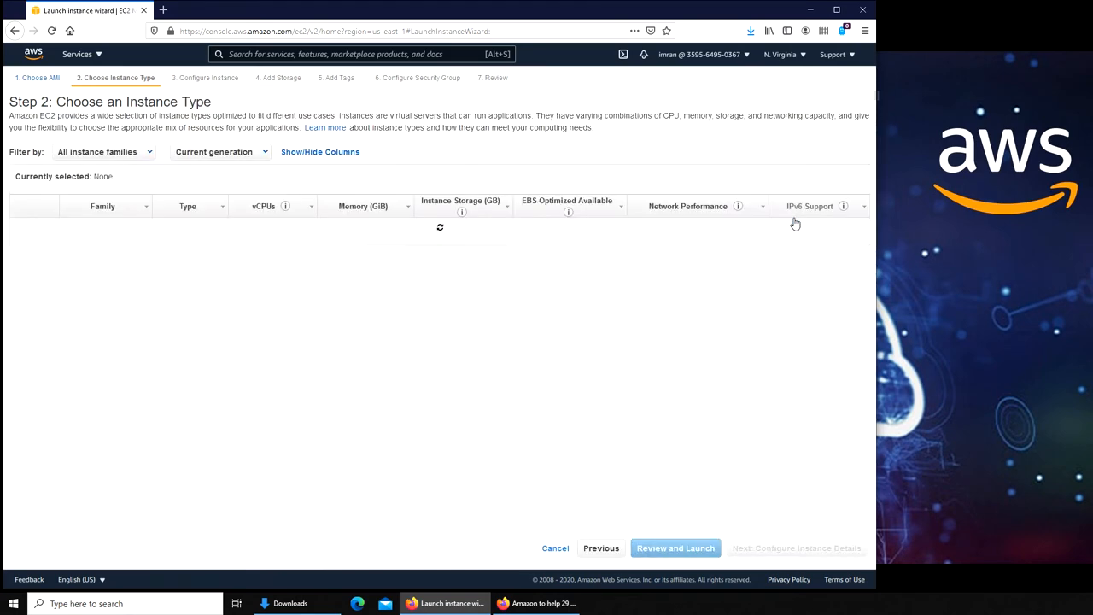
pyautogui.click(21, 256)
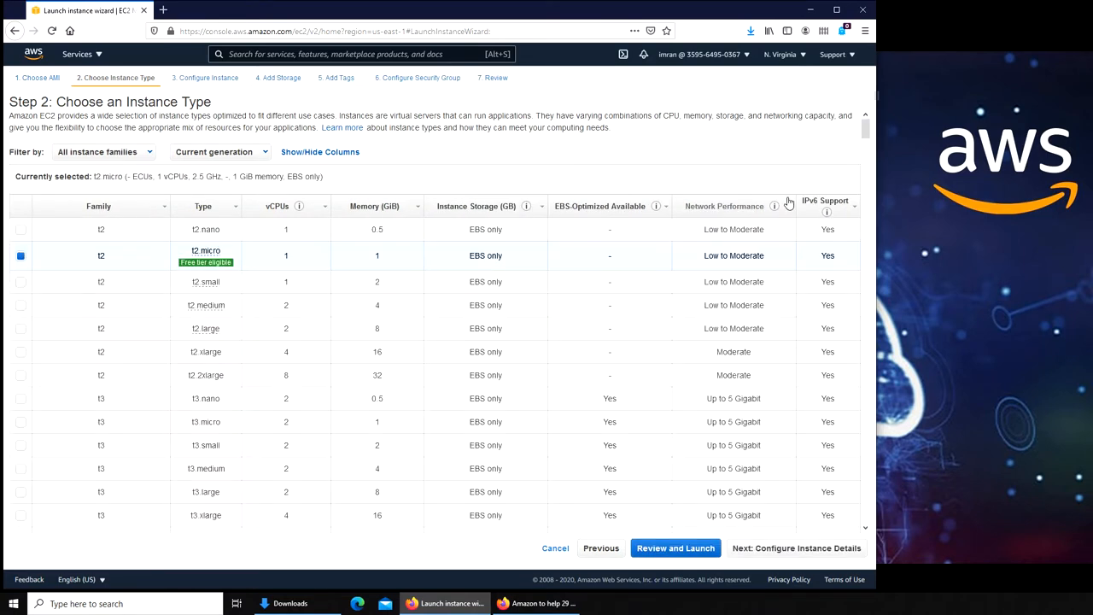
pyautogui.moveTo(603, 263)
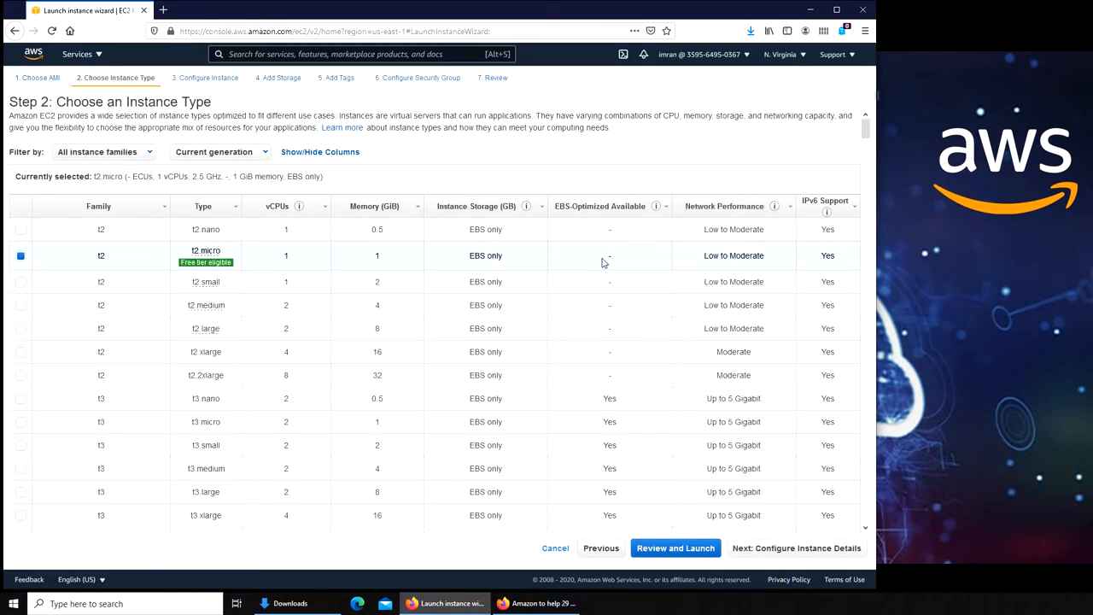
pyautogui.scroll(-3)
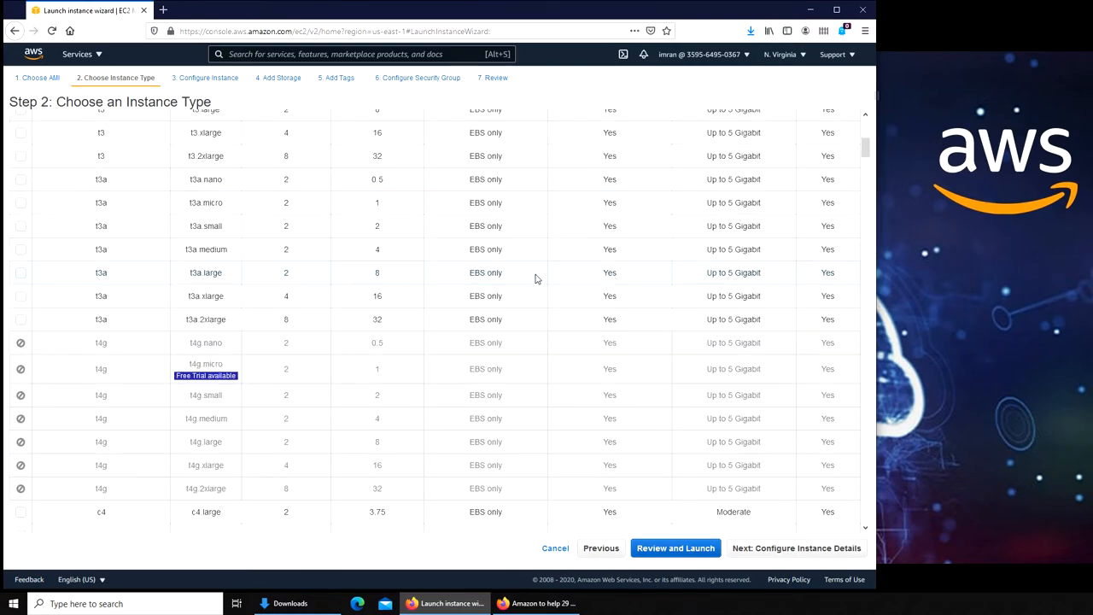
pyautogui.scroll(-3)
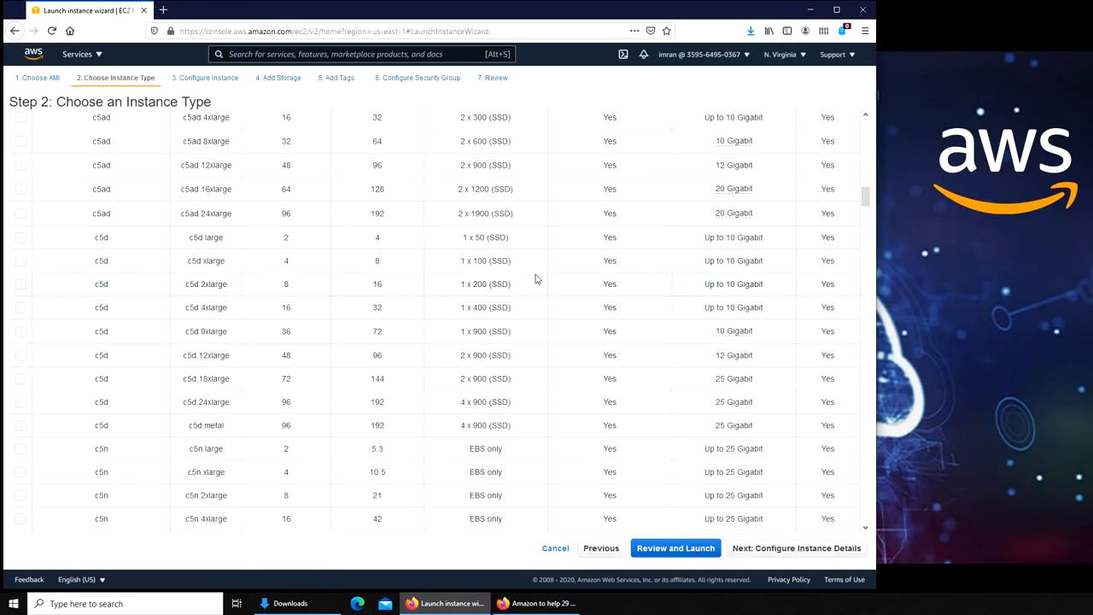
pyautogui.scroll(-3)
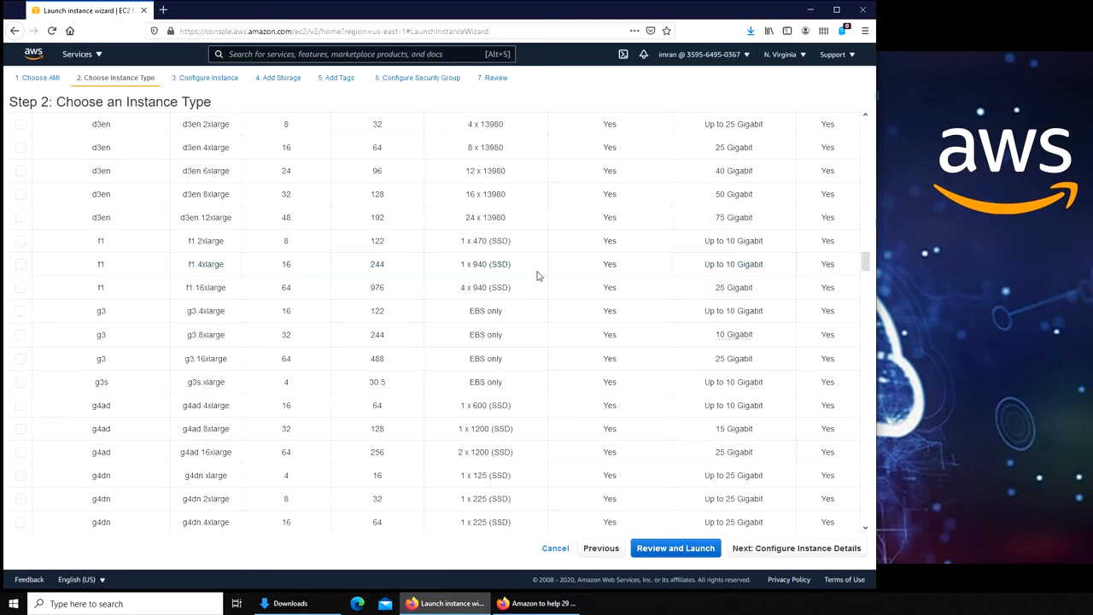
pyautogui.scroll(-3)
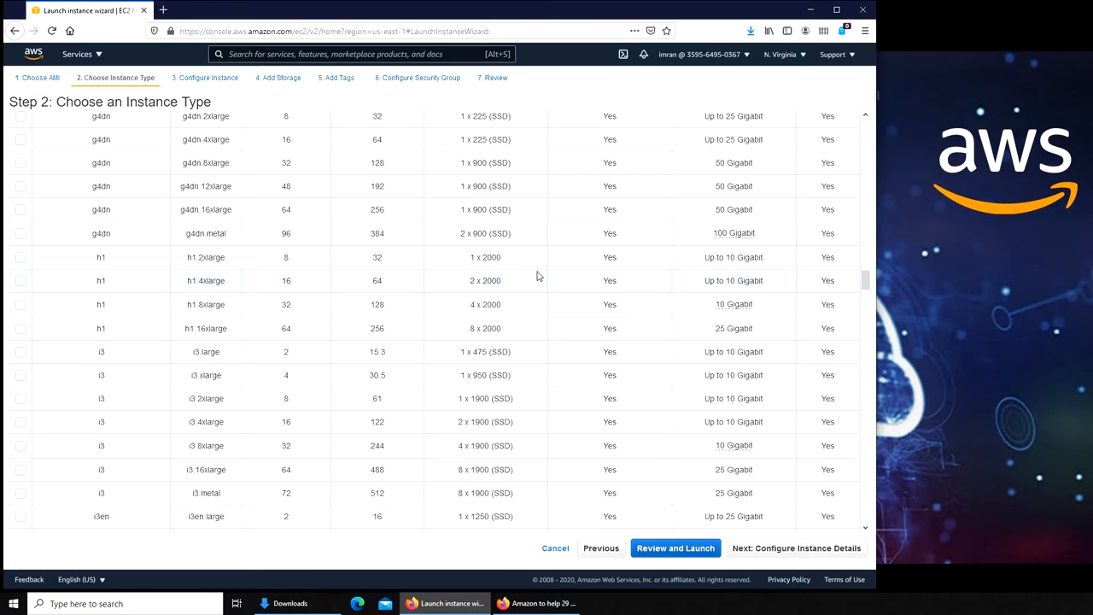
pyautogui.moveTo(545, 280)
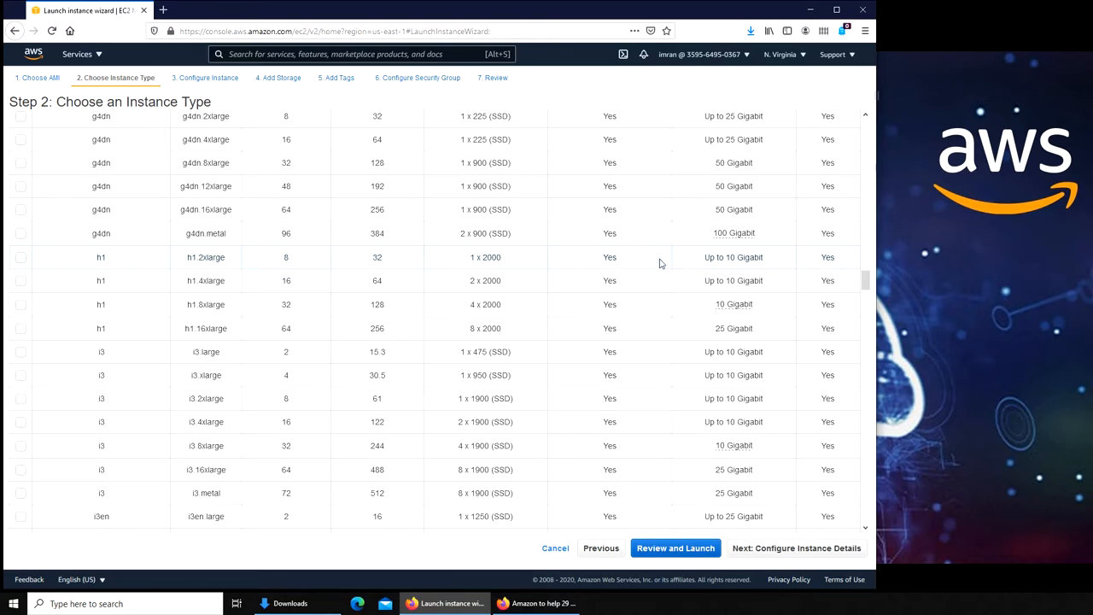
pyautogui.moveTo(436, 280)
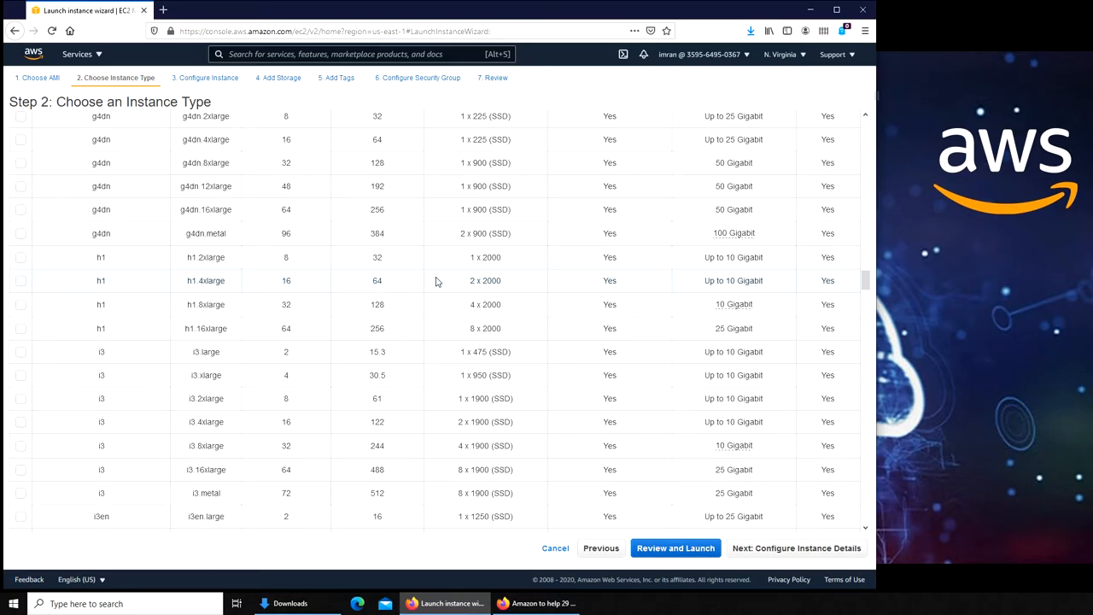
pyautogui.scroll(-3)
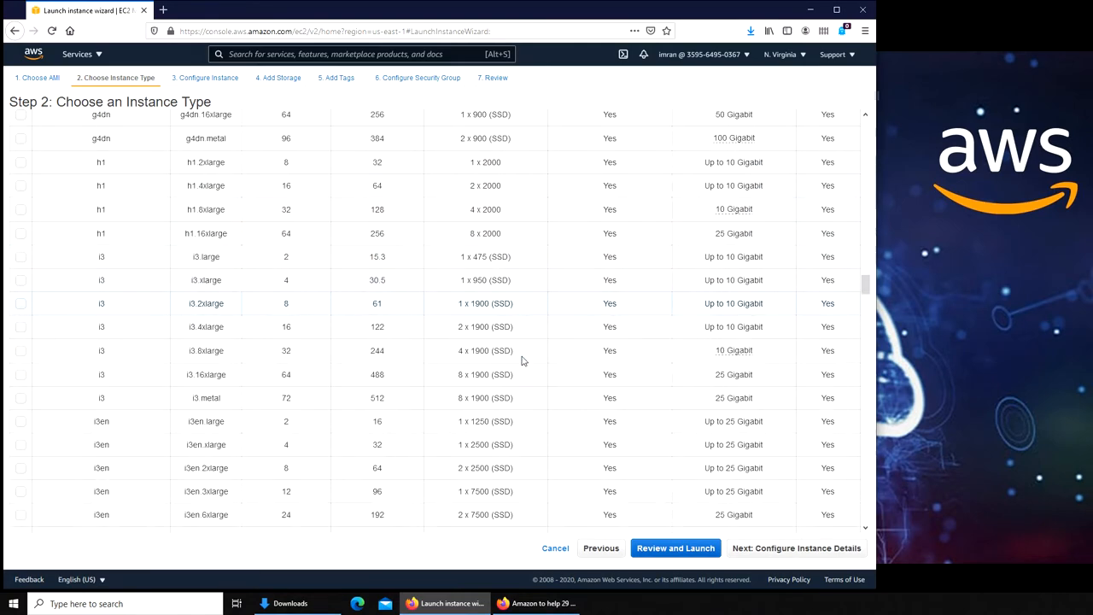
pyautogui.scroll(-3)
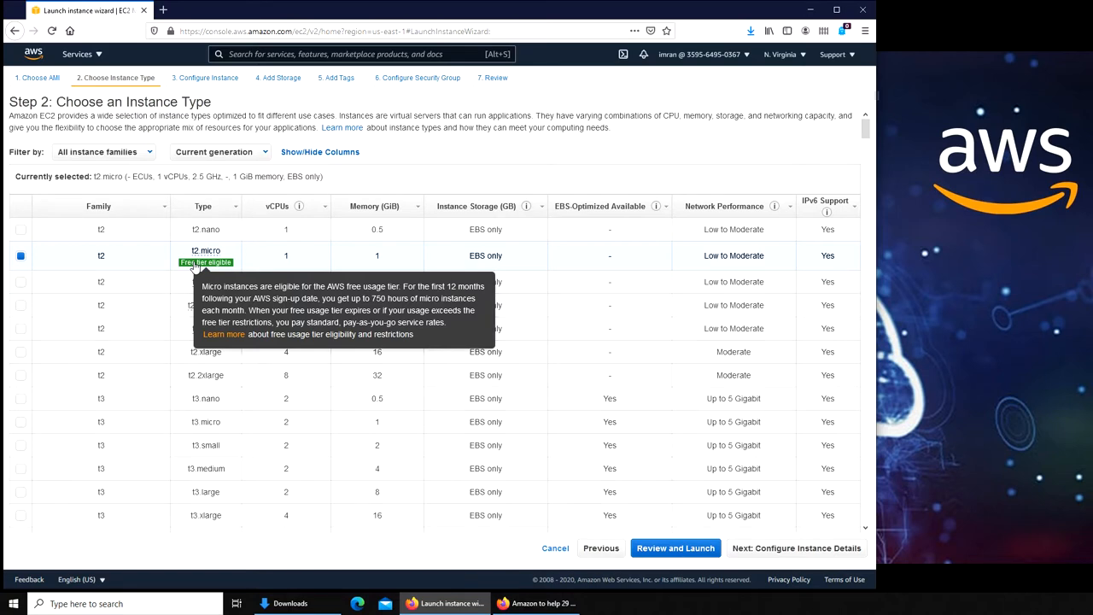
pyautogui.moveTo(312, 273)
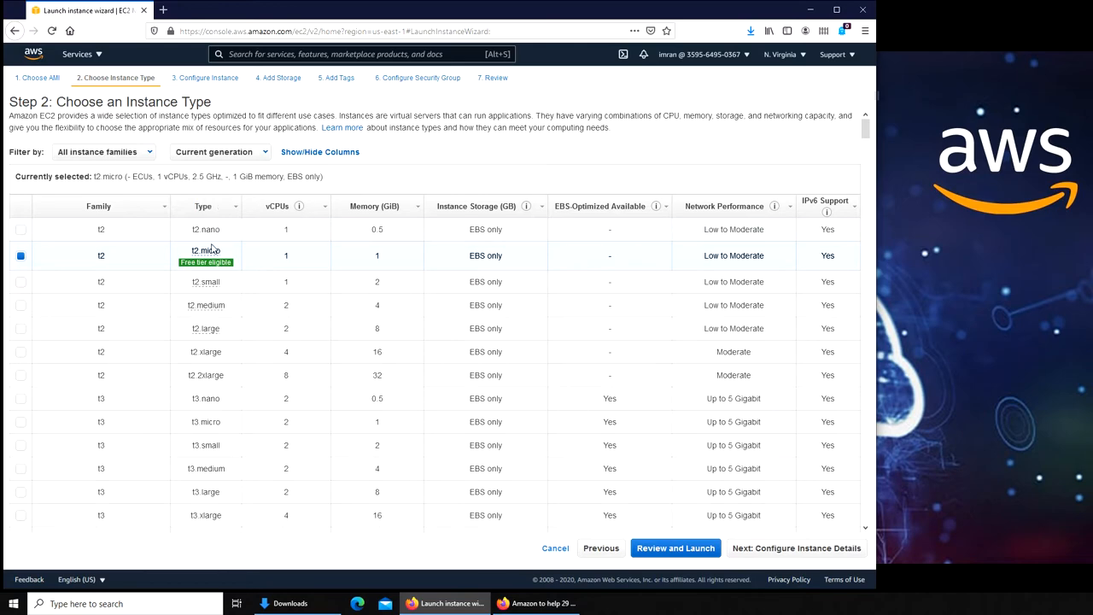
pyautogui.moveTo(205, 262)
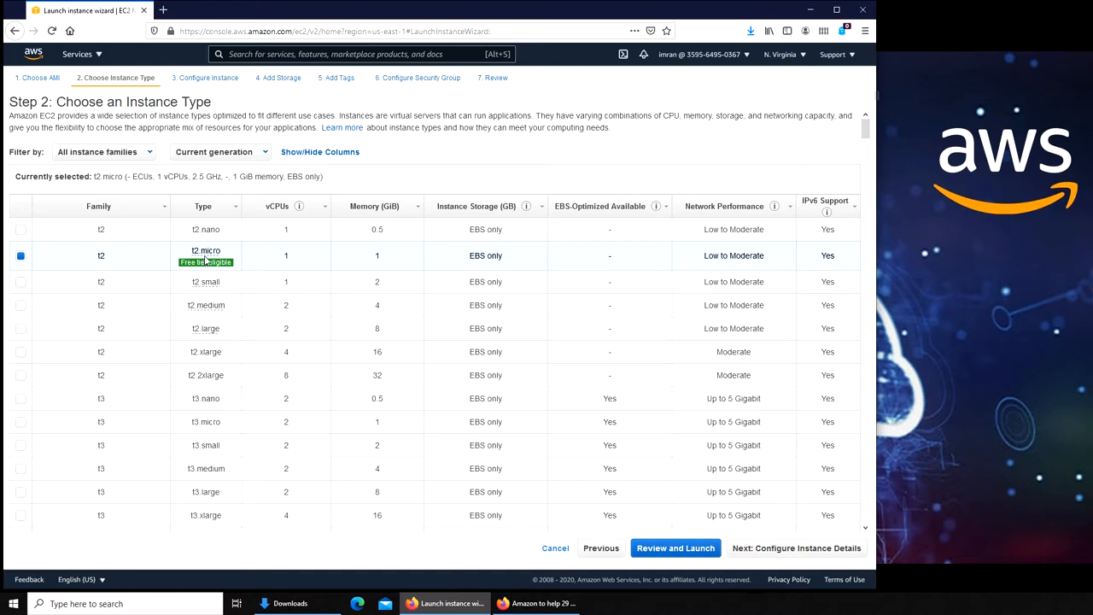
pyautogui.moveTo(265, 263)
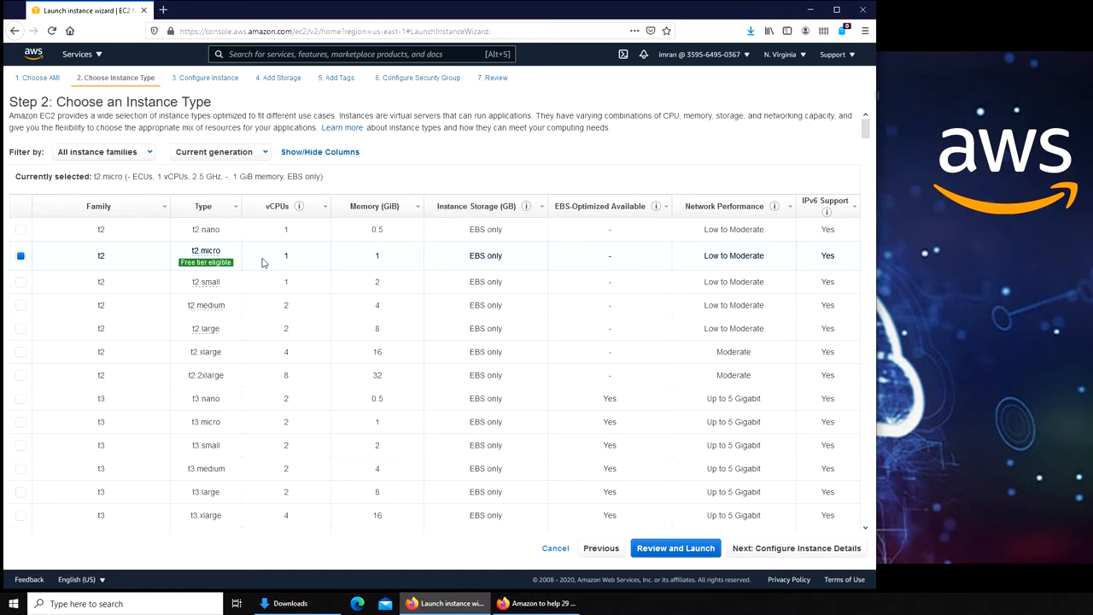
pyautogui.moveTo(372, 253)
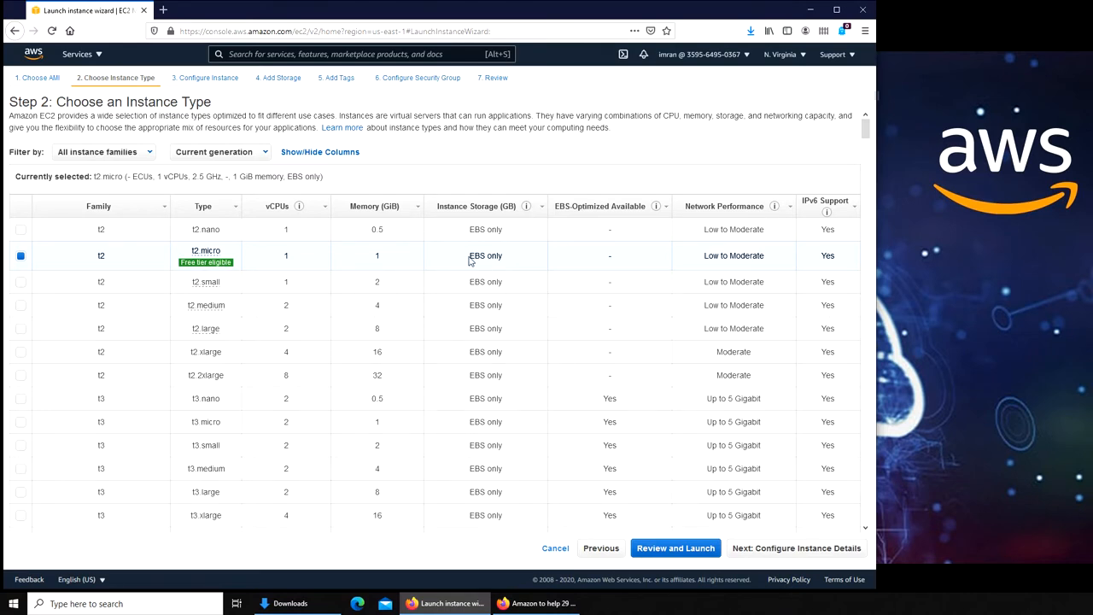
pyautogui.moveTo(485, 268)
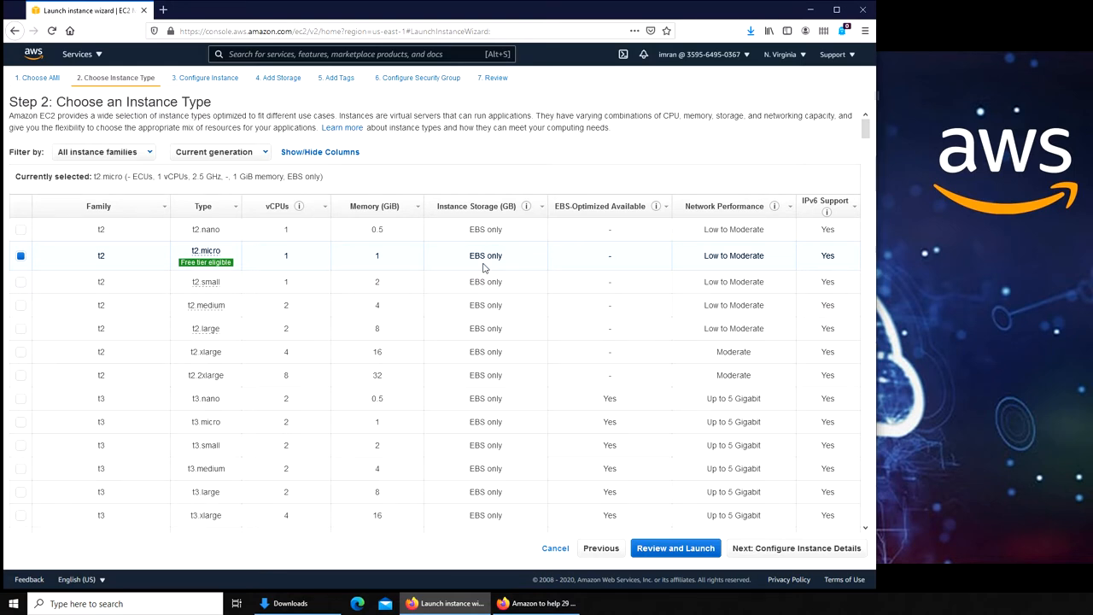
pyautogui.moveTo(500, 305)
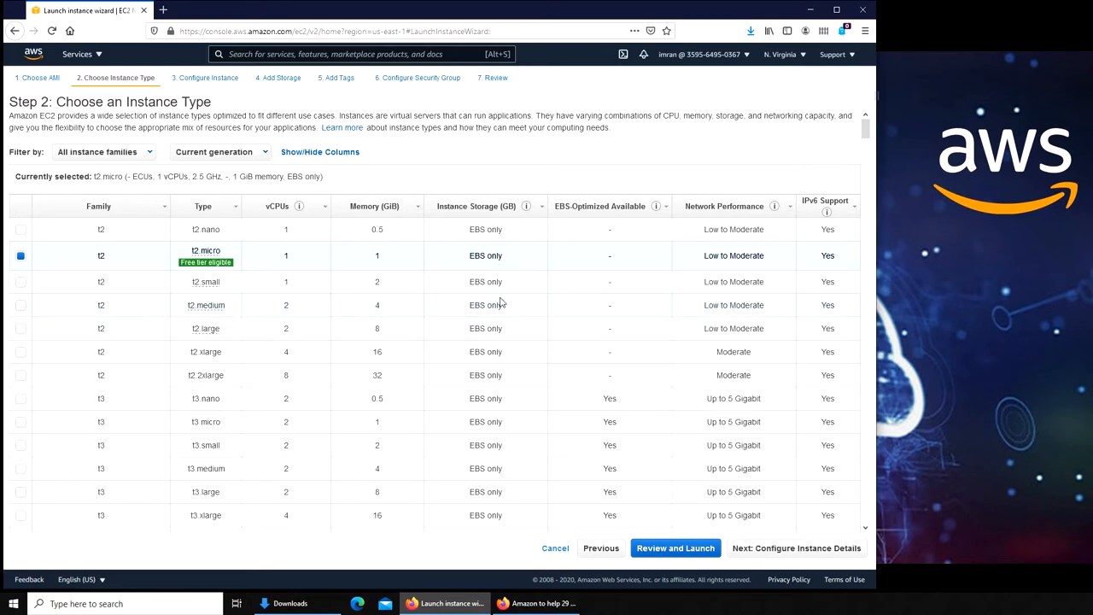
pyautogui.moveTo(532, 539)
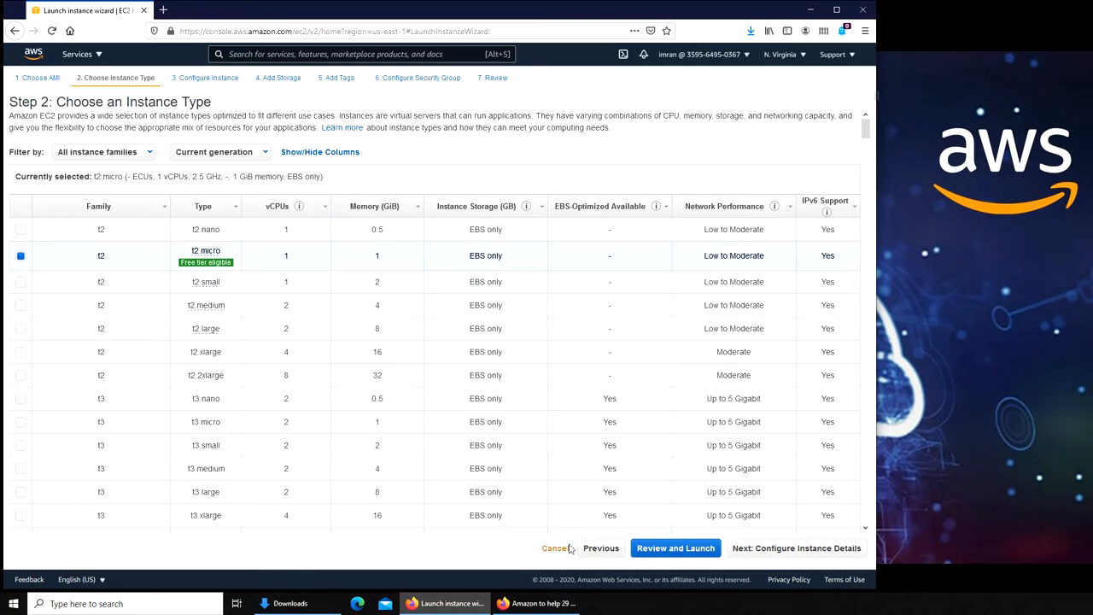
pyautogui.scroll(-3)
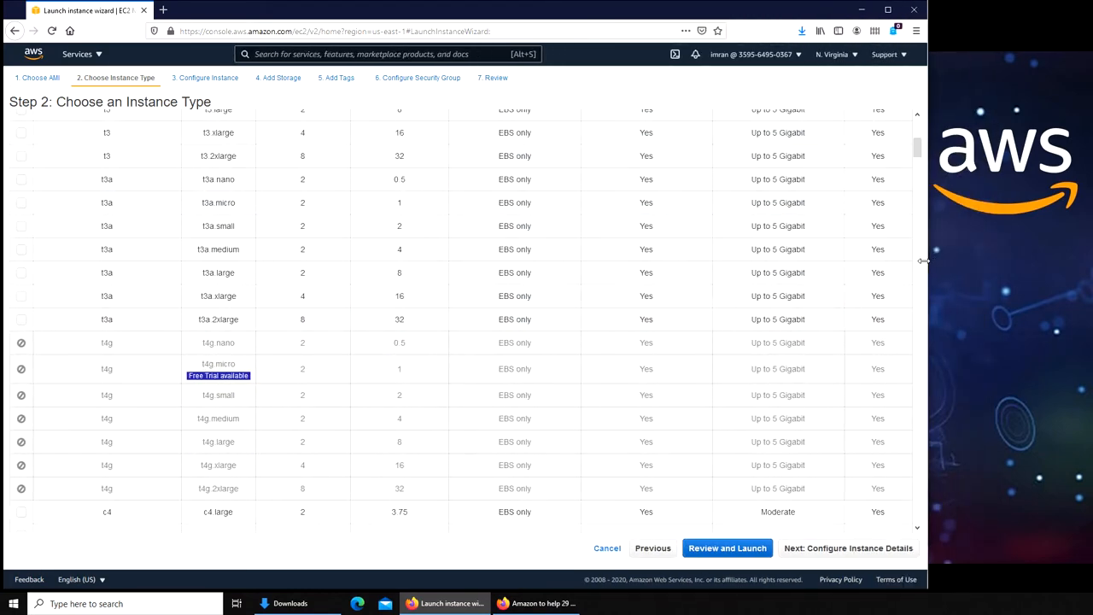
pyautogui.scroll(-3)
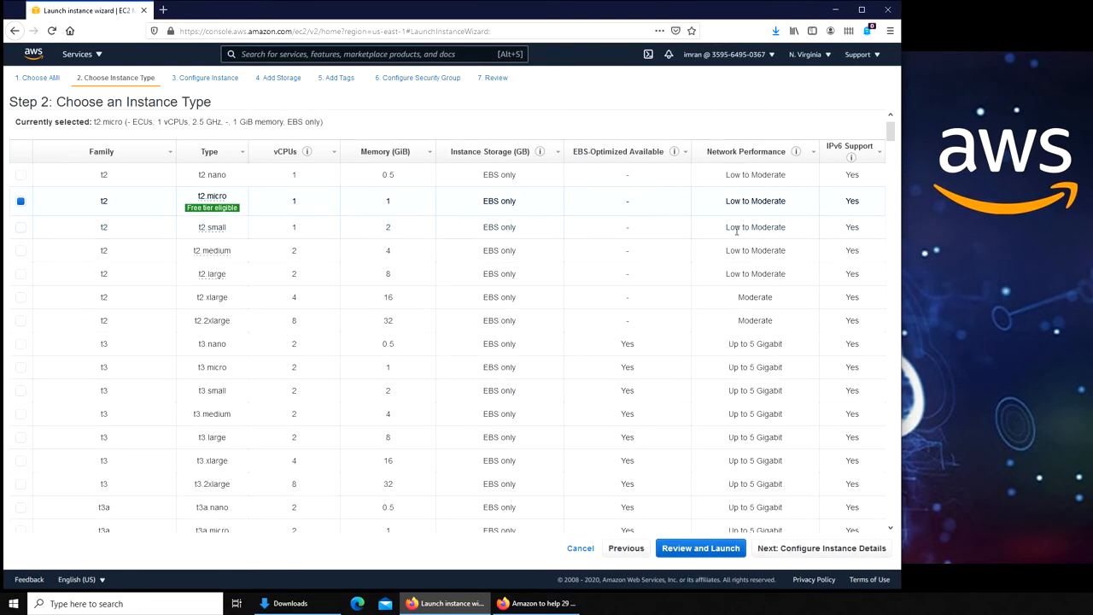
pyautogui.scroll(-3)
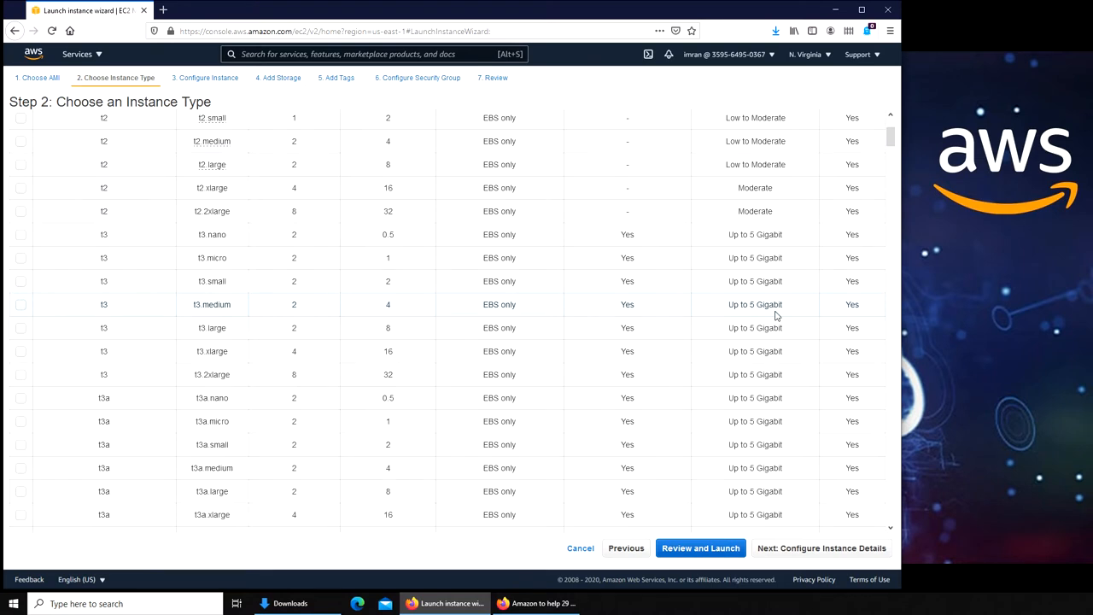
pyautogui.scroll(-3)
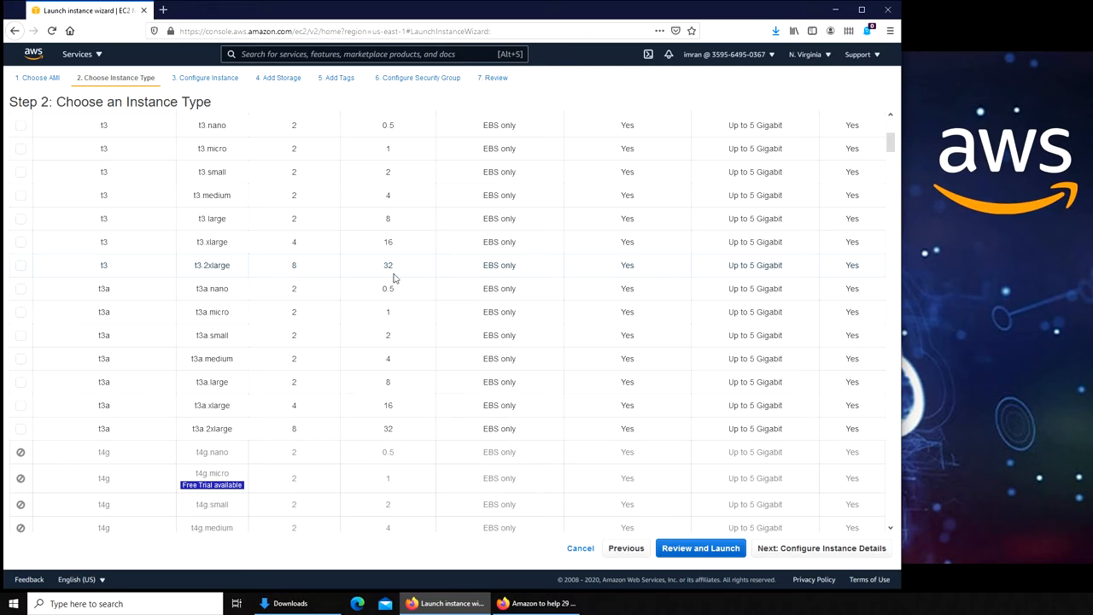
pyautogui.scroll(-3)
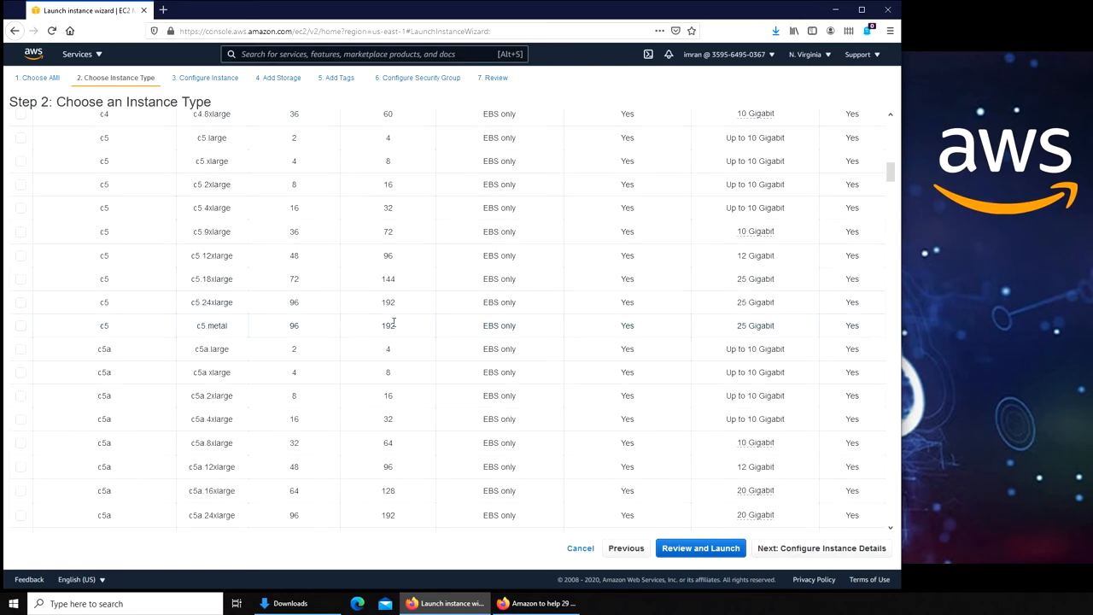
pyautogui.moveTo(394, 332)
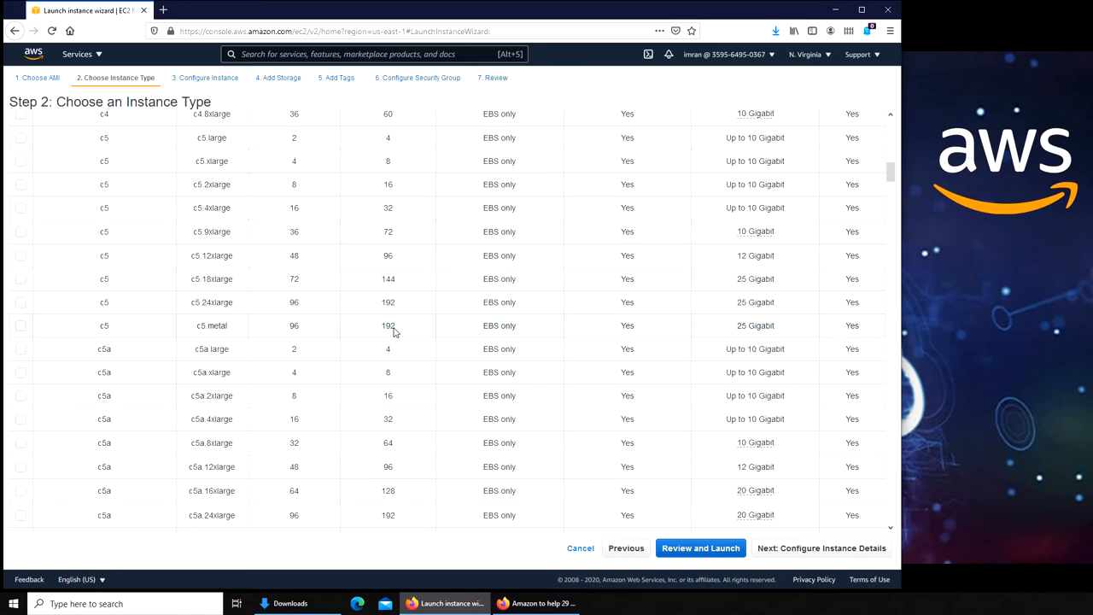
pyautogui.scroll(-3)
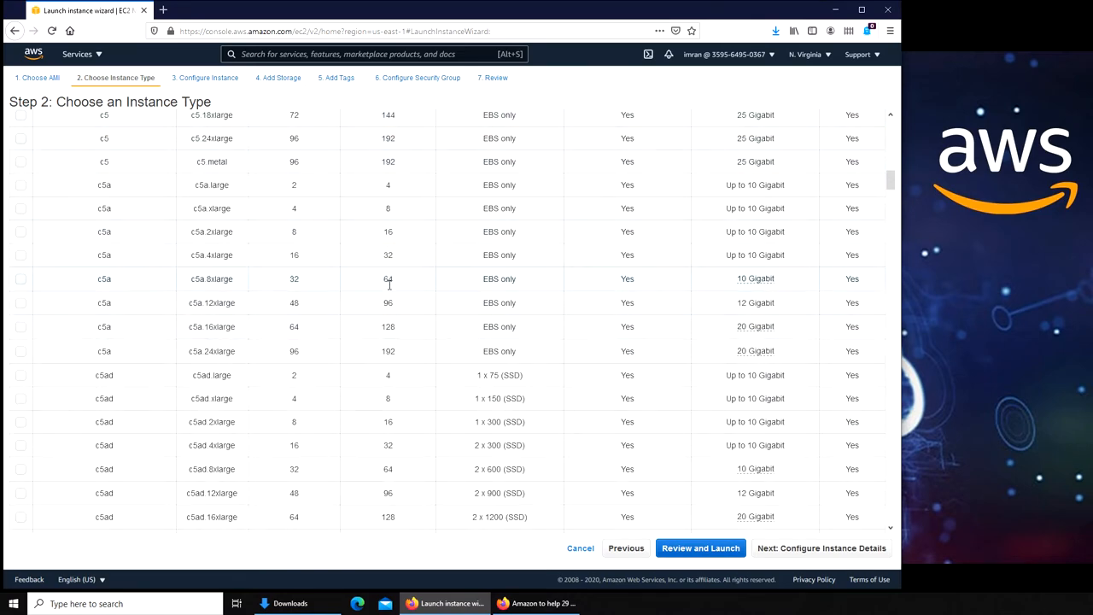
pyautogui.scroll(-3)
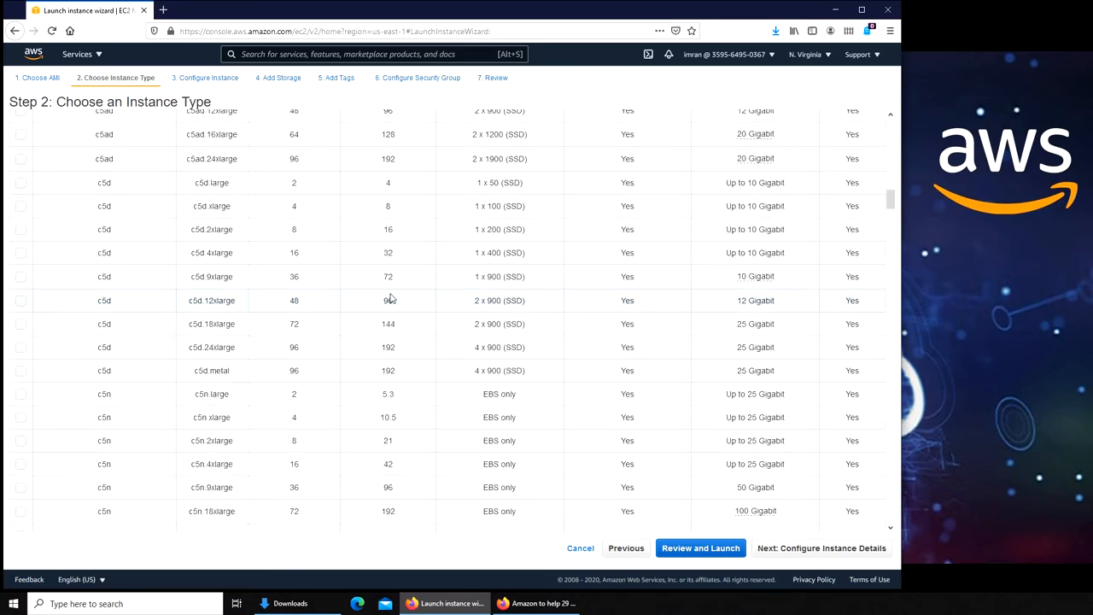
pyautogui.scroll(-3)
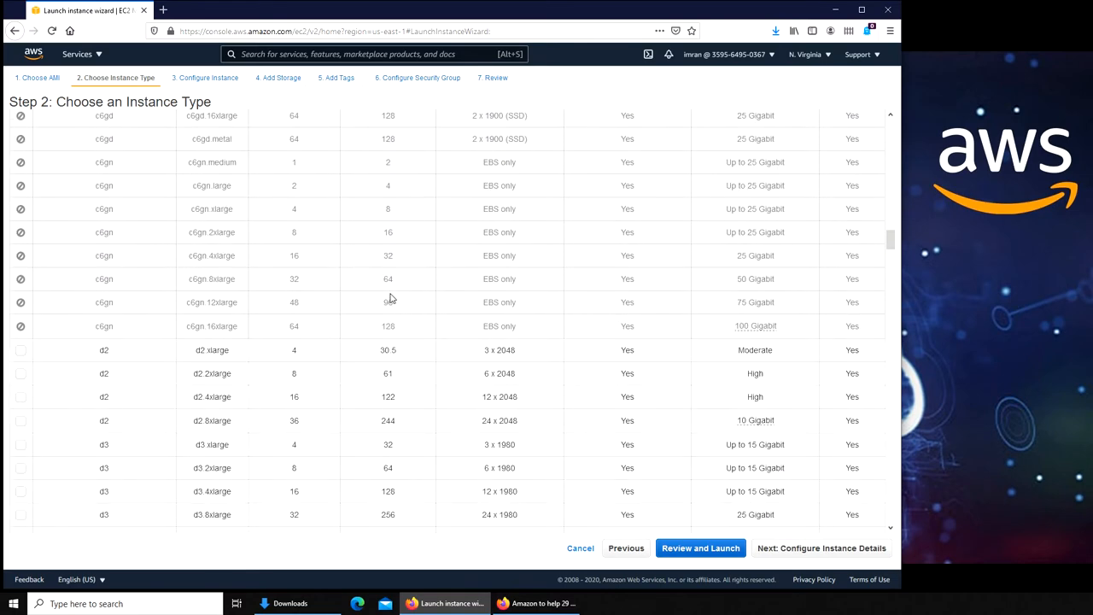
pyautogui.scroll(-3)
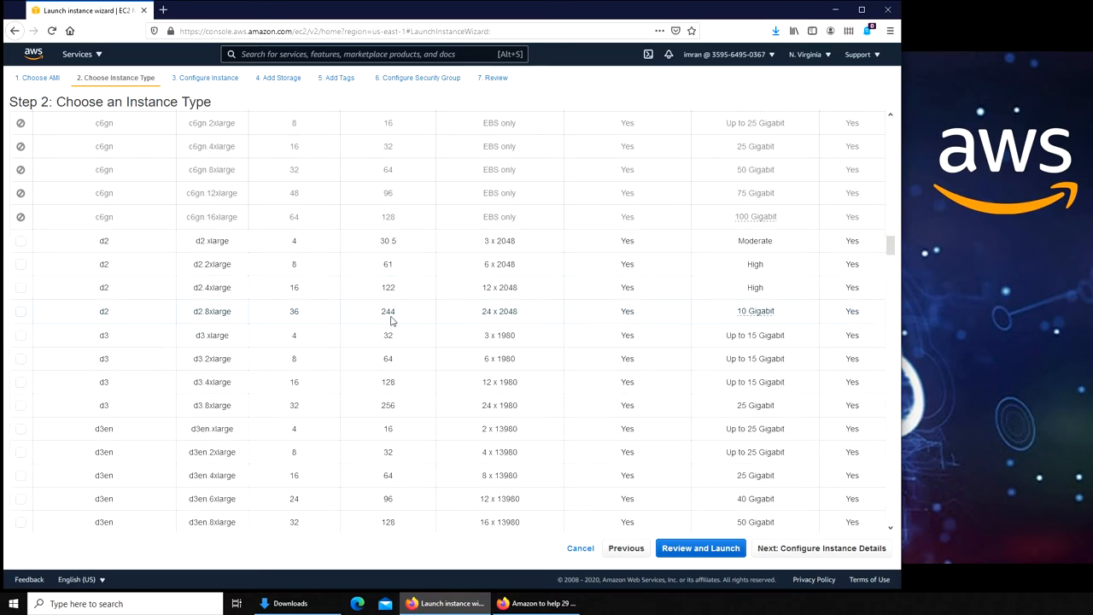
pyautogui.moveTo(123, 325)
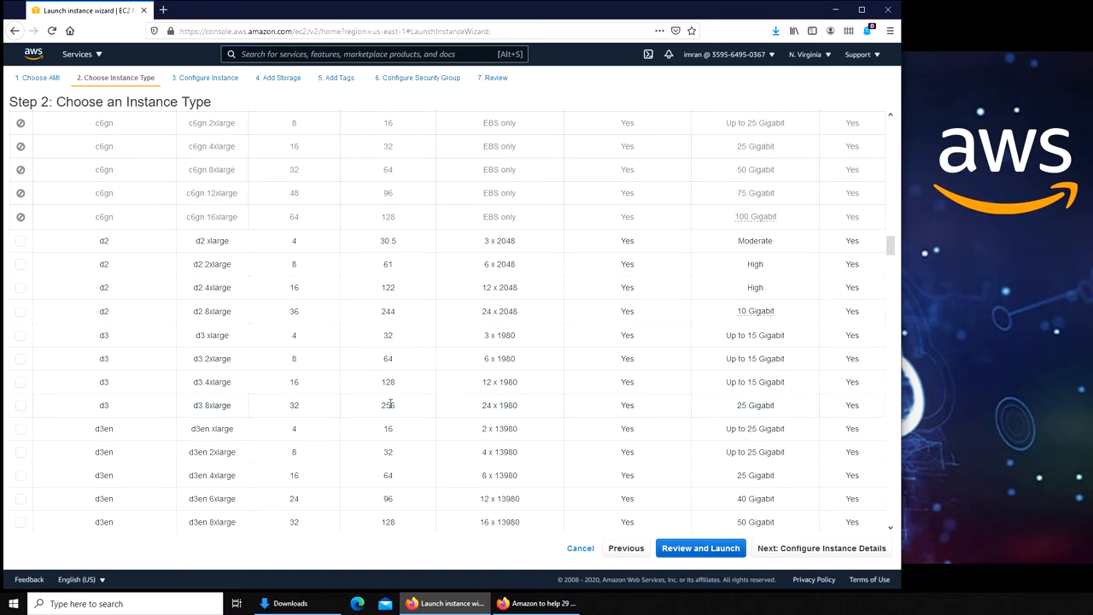
pyautogui.scroll(-3)
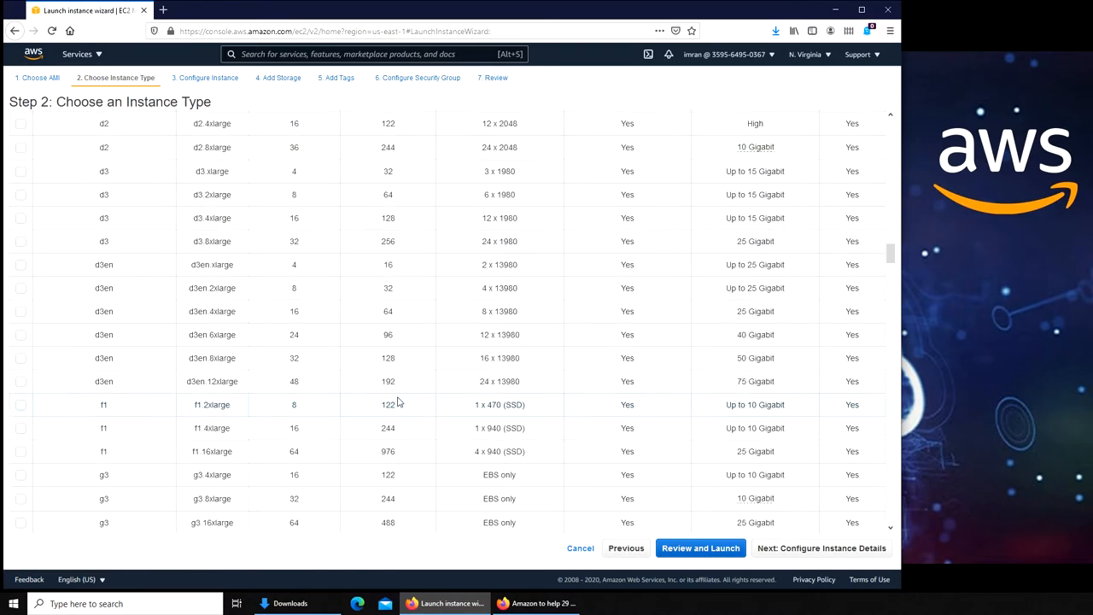
pyautogui.scroll(-3)
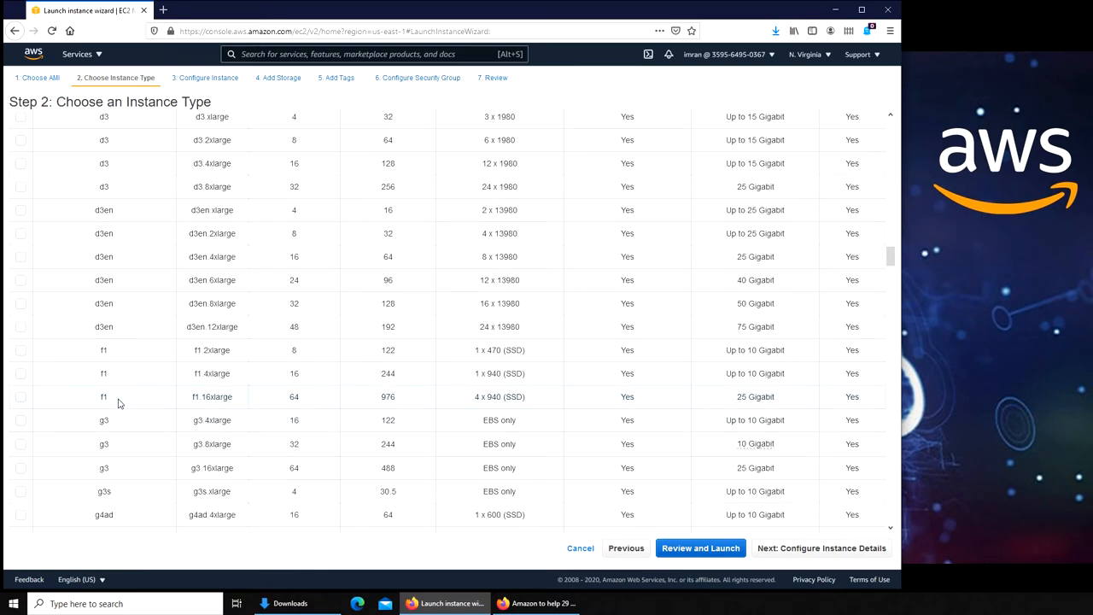
pyautogui.moveTo(365, 408)
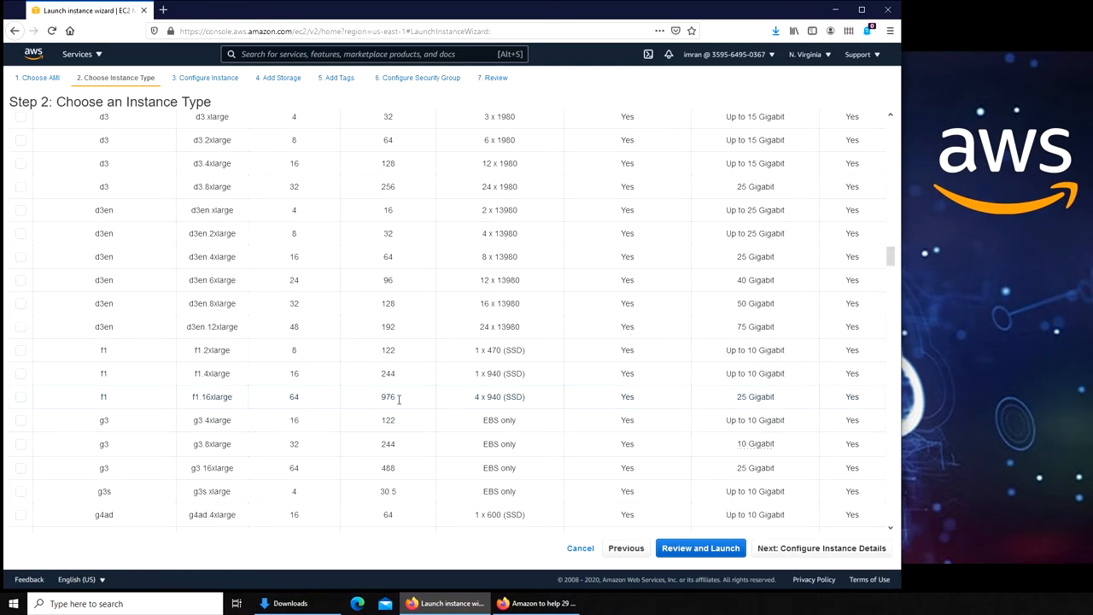
pyautogui.moveTo(395, 408)
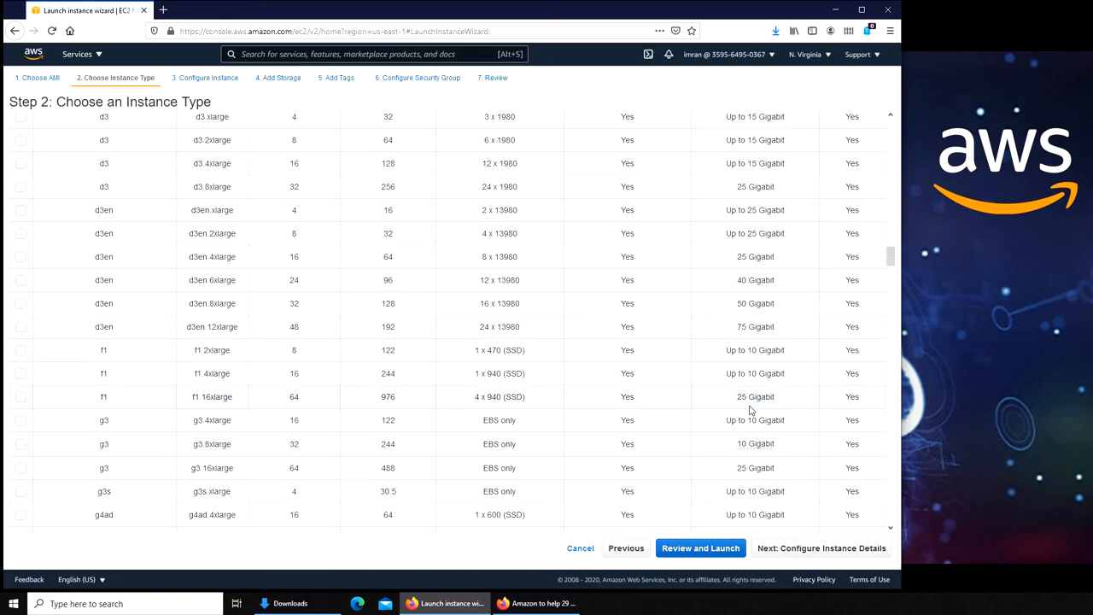
pyautogui.scroll(-3)
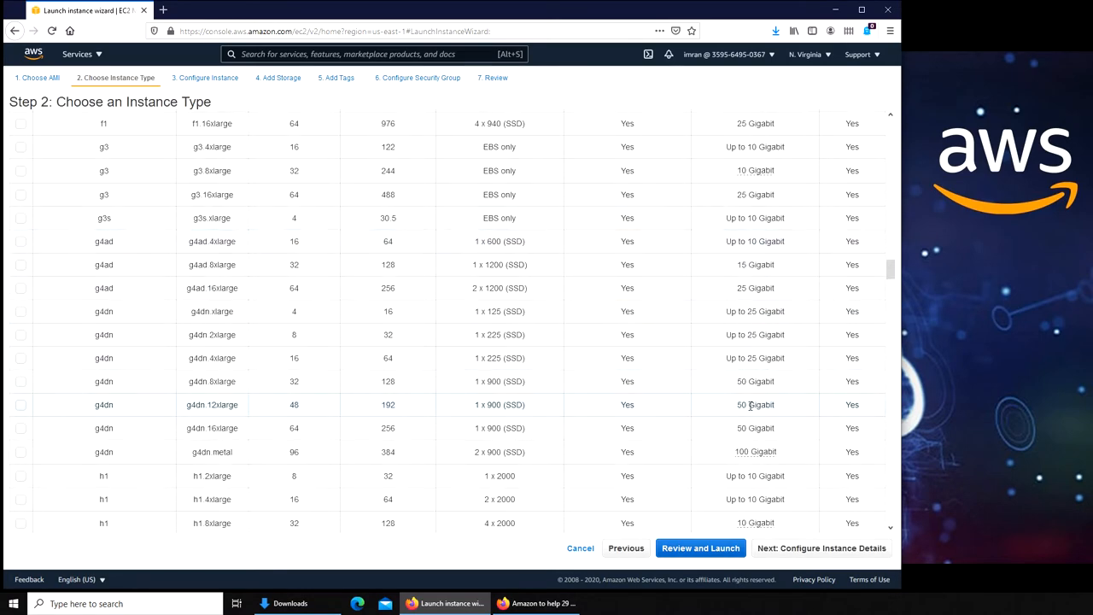
pyautogui.scroll(-3)
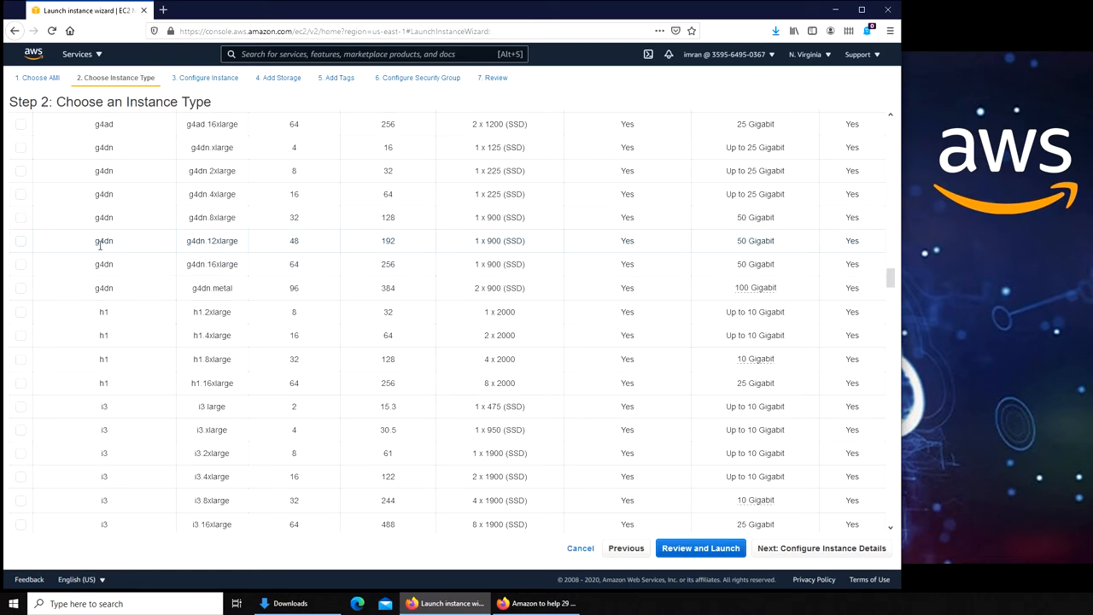
pyautogui.moveTo(319, 255)
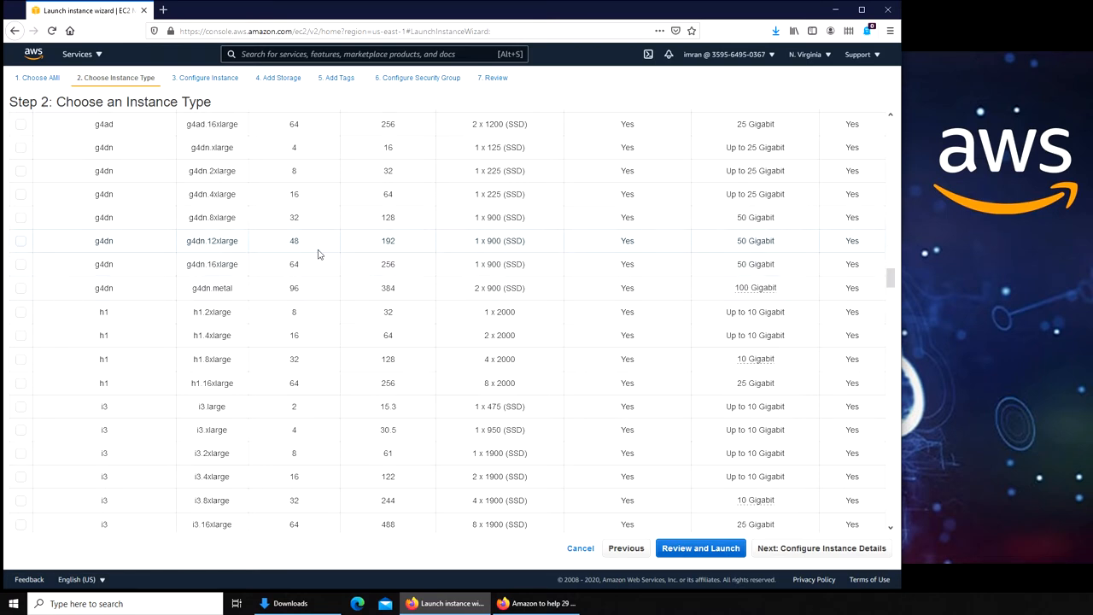
pyautogui.moveTo(782, 250)
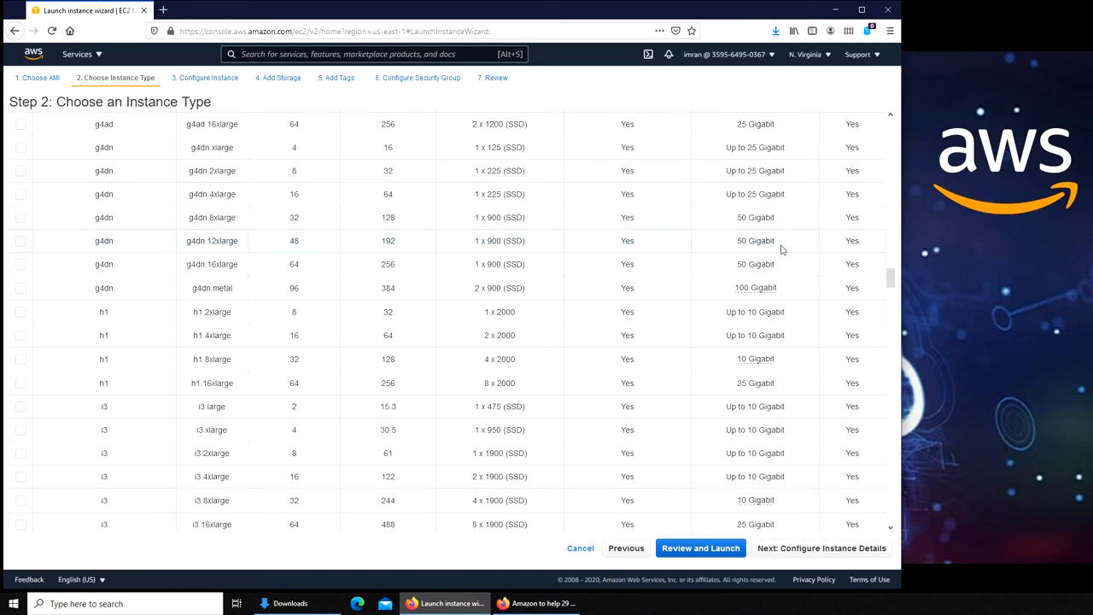
pyautogui.moveTo(765, 255)
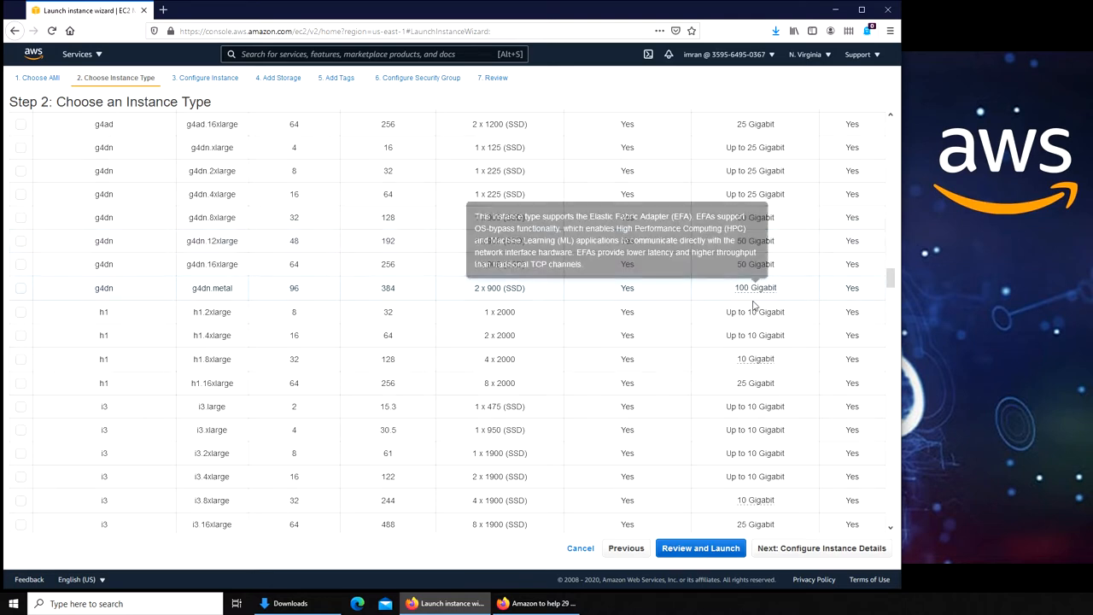
pyautogui.moveTo(776, 301)
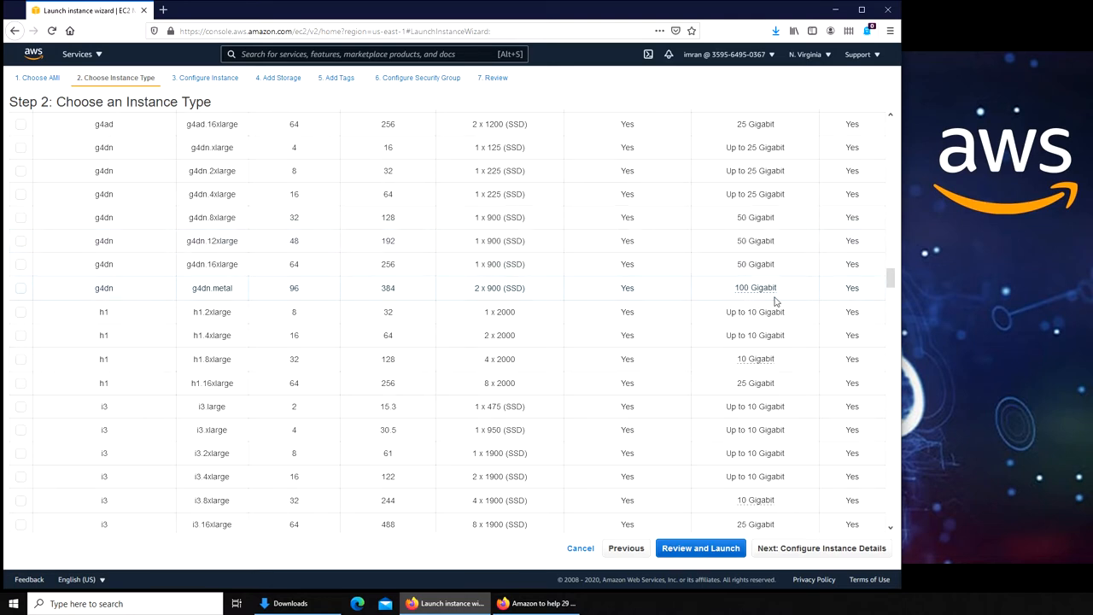
pyautogui.scroll(-3)
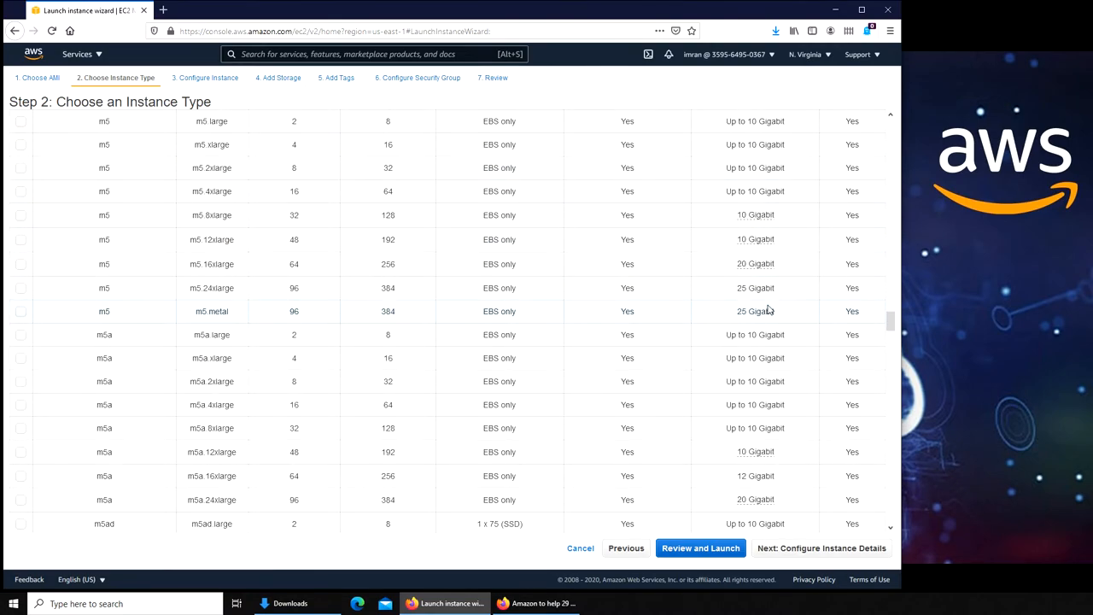
pyautogui.scroll(-3)
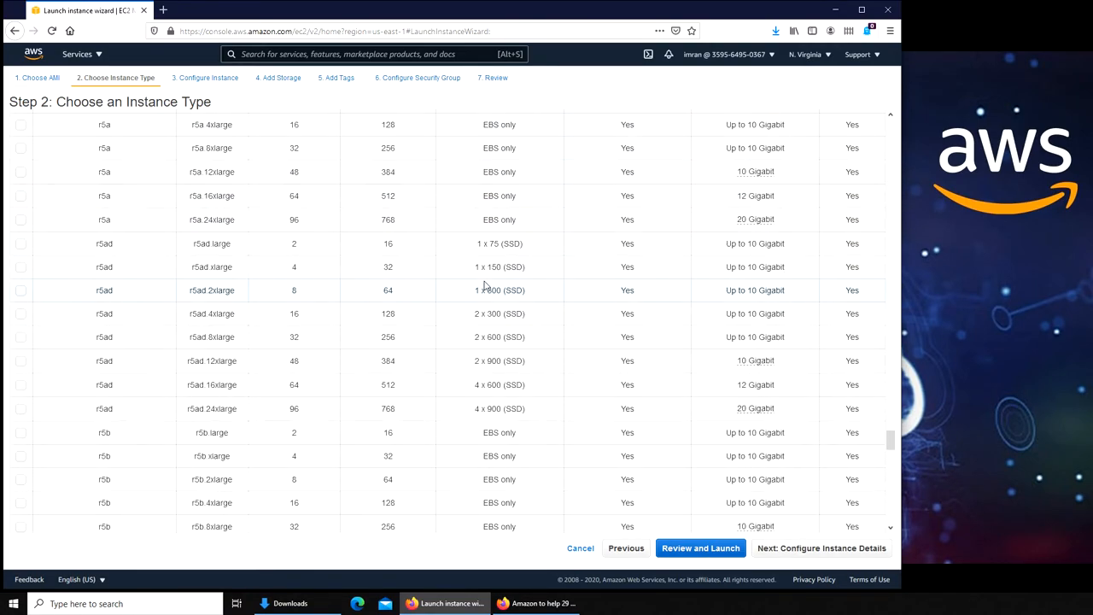
pyautogui.scroll(-3)
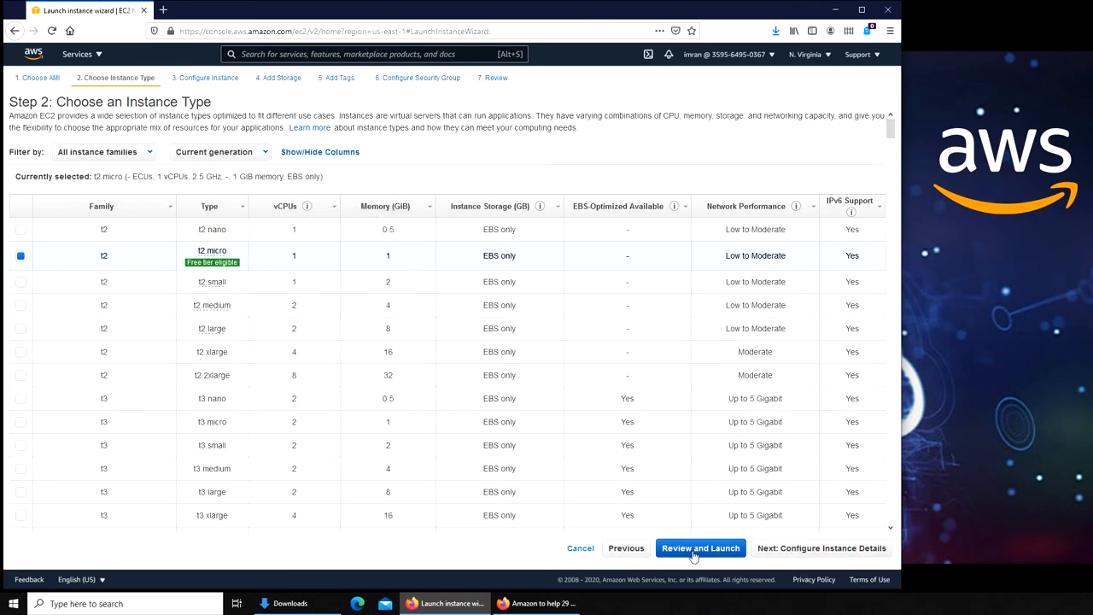
pyautogui.moveTo(700, 548)
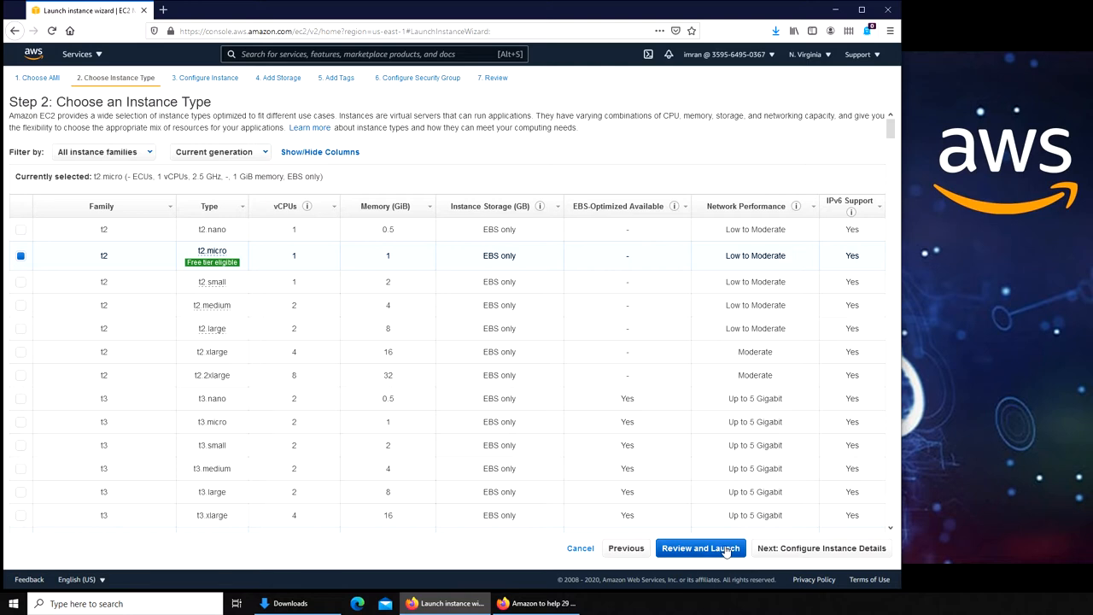
pyautogui.moveTo(381, 259)
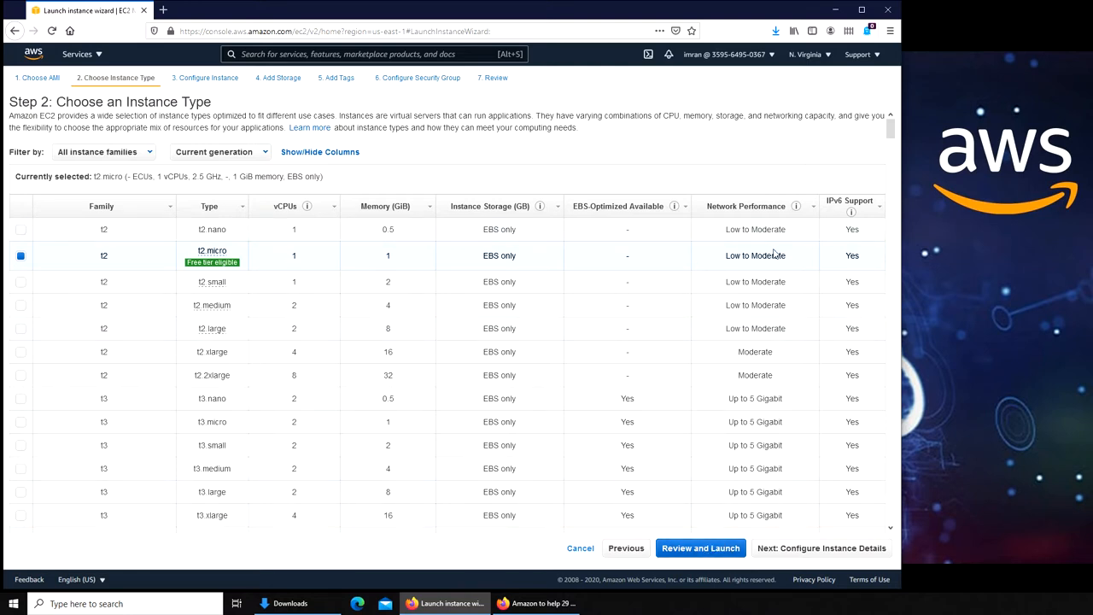
# Keep t2.micro and advance to Step 3: Configure Instance Details.
pyautogui.click(821, 548)
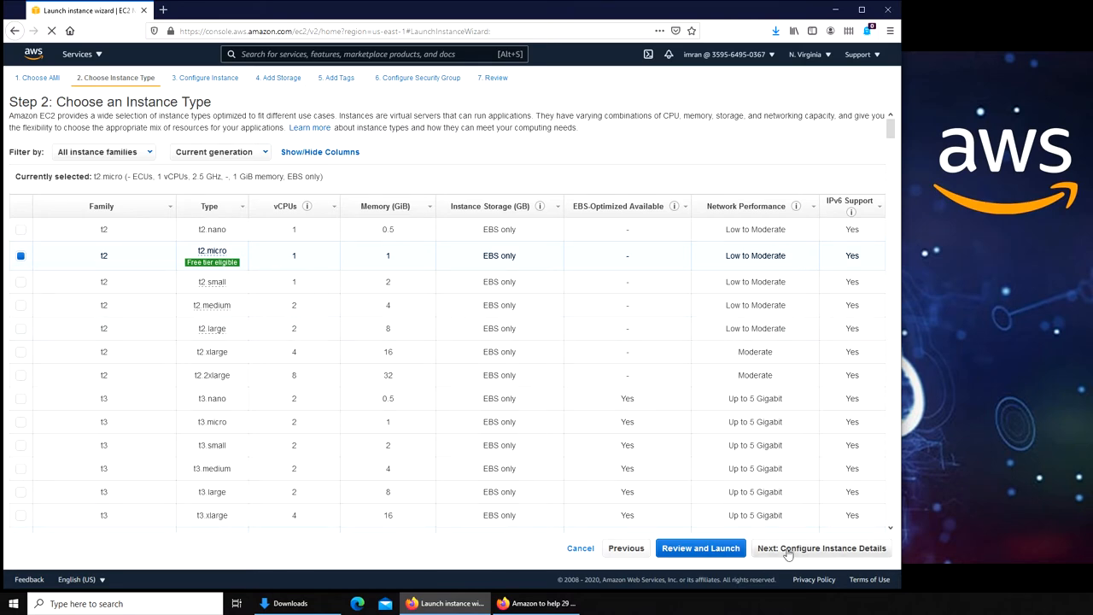
pyautogui.click(821, 547)
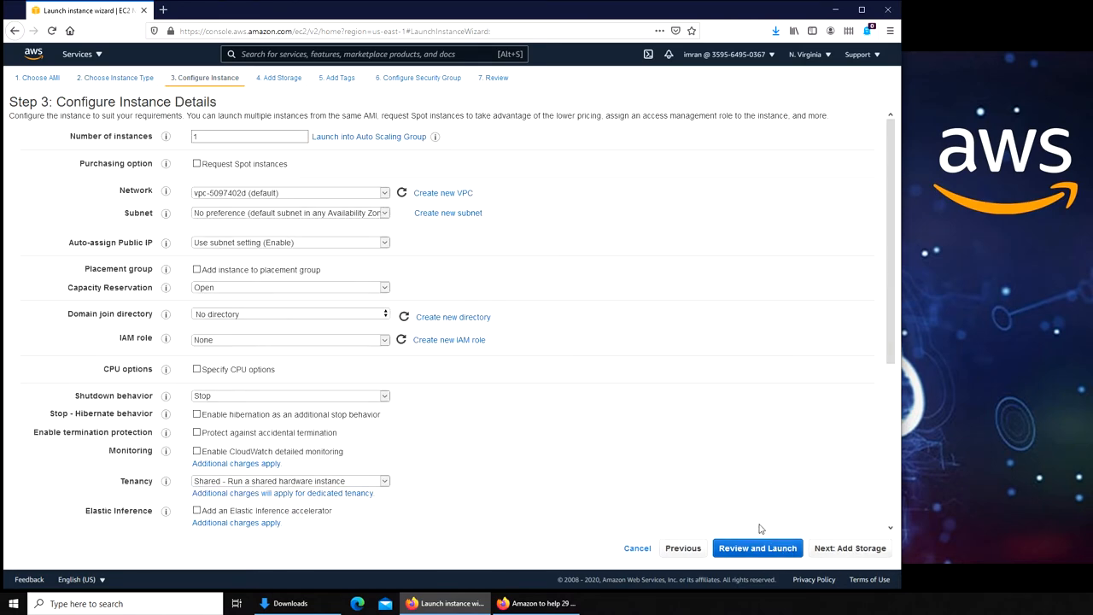
pyautogui.moveTo(774, 522)
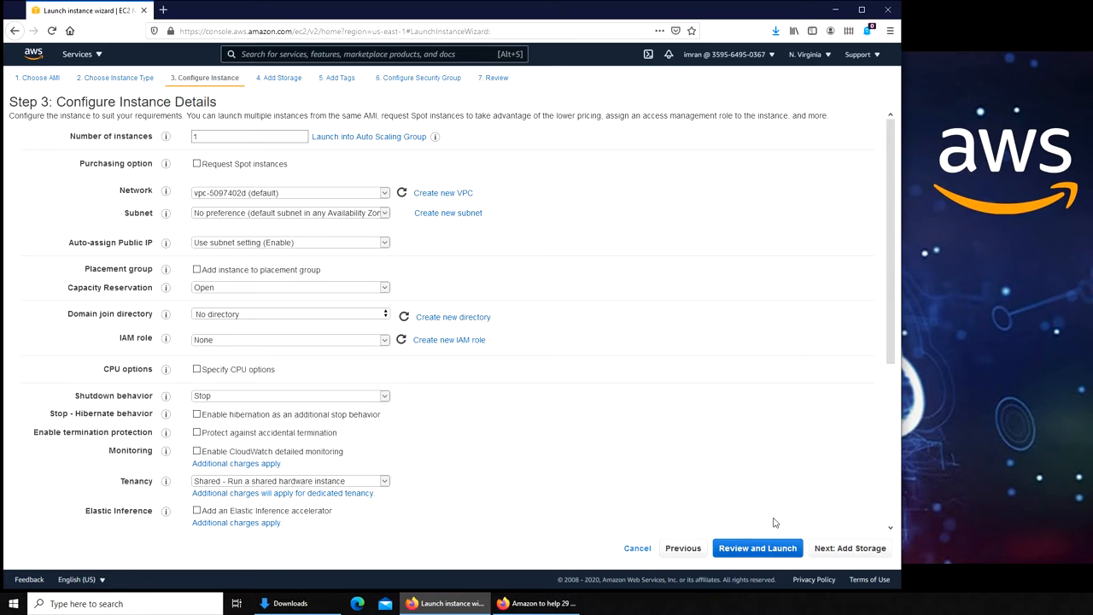
pyautogui.click(249, 136)
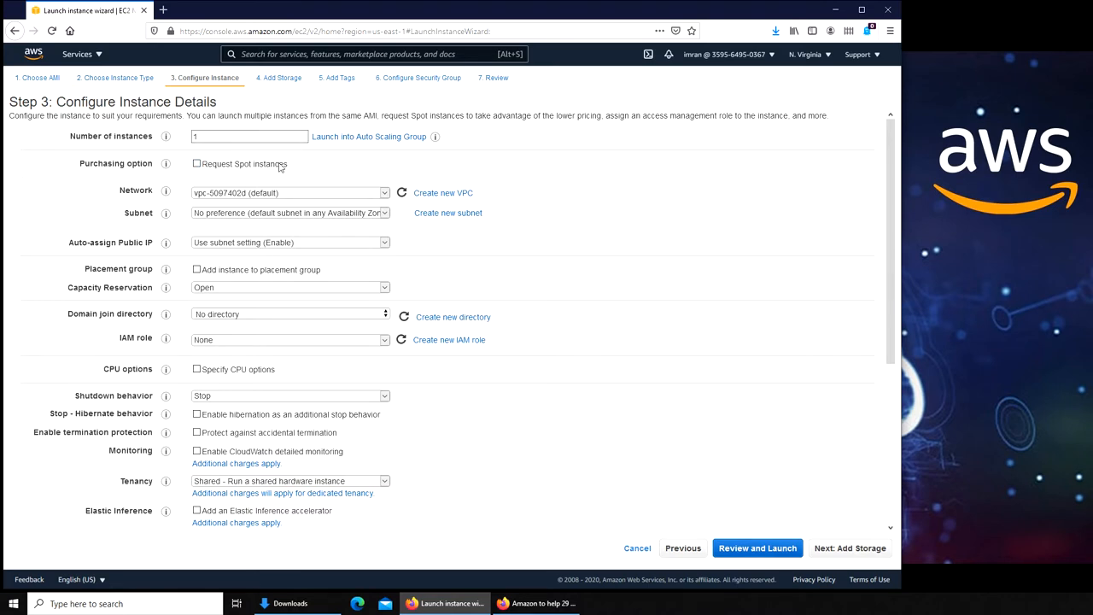
pyautogui.moveTo(372, 177)
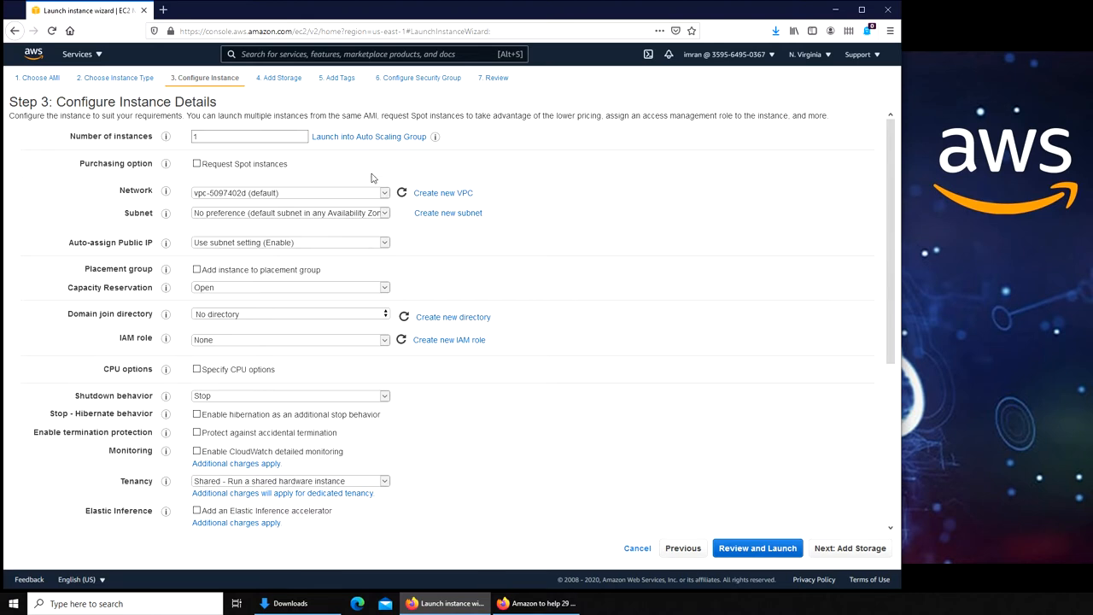
pyautogui.moveTo(520, 203)
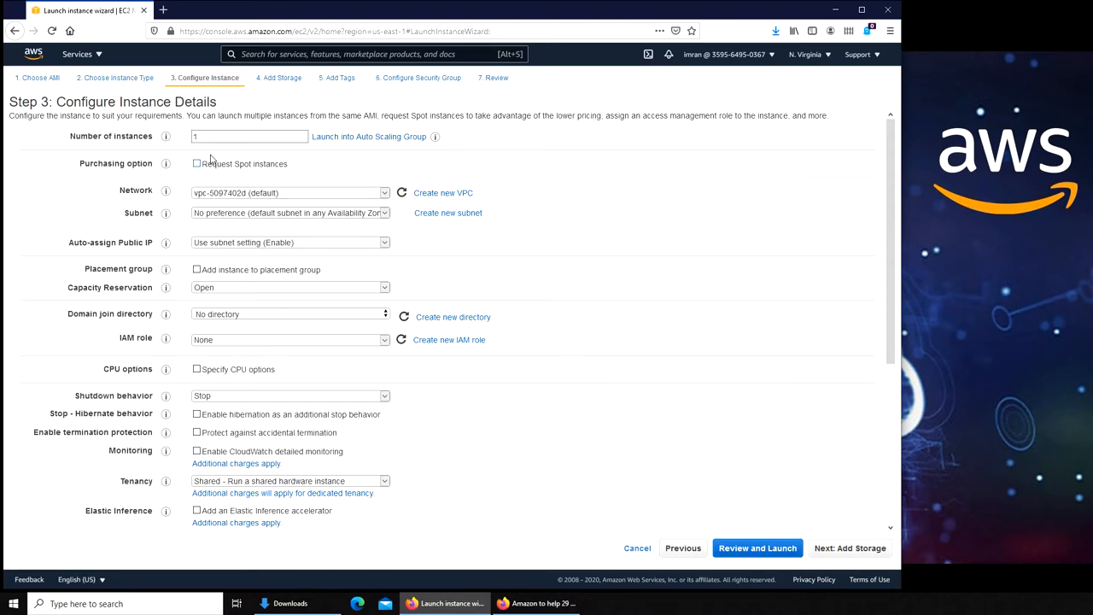
pyautogui.click(250, 137)
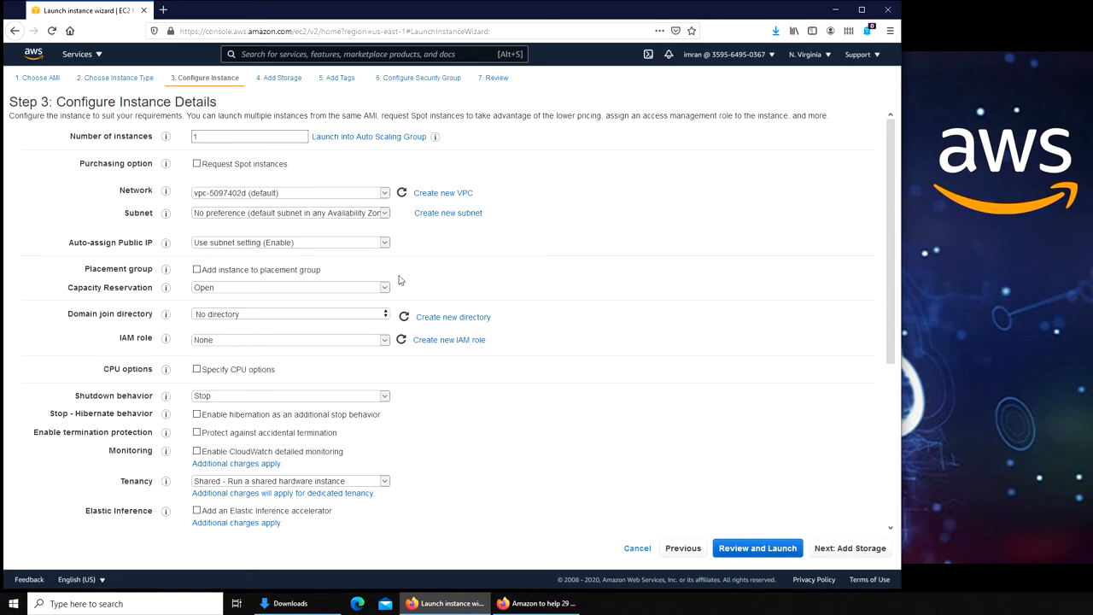
pyautogui.moveTo(166, 191)
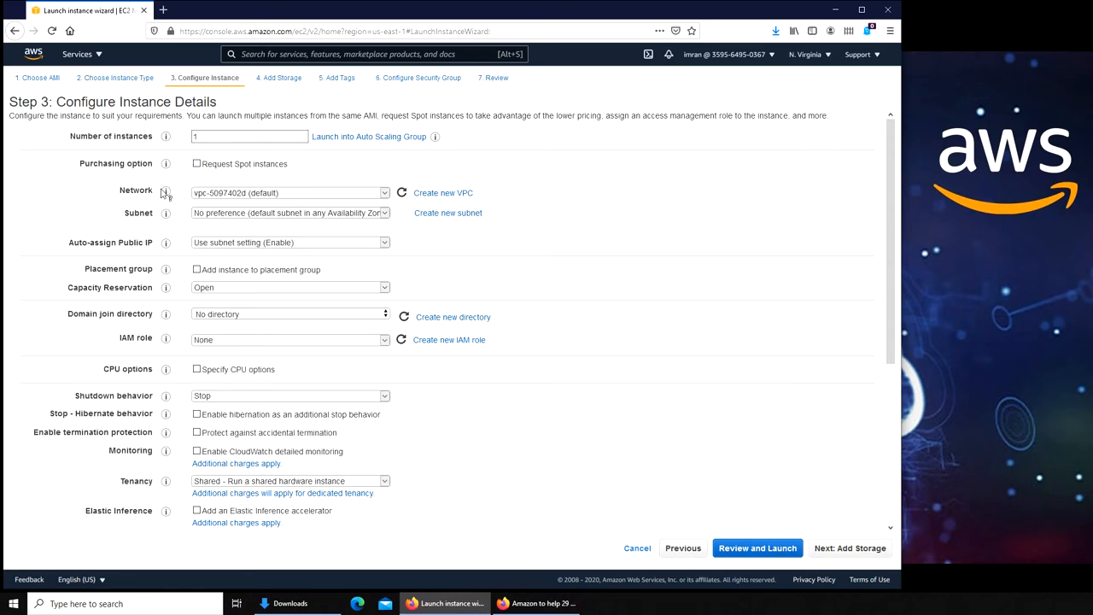
pyautogui.click(291, 193)
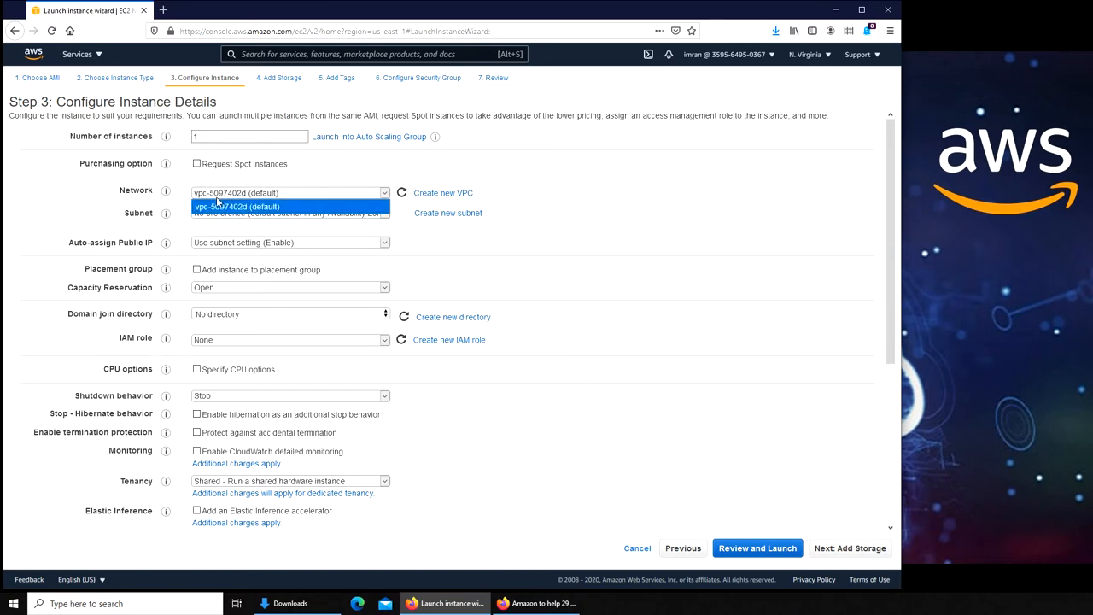
pyautogui.click(290, 213)
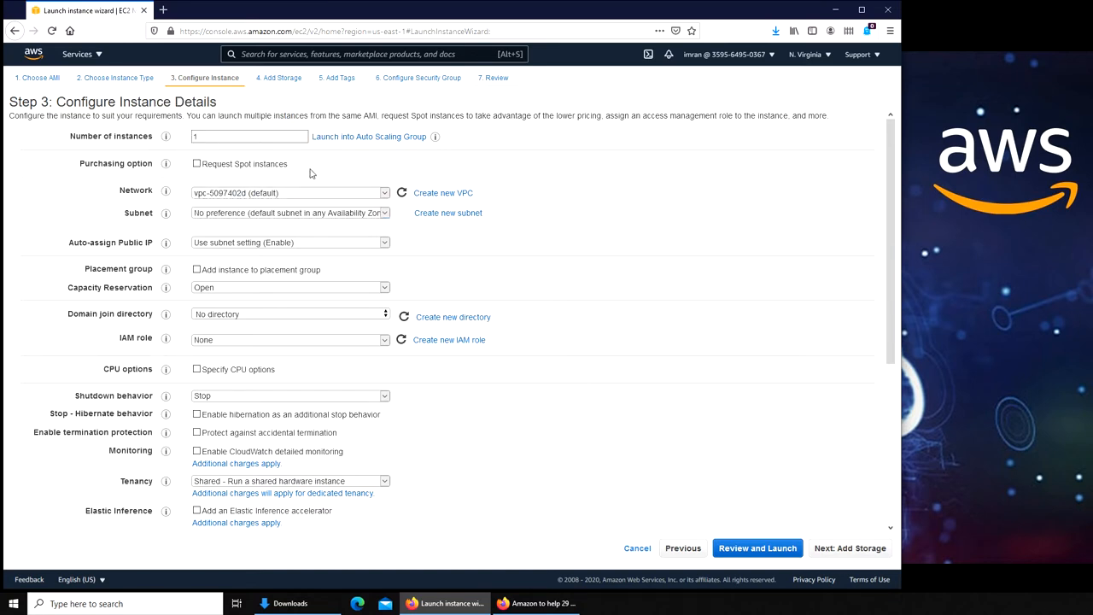
pyautogui.moveTo(322, 214)
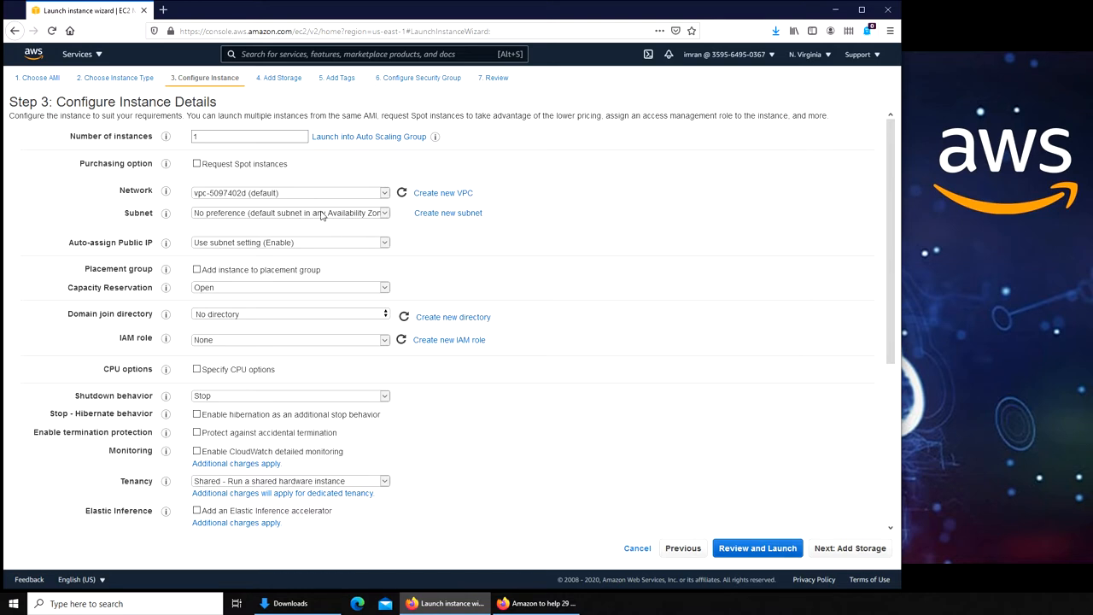
pyautogui.click(290, 213)
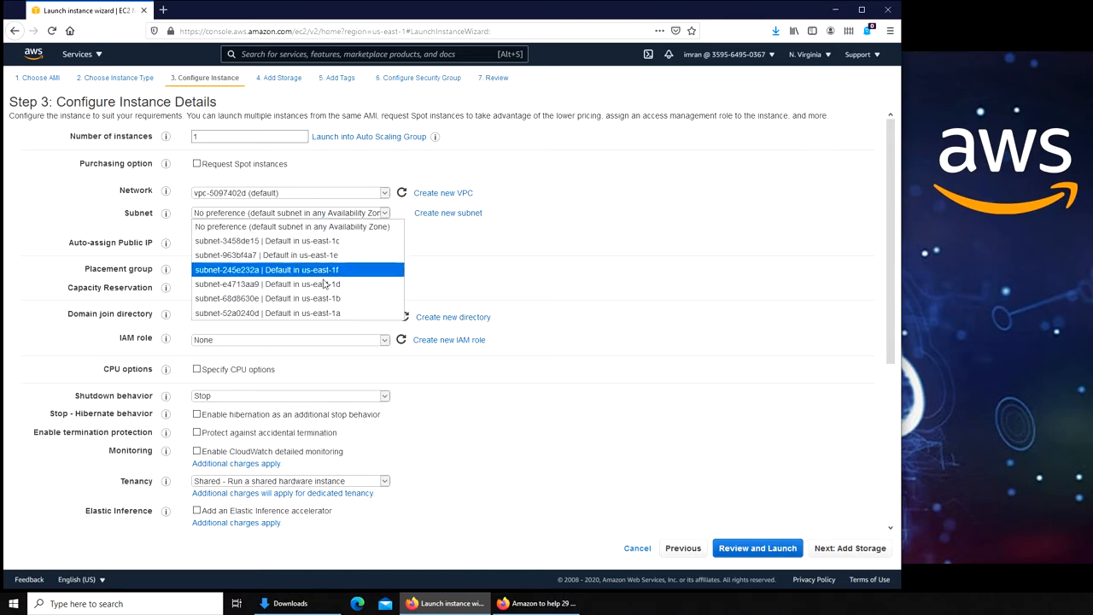
pyautogui.moveTo(291, 284)
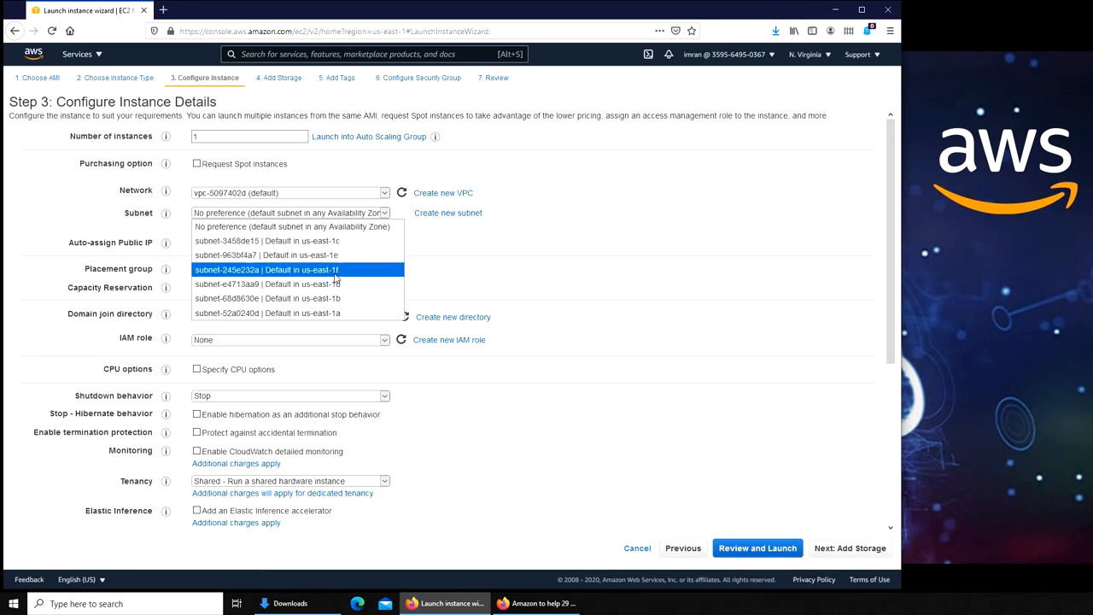
pyautogui.moveTo(267, 241)
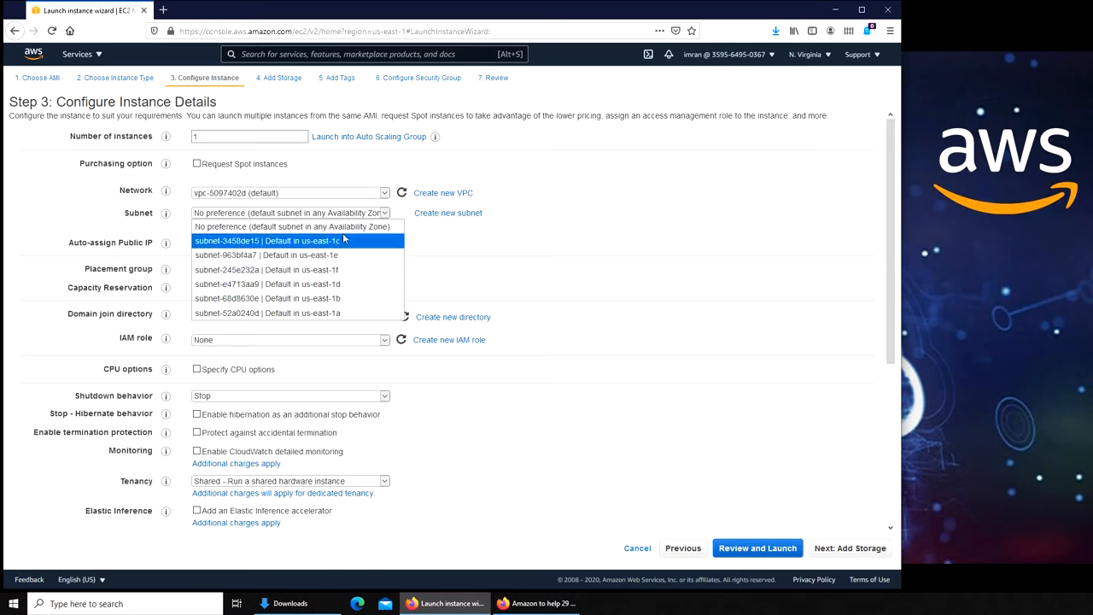
pyautogui.moveTo(338, 247)
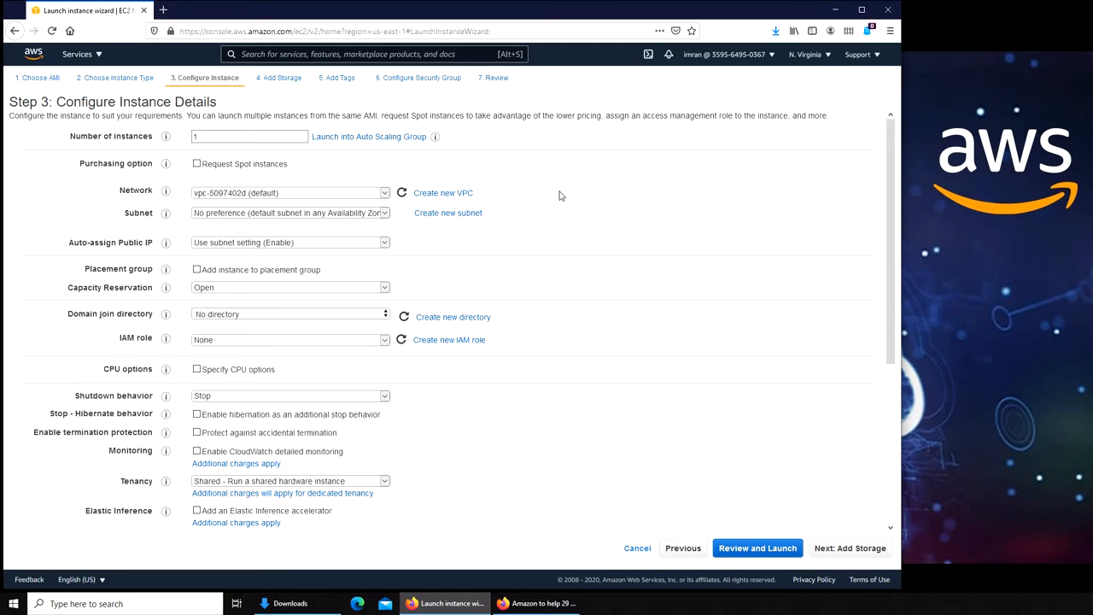
pyautogui.moveTo(383, 216)
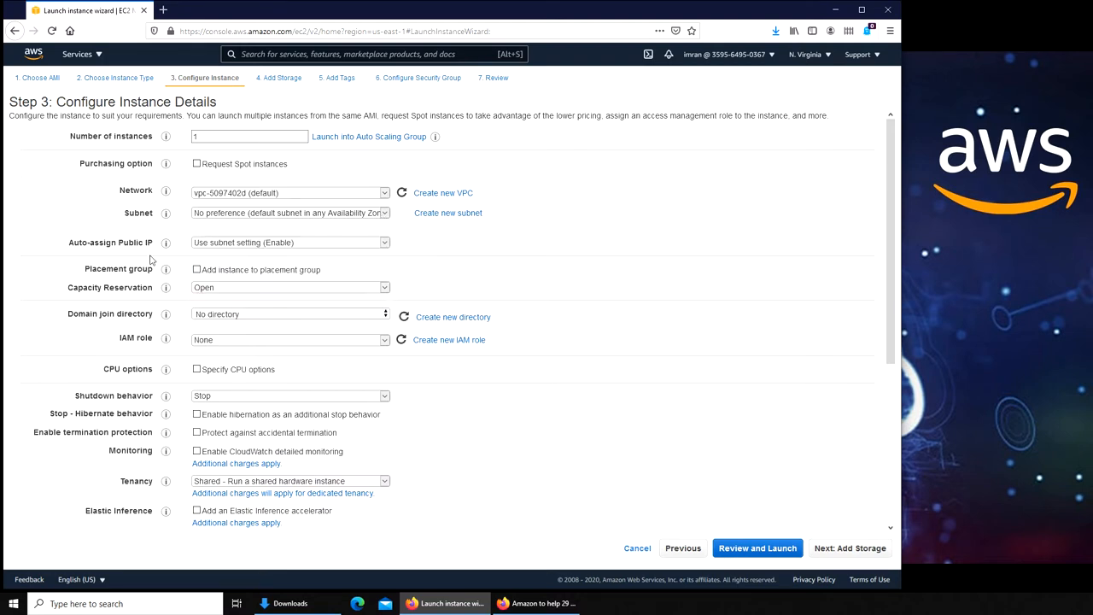
pyautogui.scroll(-3)
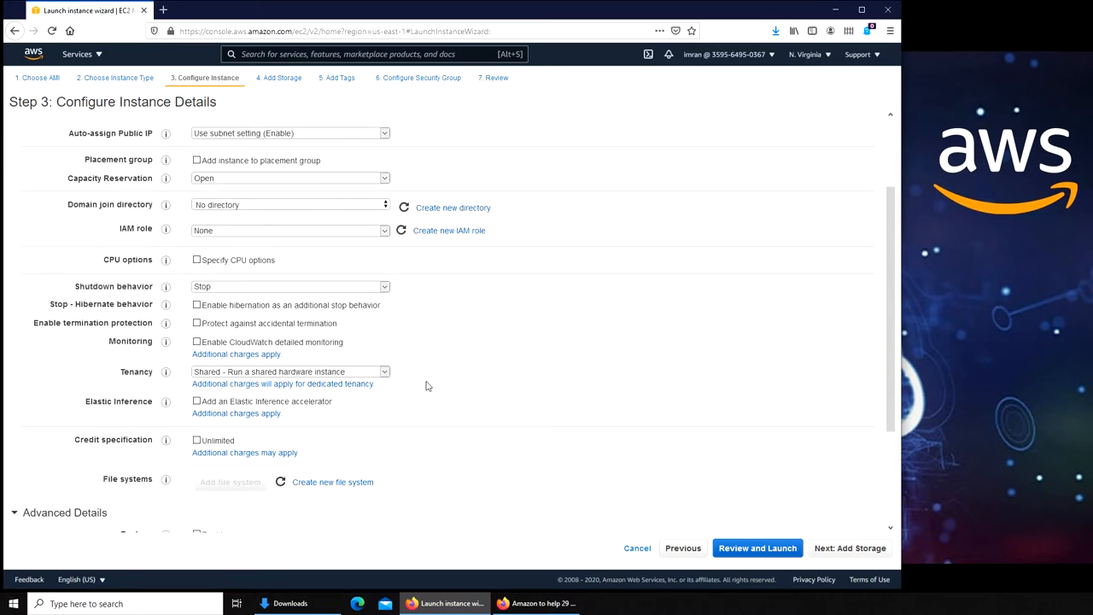
pyautogui.scroll(-3)
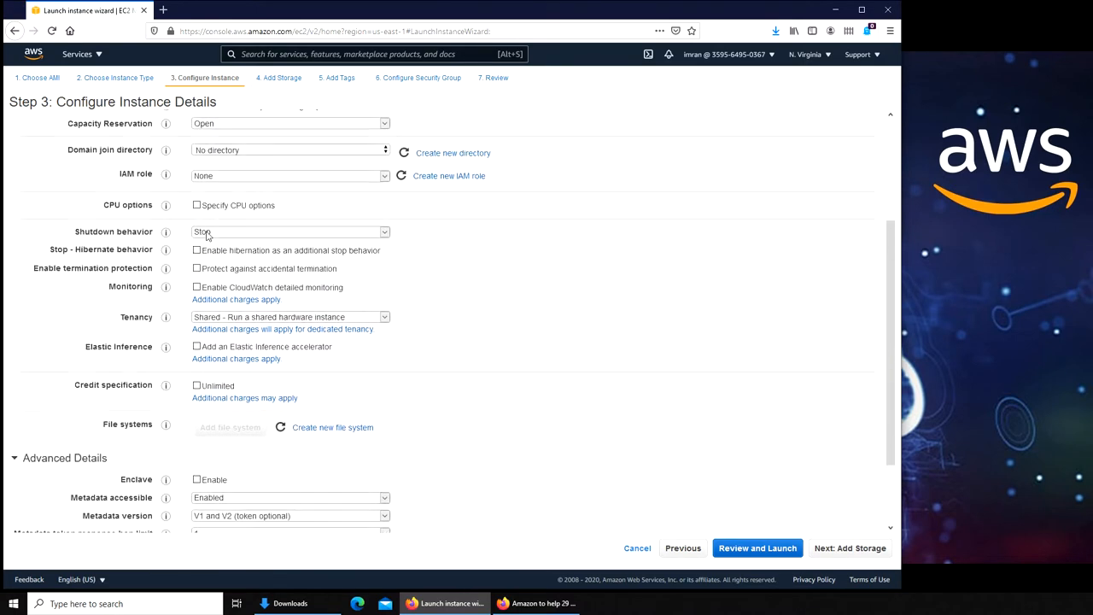
pyautogui.click(290, 176)
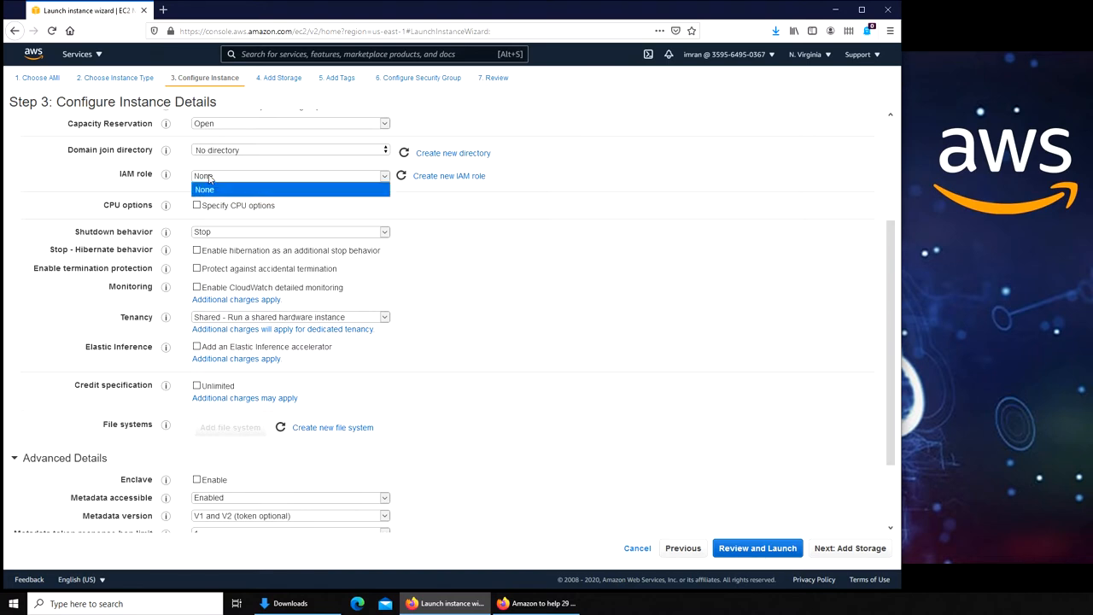
pyautogui.click(204, 189)
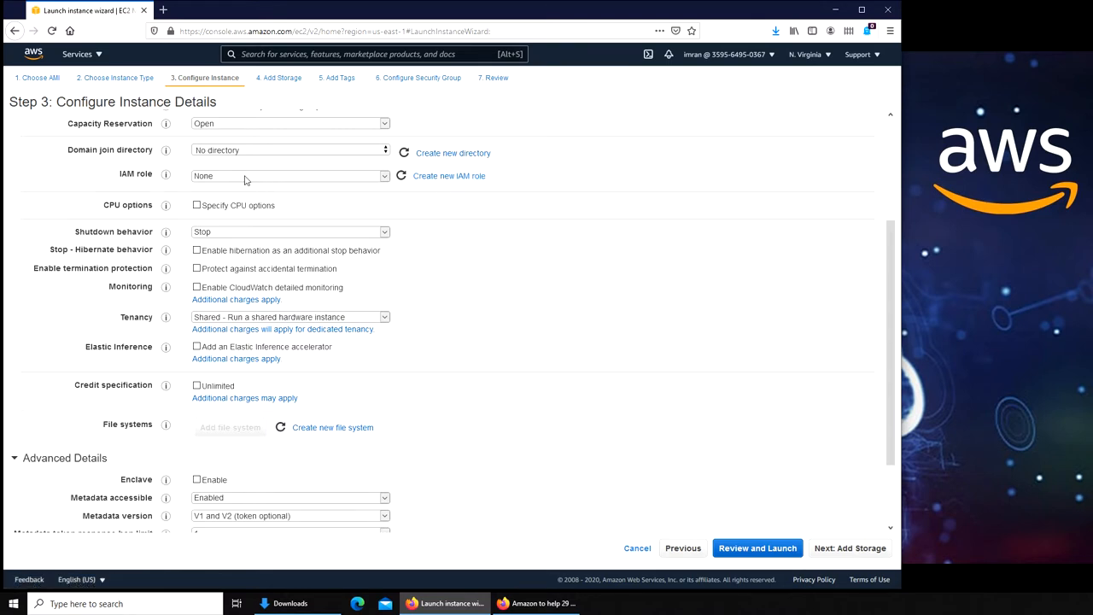
pyautogui.scroll(-3)
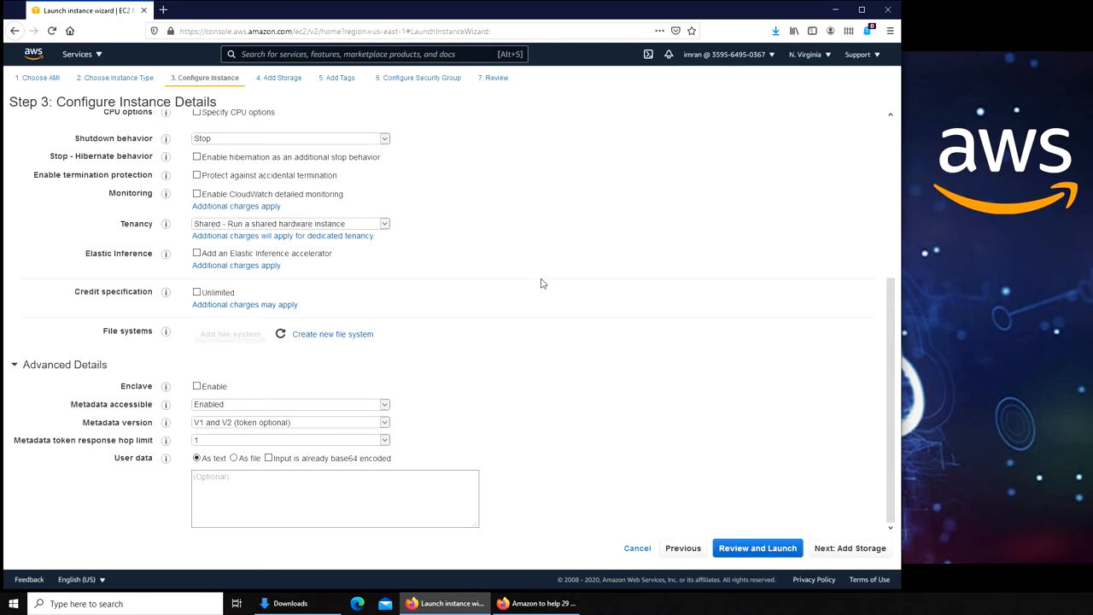
pyautogui.moveTo(808, 505)
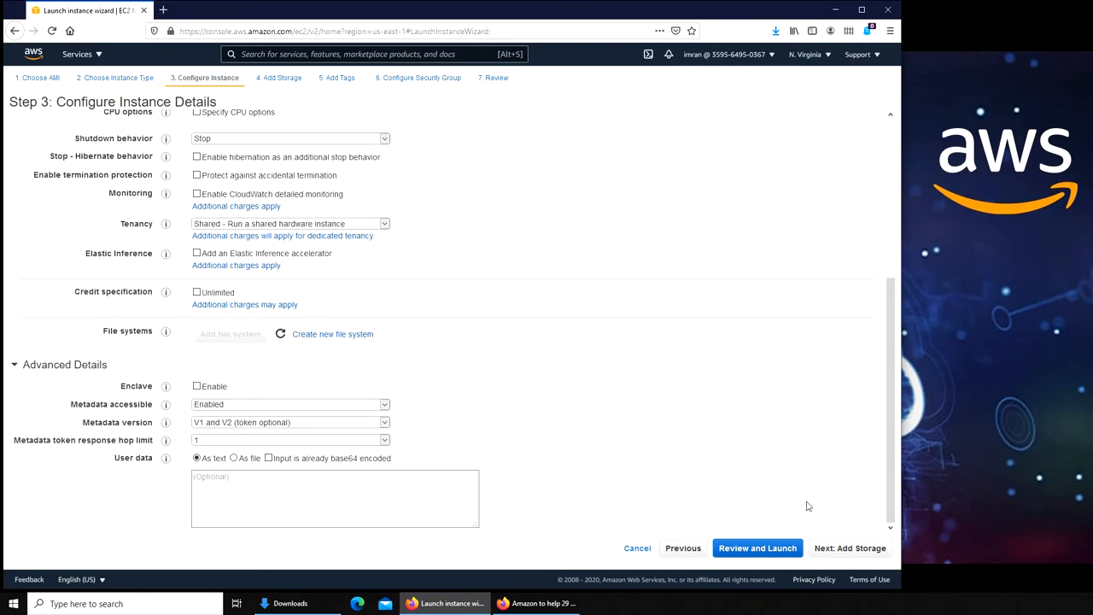
# Advance to Add Storage and keep the 8 GiB gp2 root volume unencrypted after inspecting its dropdowns.
pyautogui.click(850, 547)
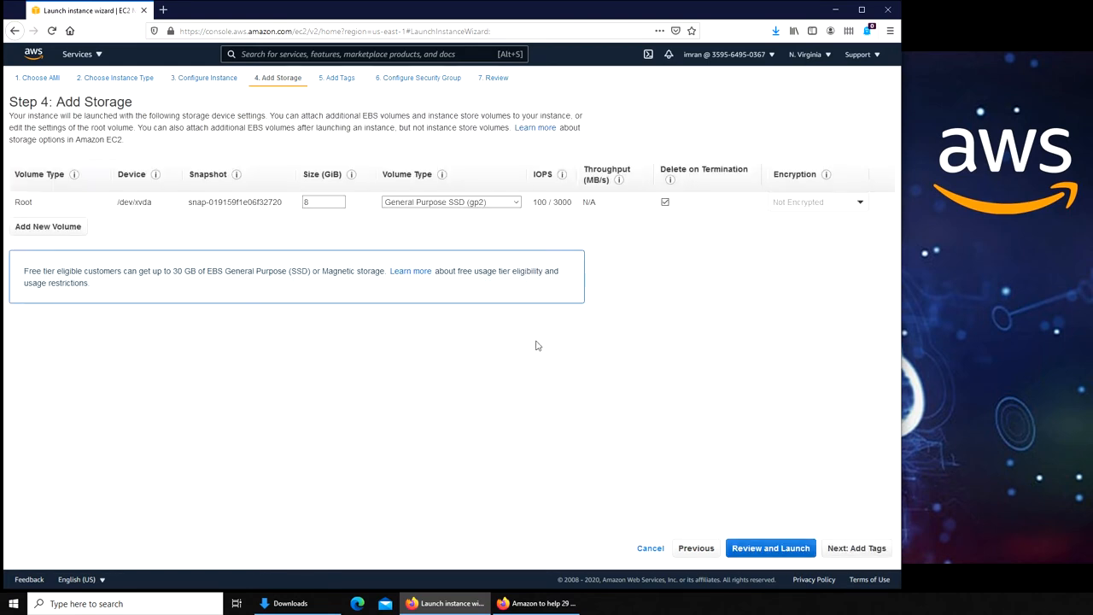
pyautogui.moveTo(244, 212)
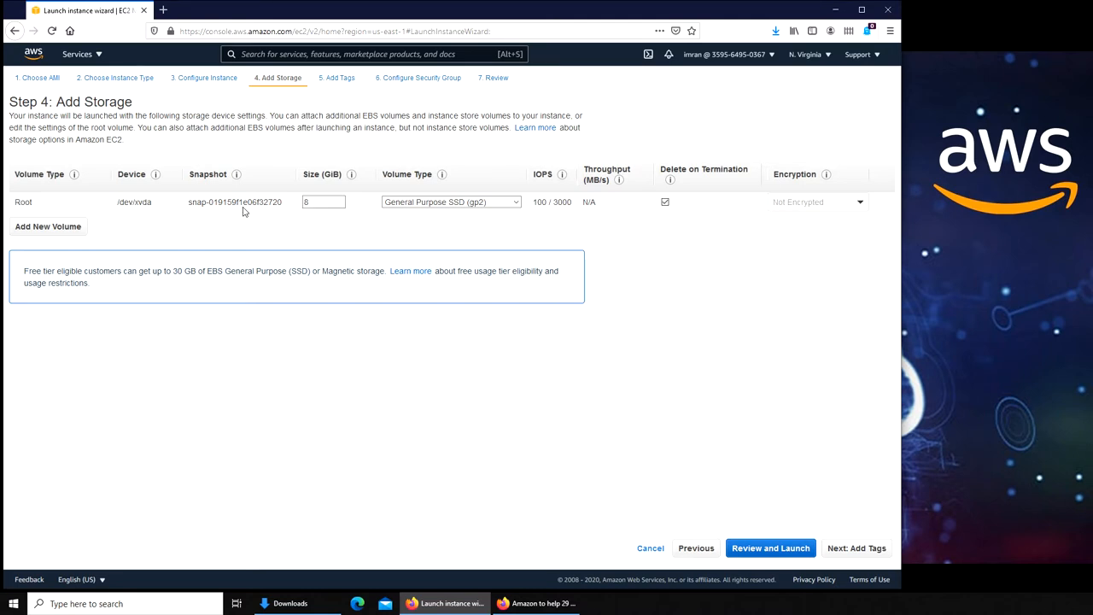
pyautogui.moveTo(398, 217)
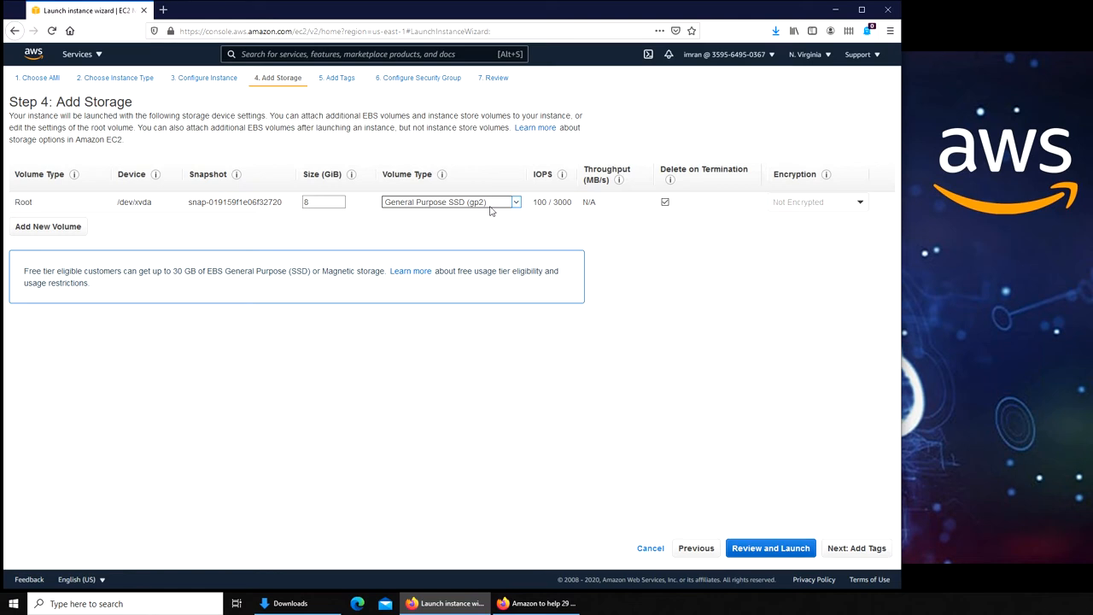
pyautogui.moveTo(762, 285)
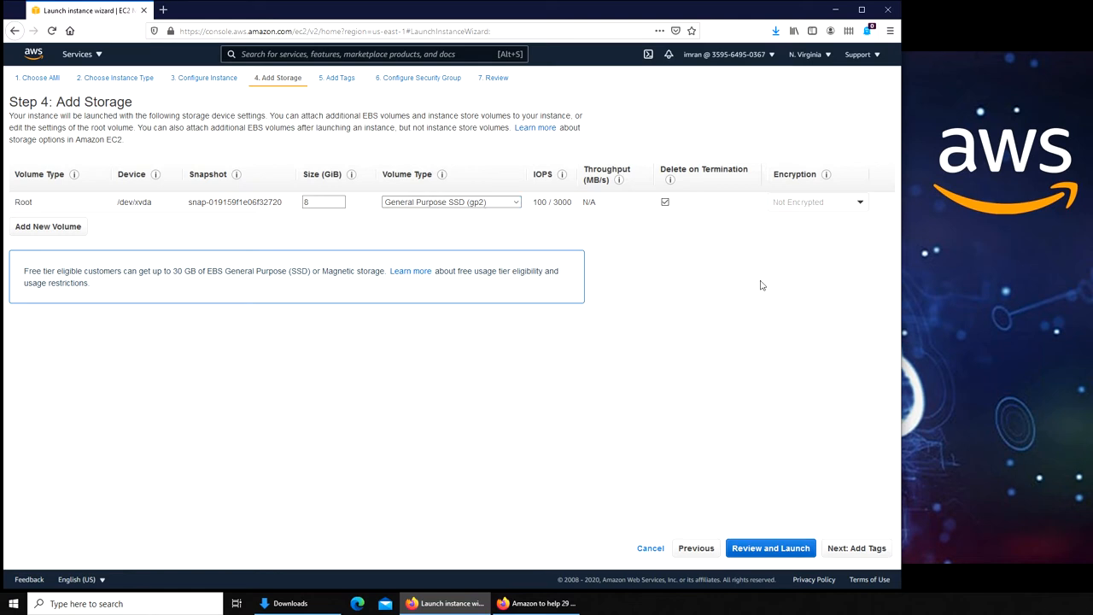
pyautogui.moveTo(997, 288)
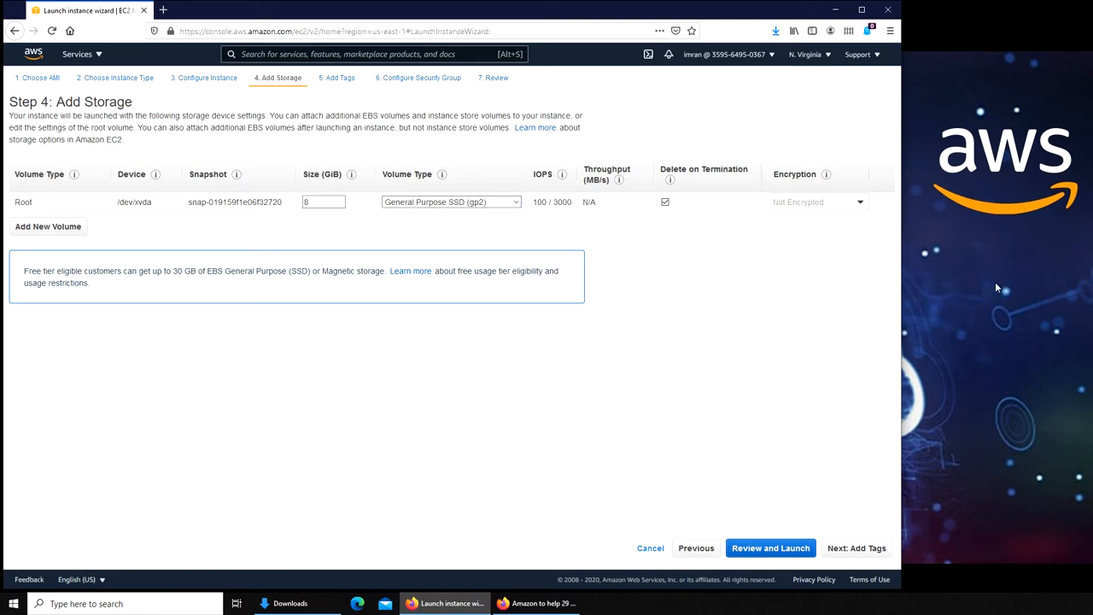
pyautogui.moveTo(959, 293)
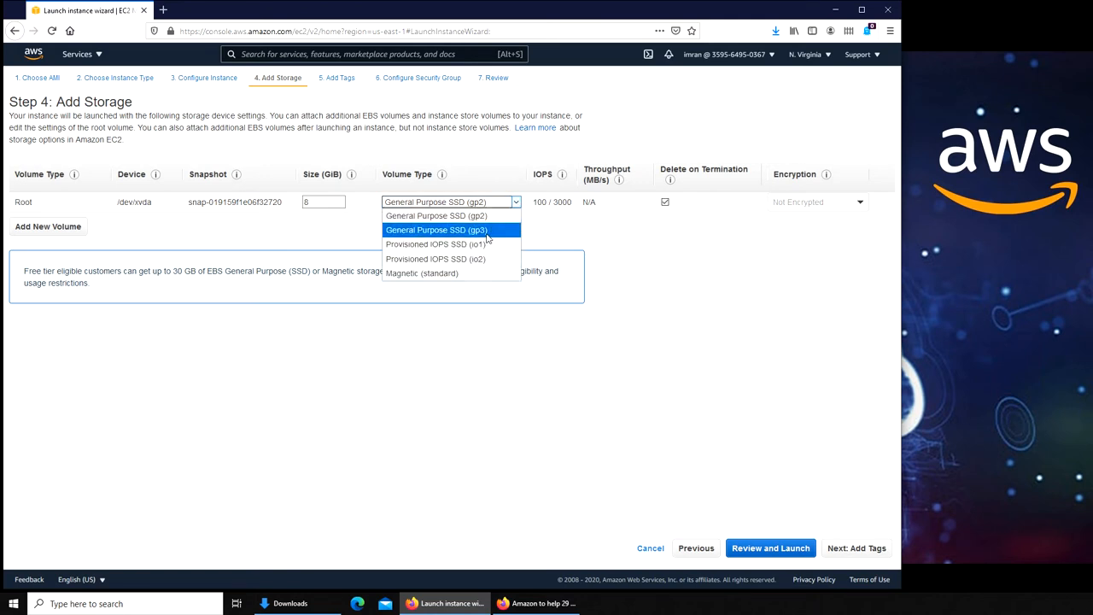
pyautogui.moveTo(451, 244)
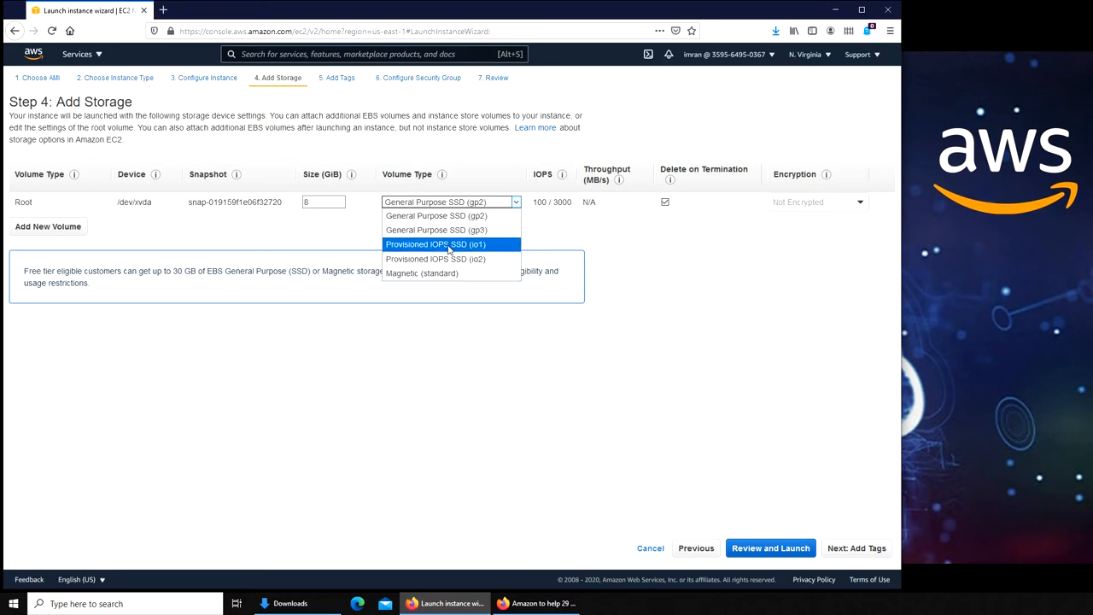
pyautogui.moveTo(447, 248)
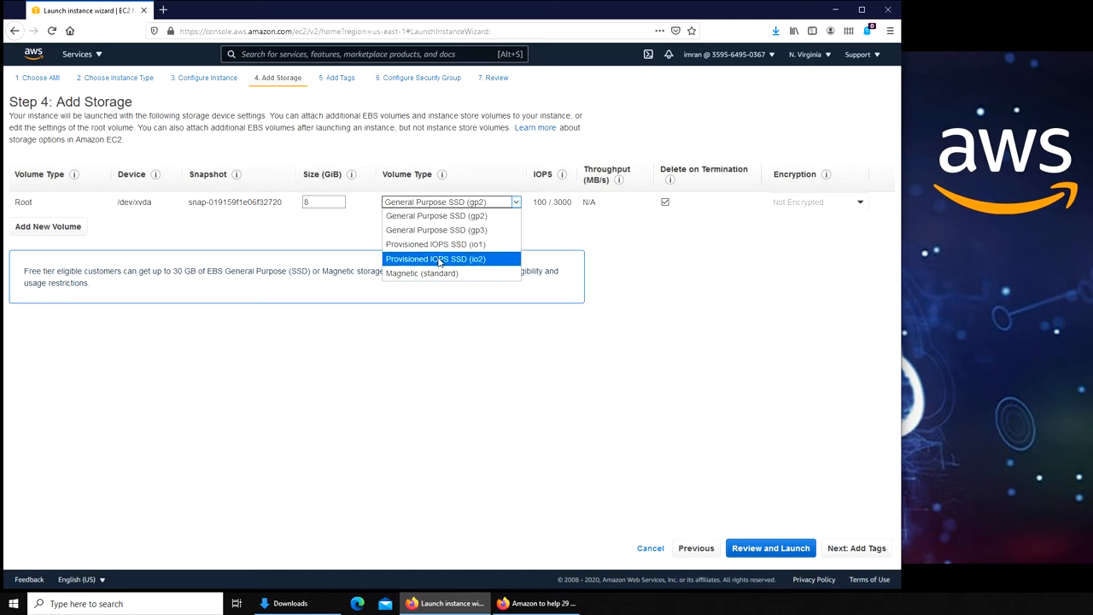
pyautogui.moveTo(422, 273)
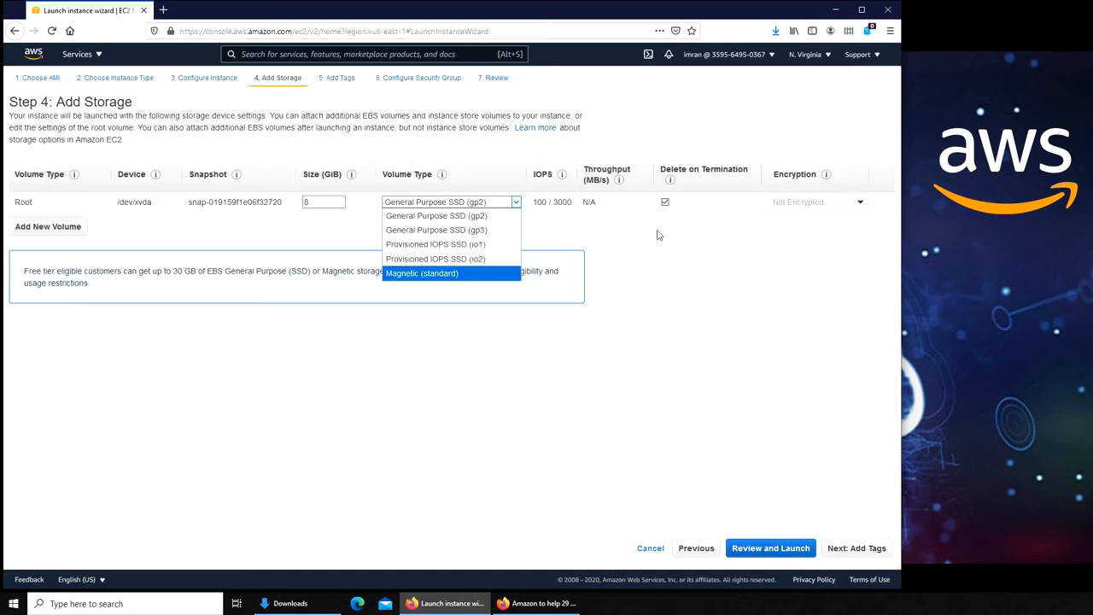
pyautogui.click(817, 202)
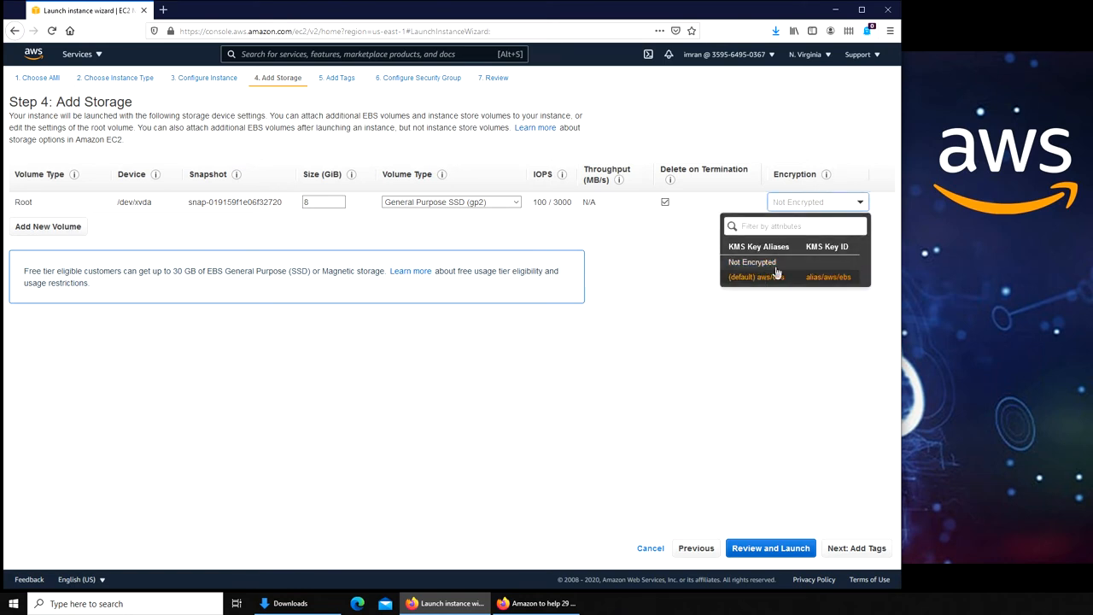
pyautogui.click(752, 262)
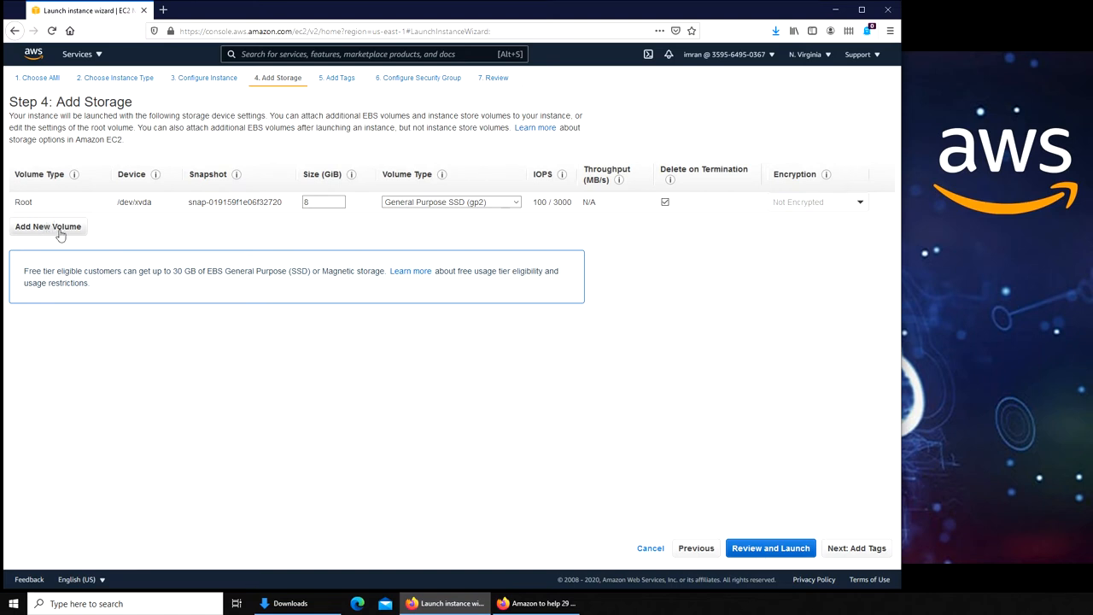
pyautogui.click(323, 202)
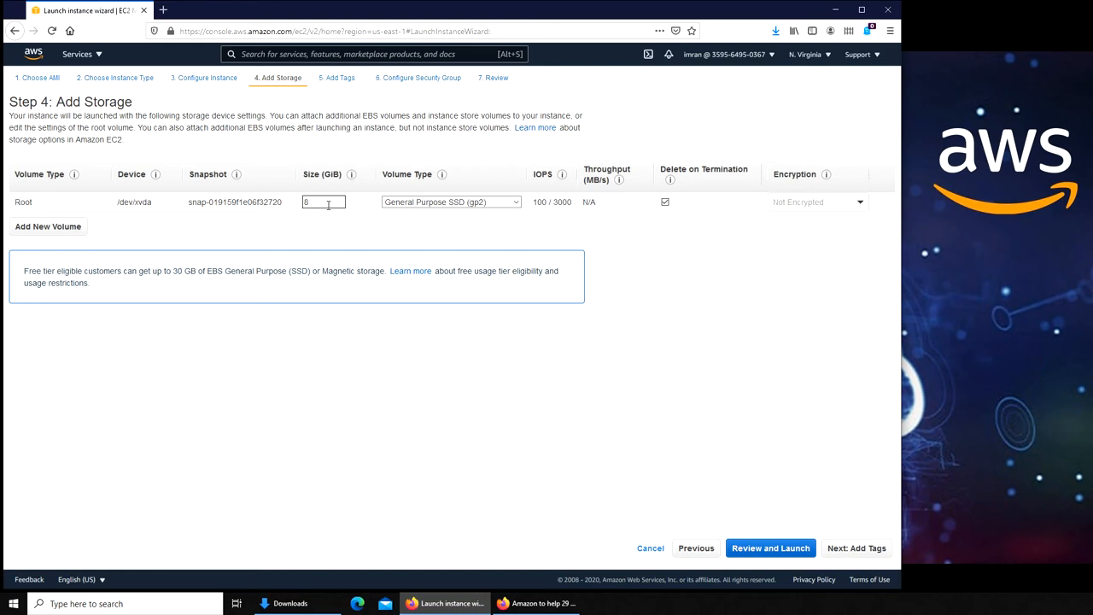
# Try a second 200 GiB volume, remove it again, and advance to Step 5: Add Tags.
pyautogui.click(48, 227)
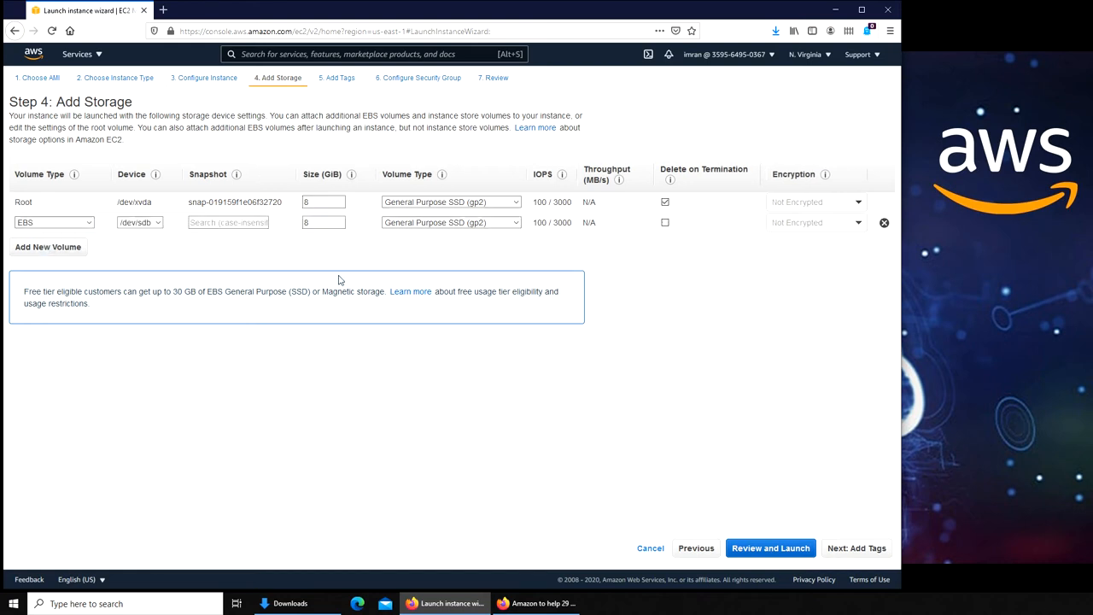
pyautogui.write('2')
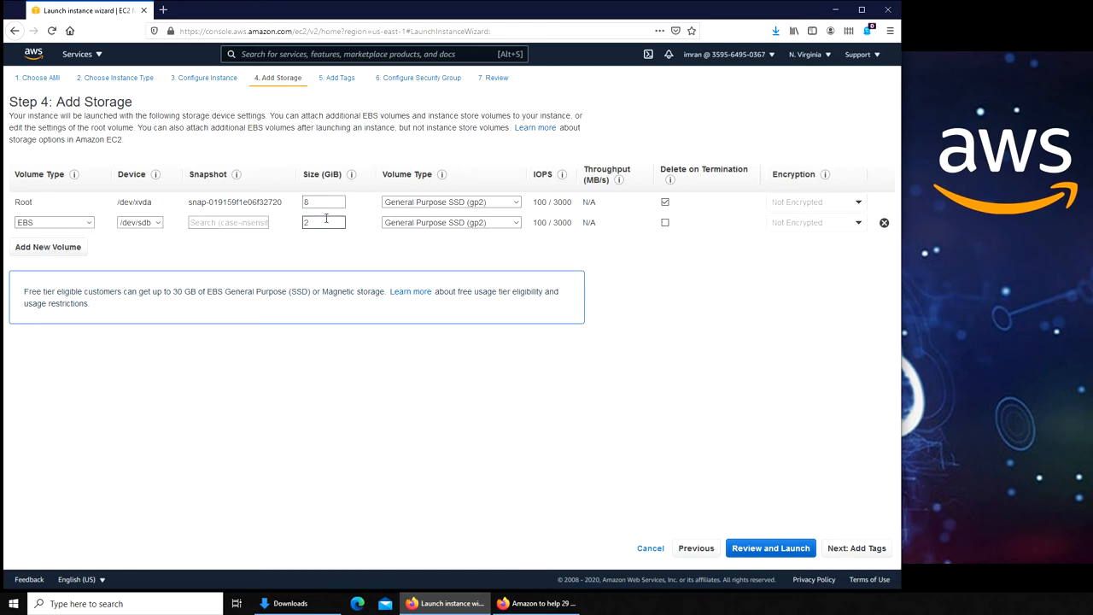
pyautogui.write('00')
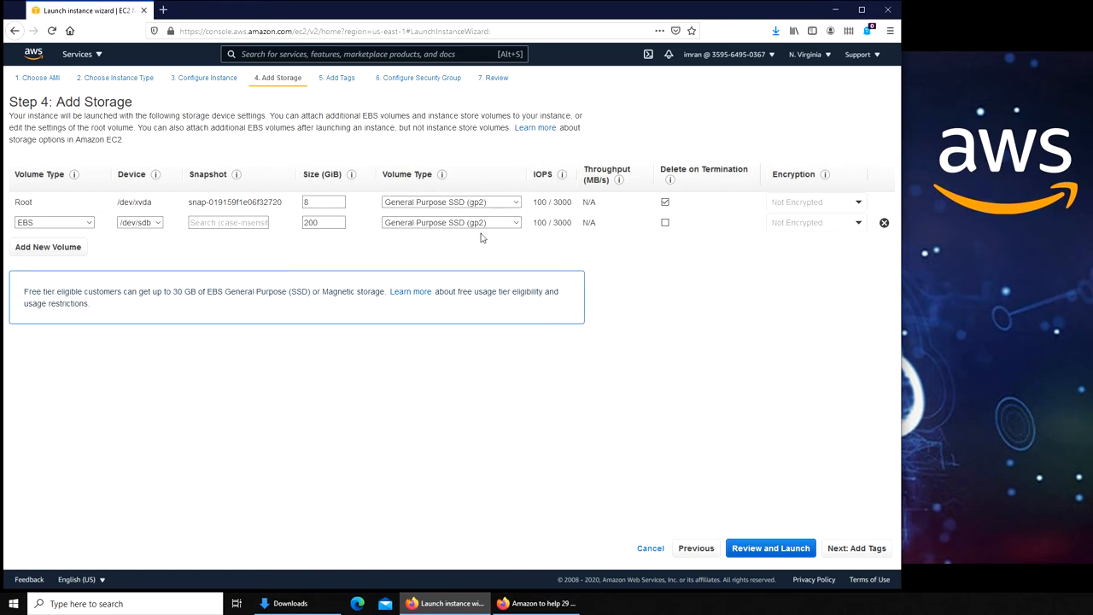
pyautogui.click(451, 222)
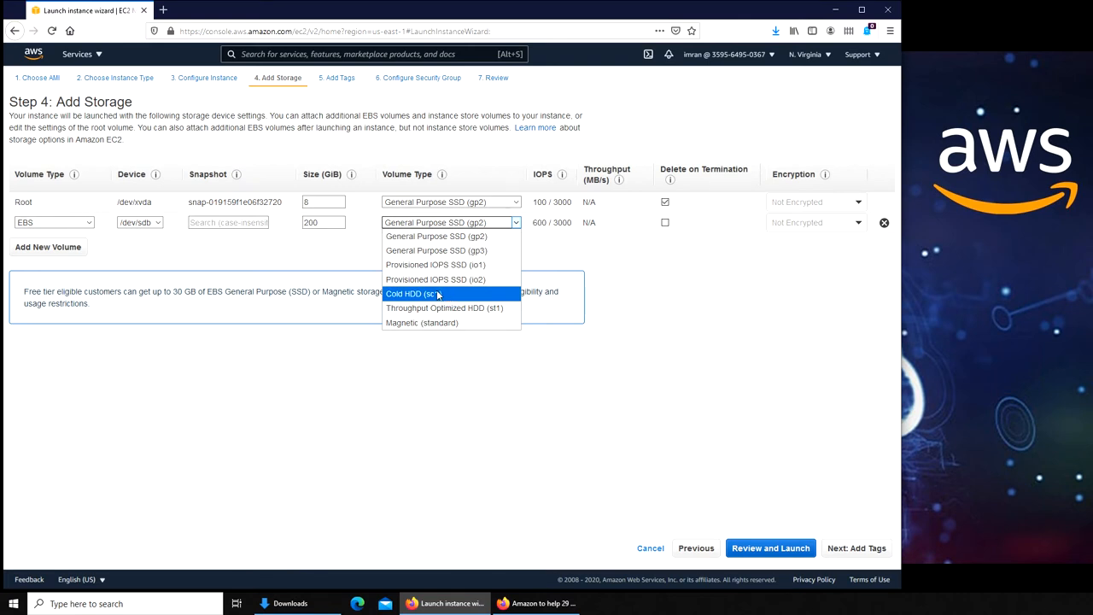
pyautogui.moveTo(412, 303)
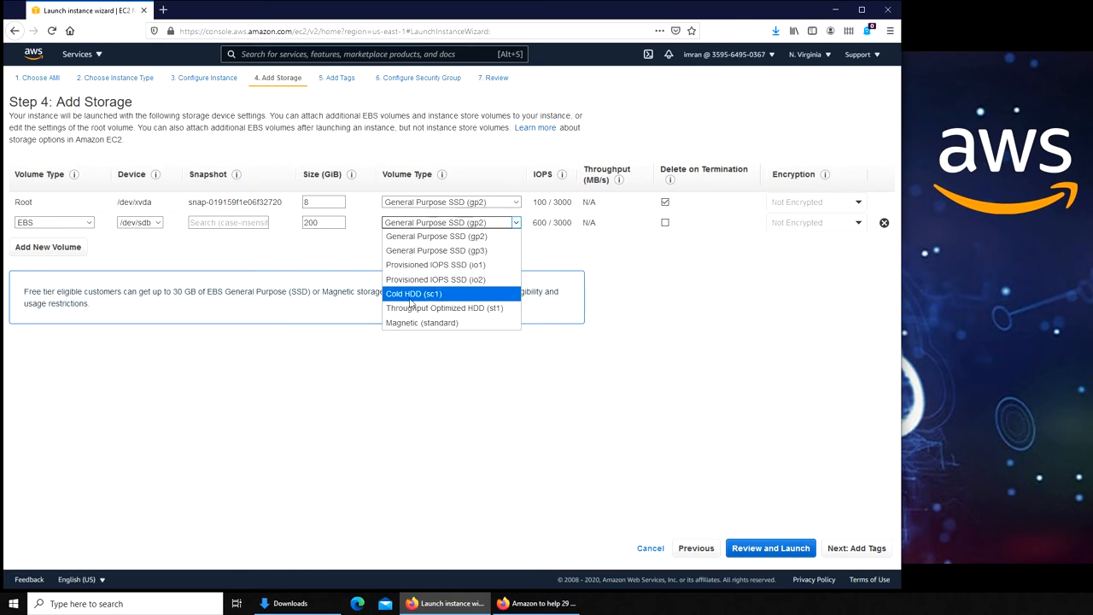
pyautogui.moveTo(451, 307)
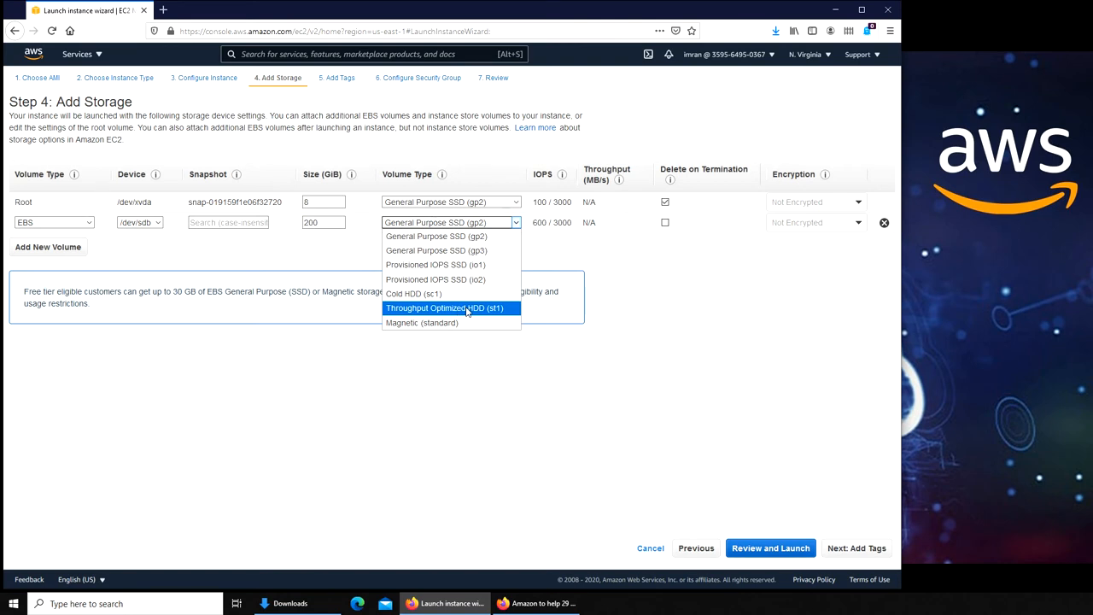
pyautogui.moveTo(436, 250)
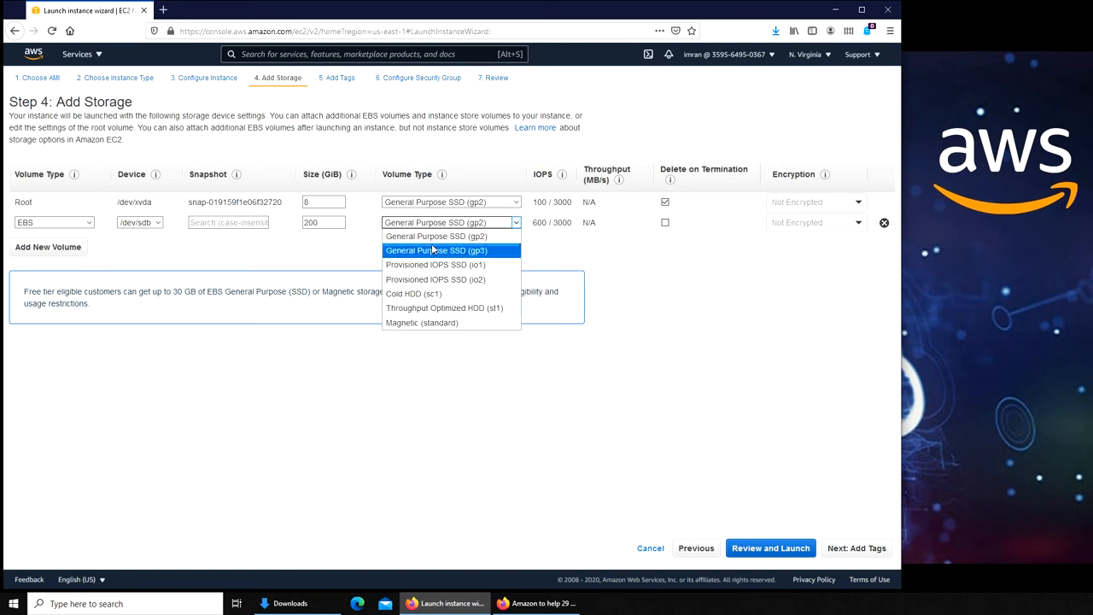
pyautogui.click(437, 236)
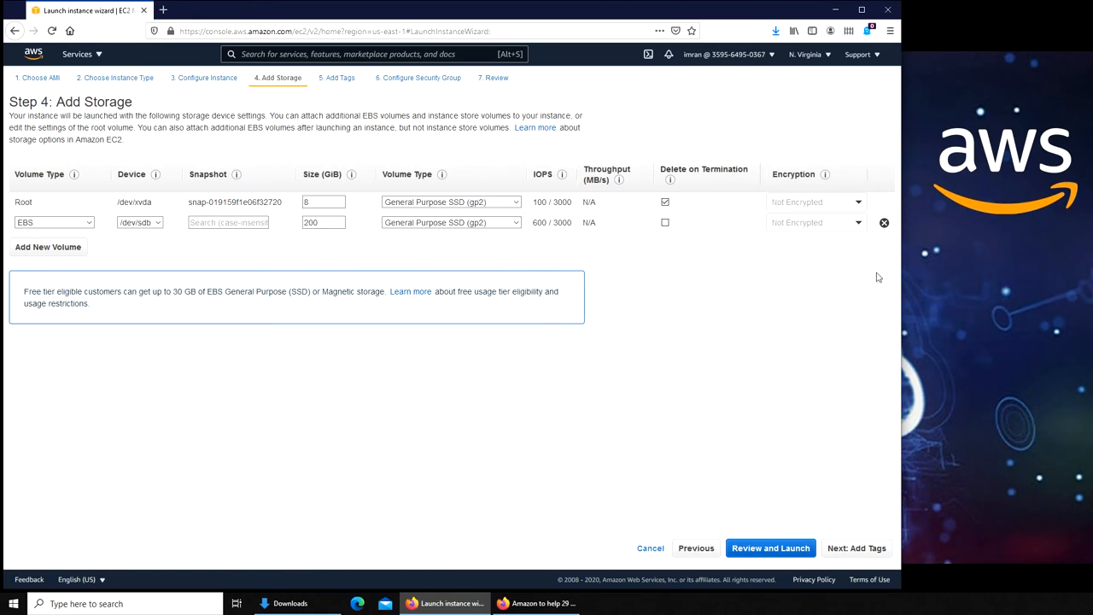
pyautogui.click(884, 223)
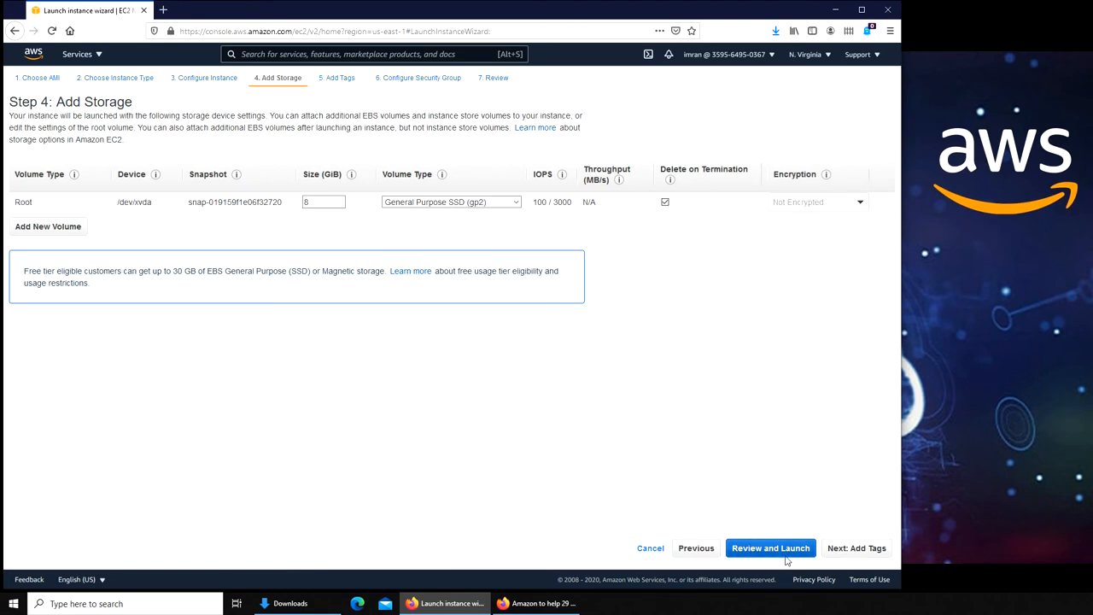
pyautogui.click(857, 547)
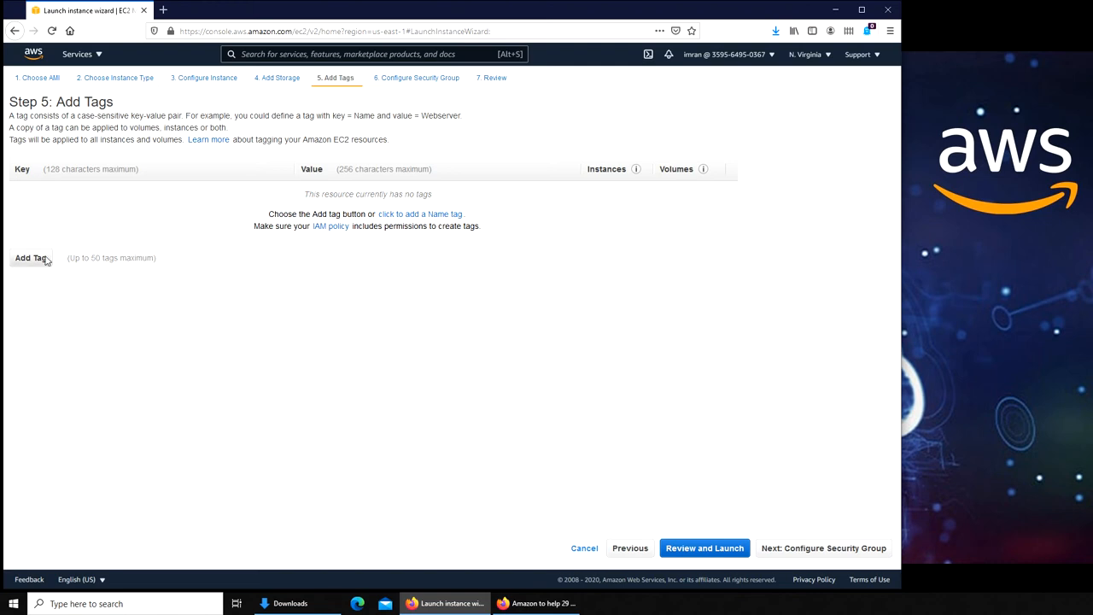
# Add a Name tag with the value 'Fiancne File Server'.
pyautogui.click(31, 258)
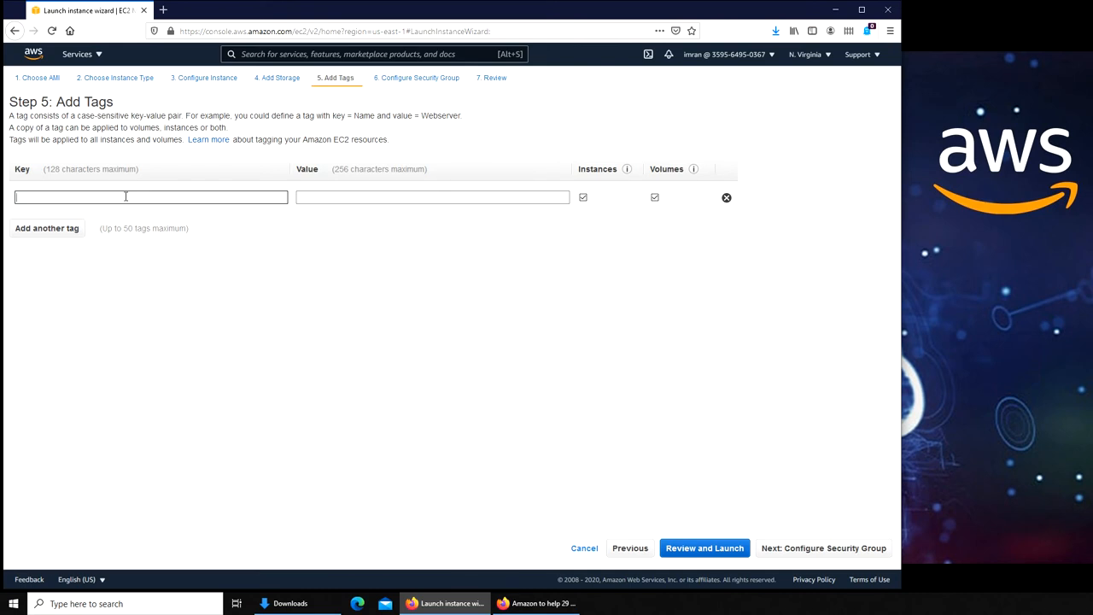
pyautogui.write('N')
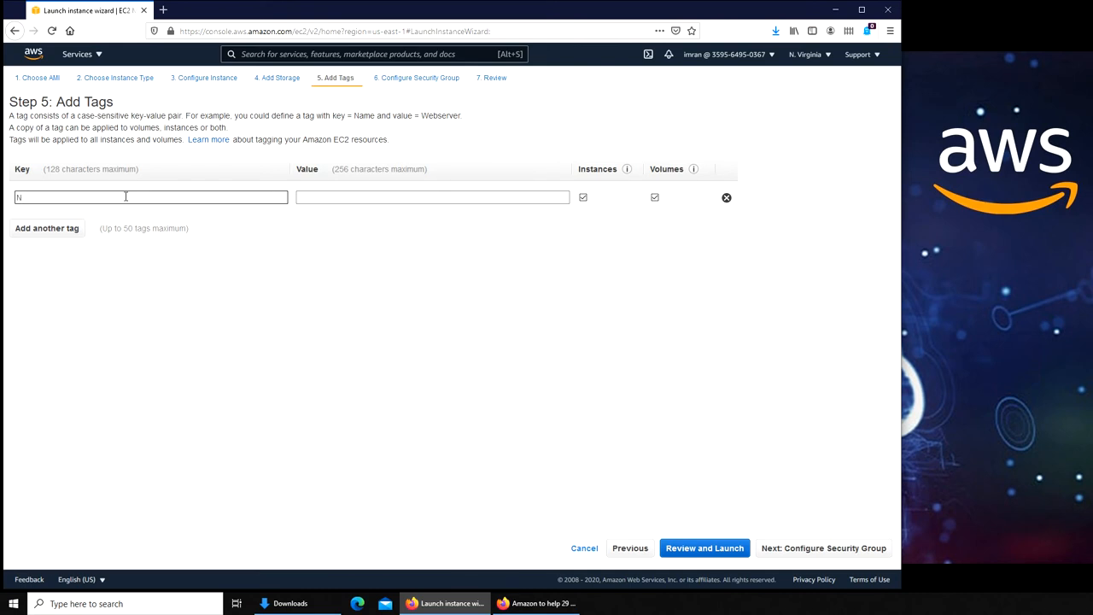
pyautogui.write('F')
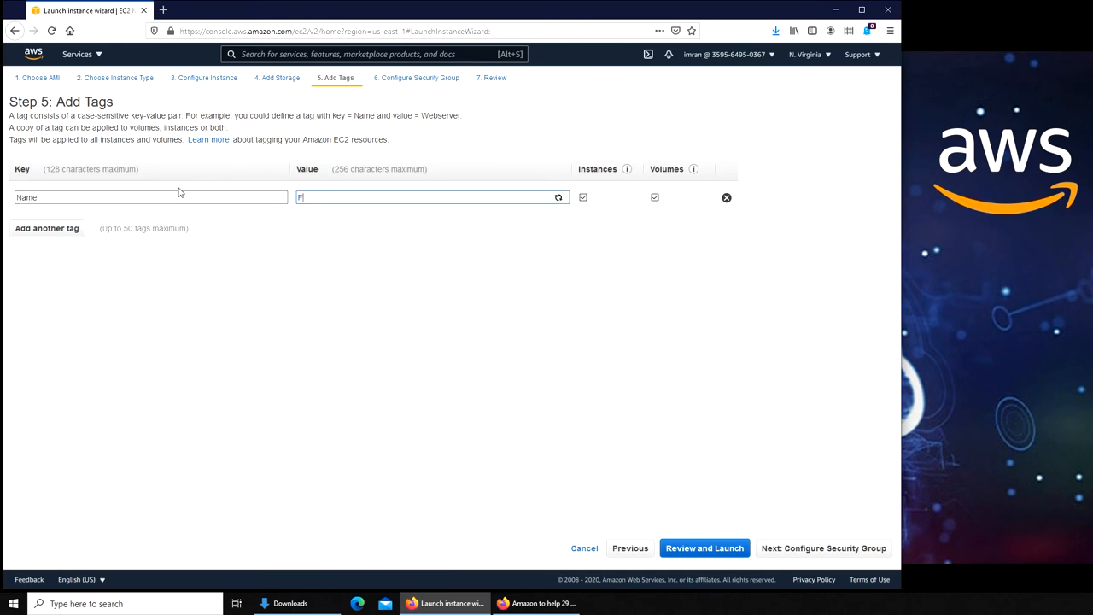
pyautogui.write('iancne Se')
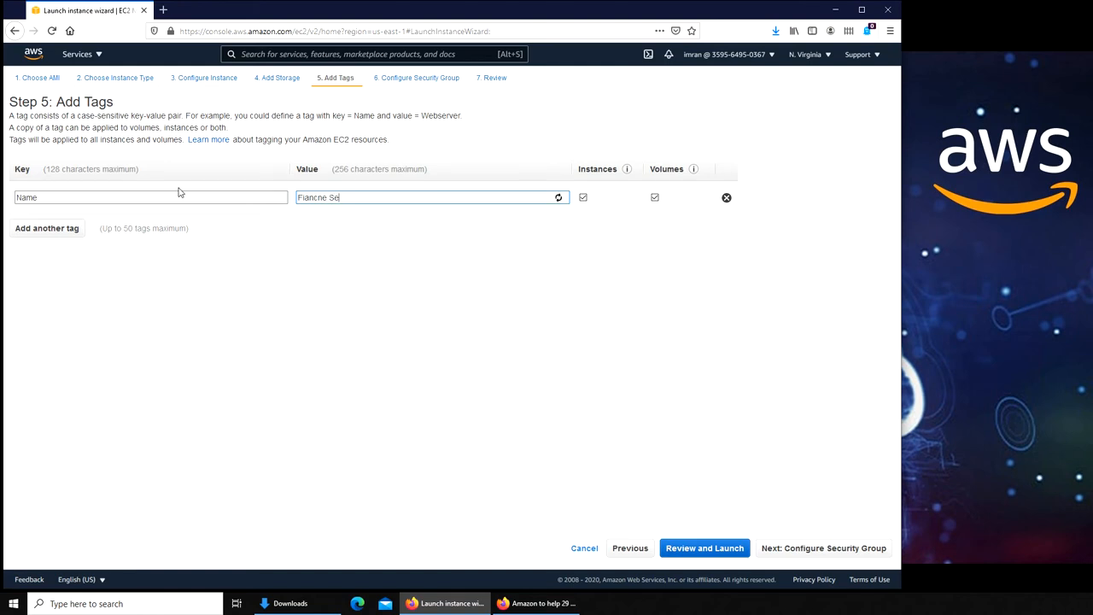
pyautogui.press('Backspace')
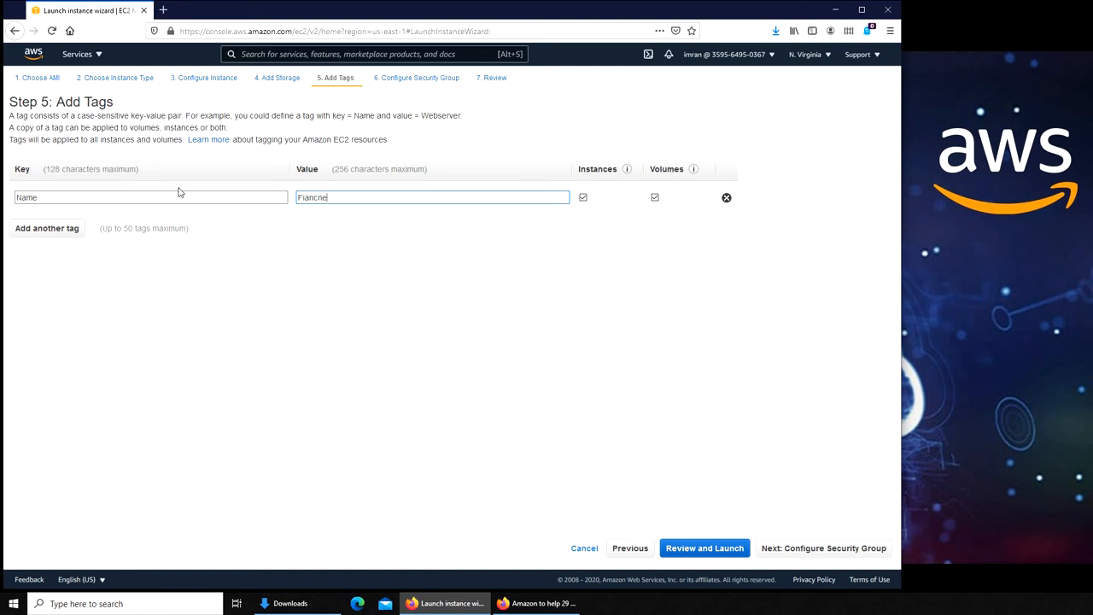
pyautogui.write('File Serv')
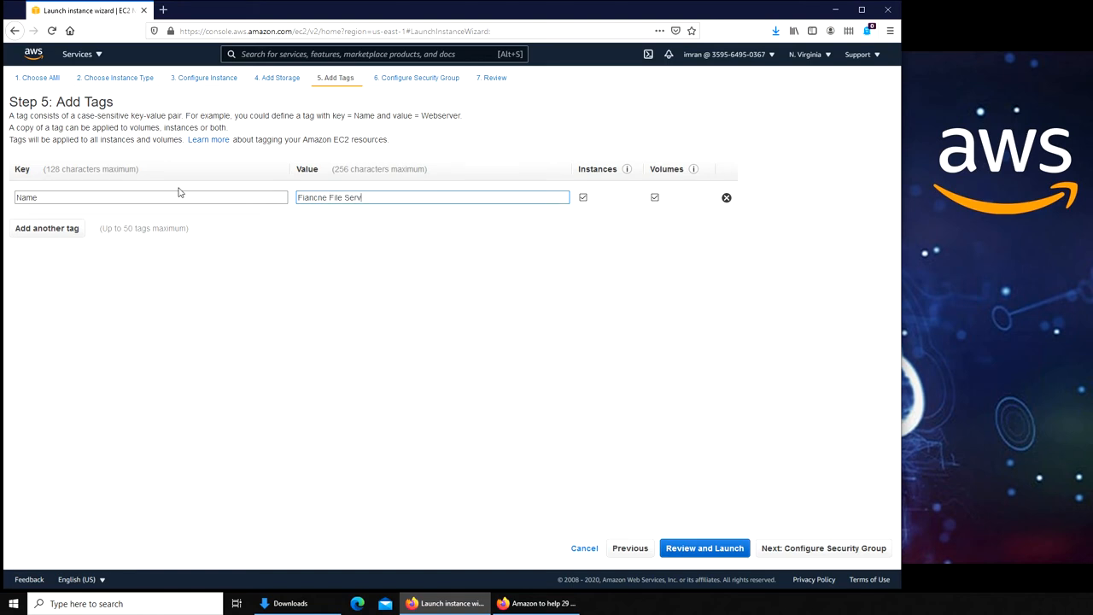
# Add a second tag row and begin entering the Department key.
pyautogui.click(46, 228)
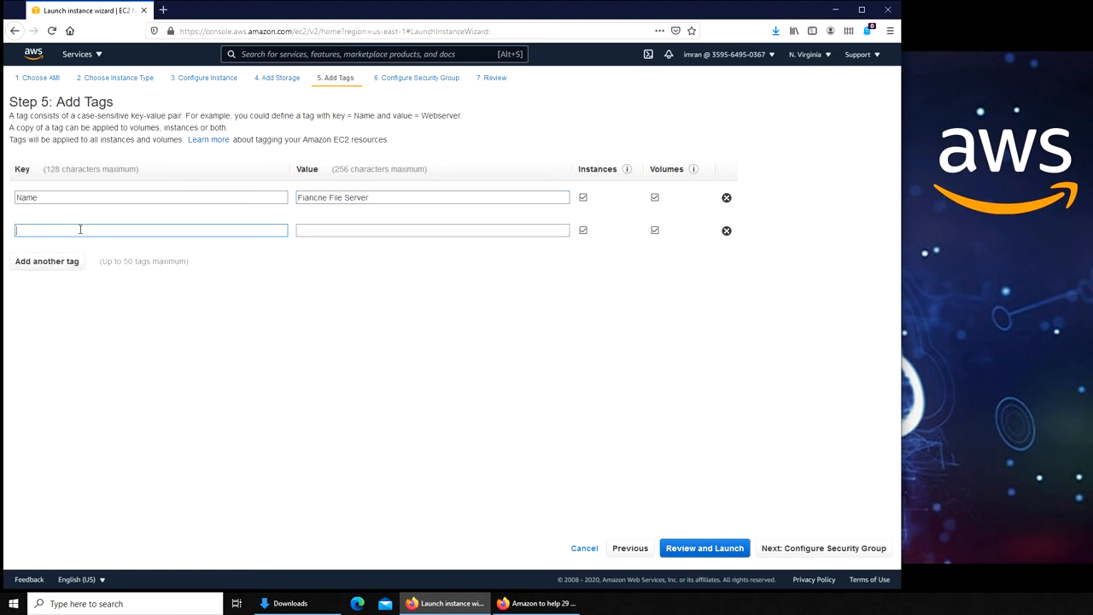
pyautogui.write('Depl')
pyautogui.click(432, 230)
pyautogui.write('Finance')
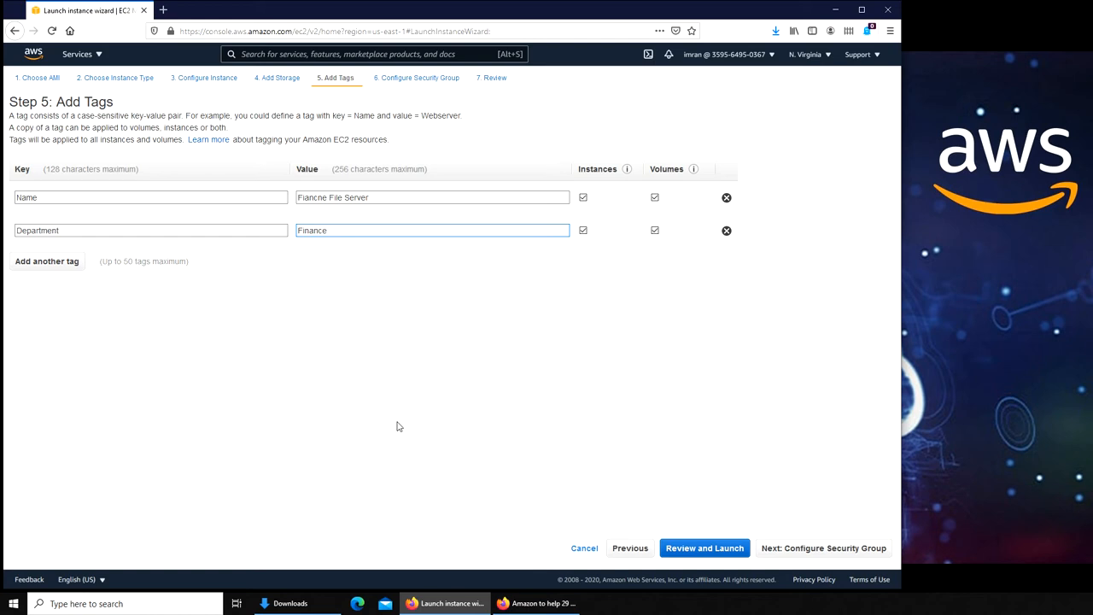
# Advance to Configure Security Group and keep 'Create a new security group' selected.
pyautogui.click(823, 547)
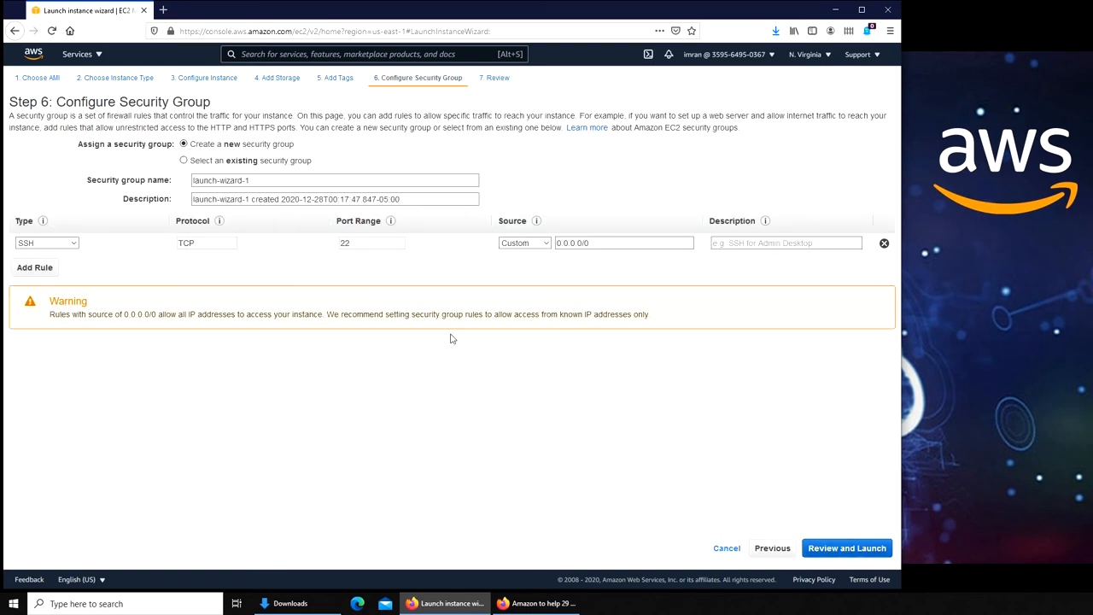
pyautogui.moveTo(406, 265)
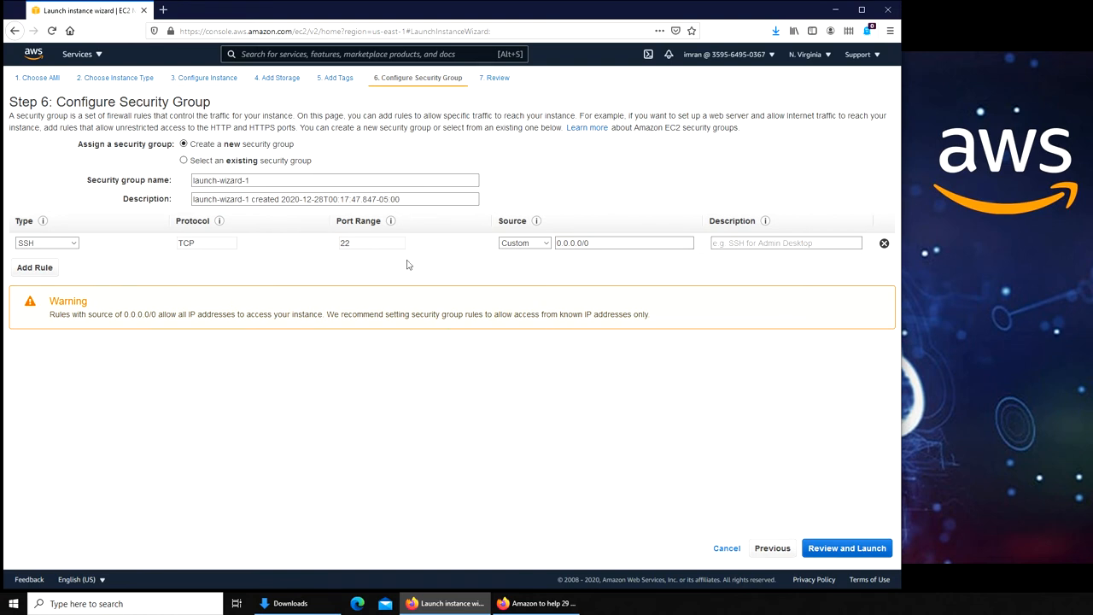
pyautogui.moveTo(519, 236)
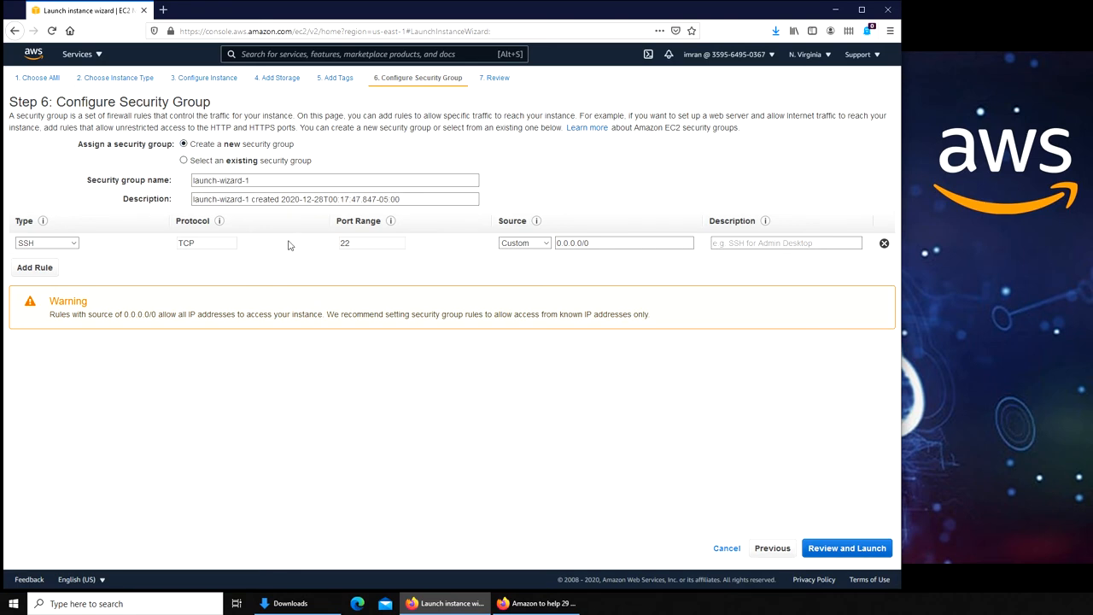
pyautogui.moveTo(282, 239)
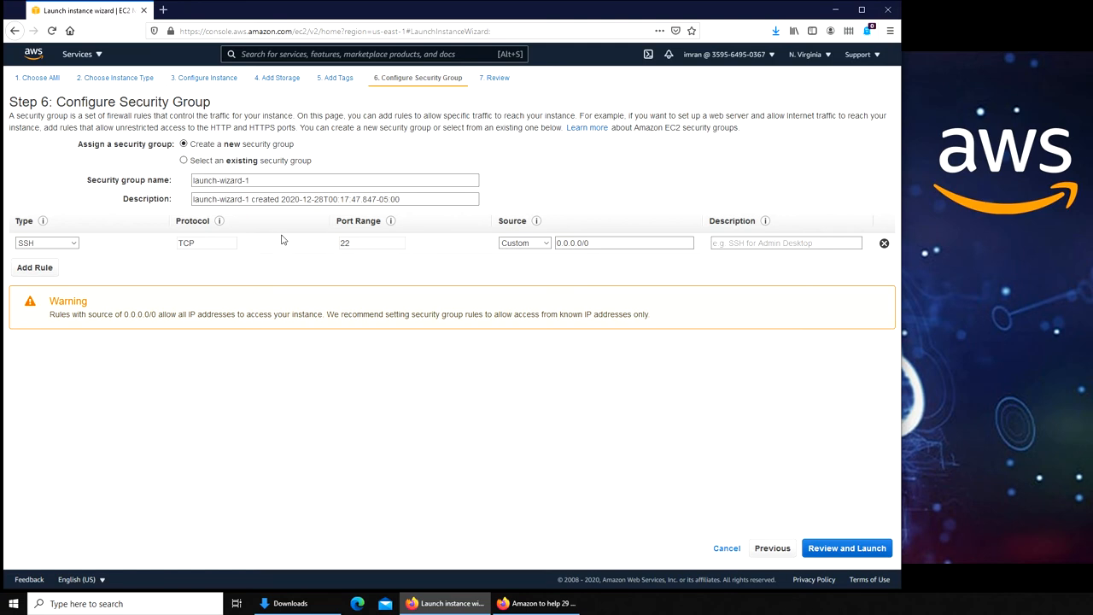
pyautogui.moveTo(239, 169)
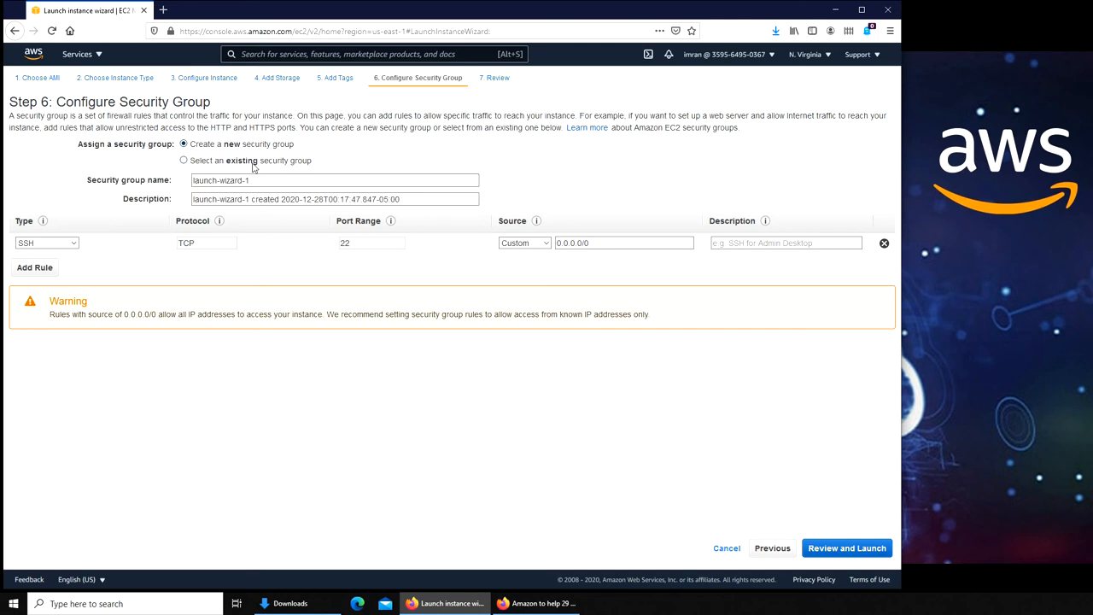
pyautogui.click(184, 161)
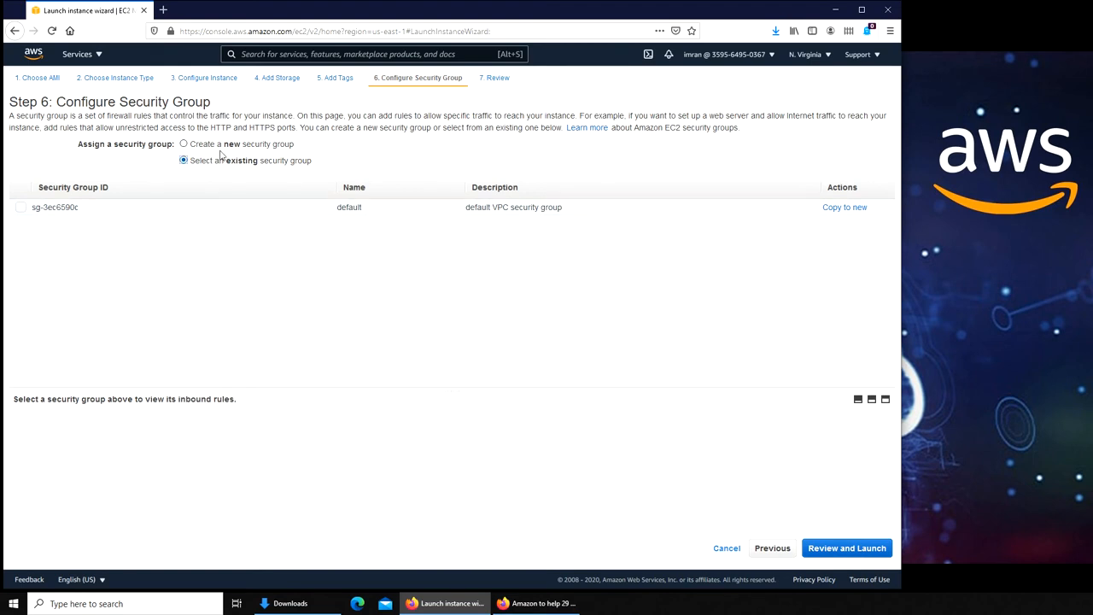
pyautogui.click(184, 143)
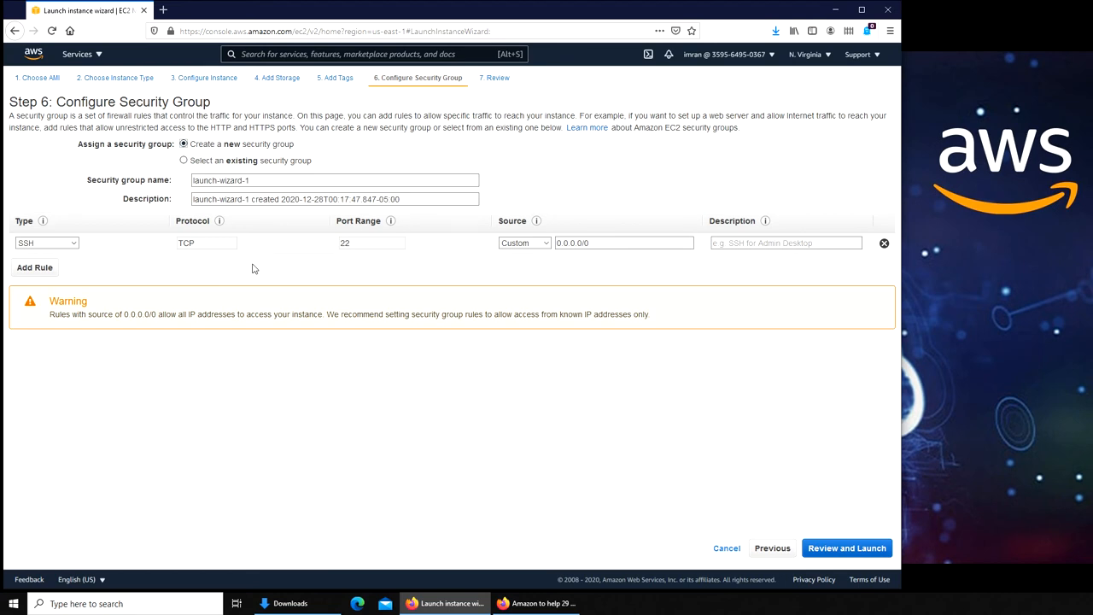
pyautogui.moveTo(264, 243)
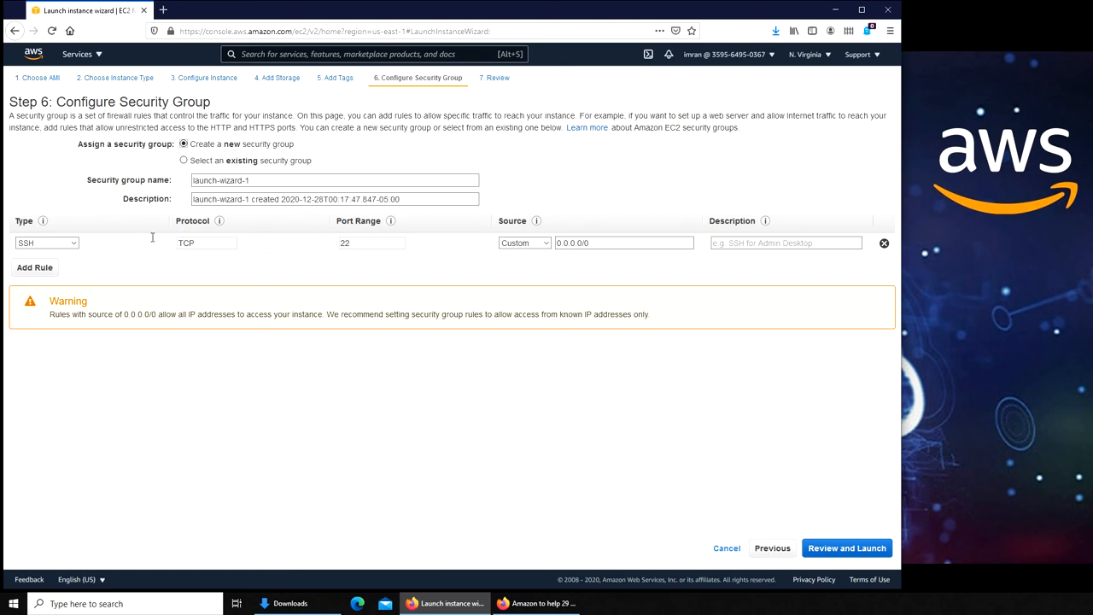
# Name the new group FinanceFileServer-1 and start its description with 'Finance'.
pyautogui.click(333, 180)
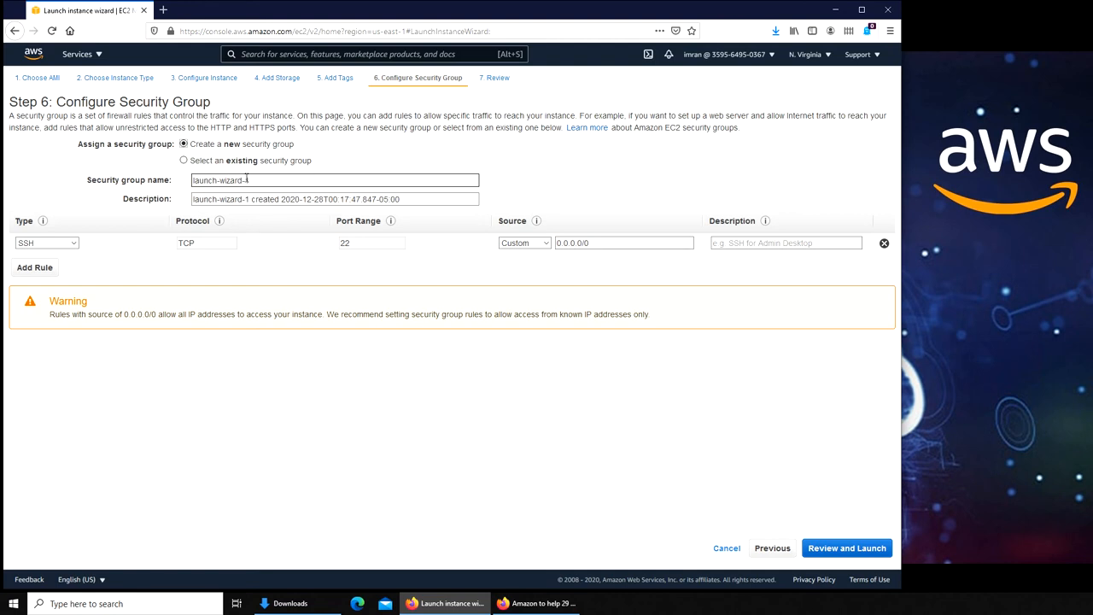
pyautogui.doubleClick(218, 180)
pyautogui.write('FinanceFileServer')
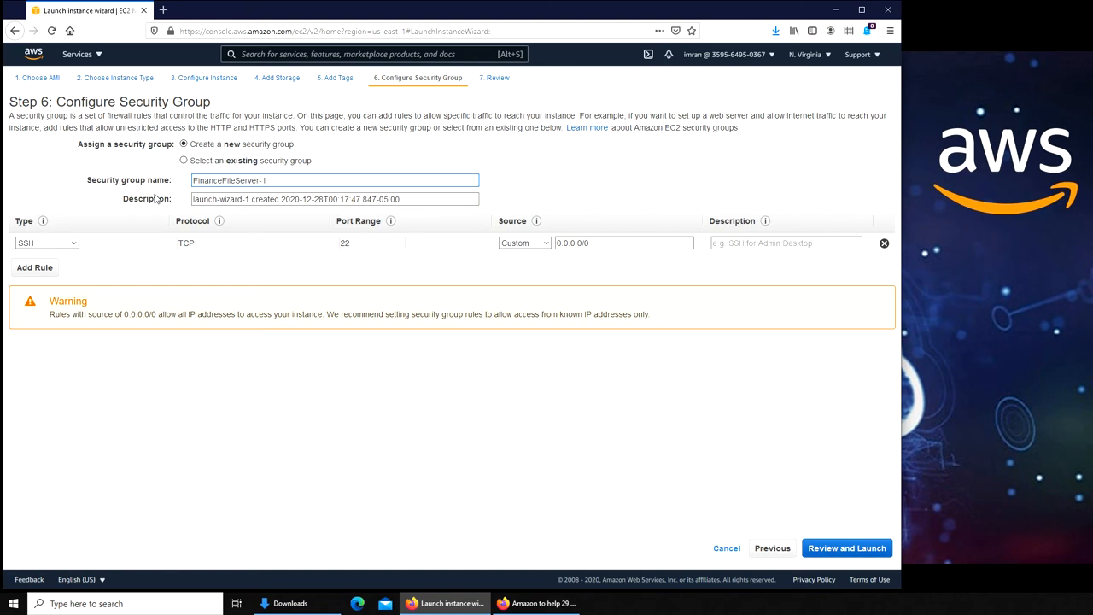
pyautogui.click(334, 200)
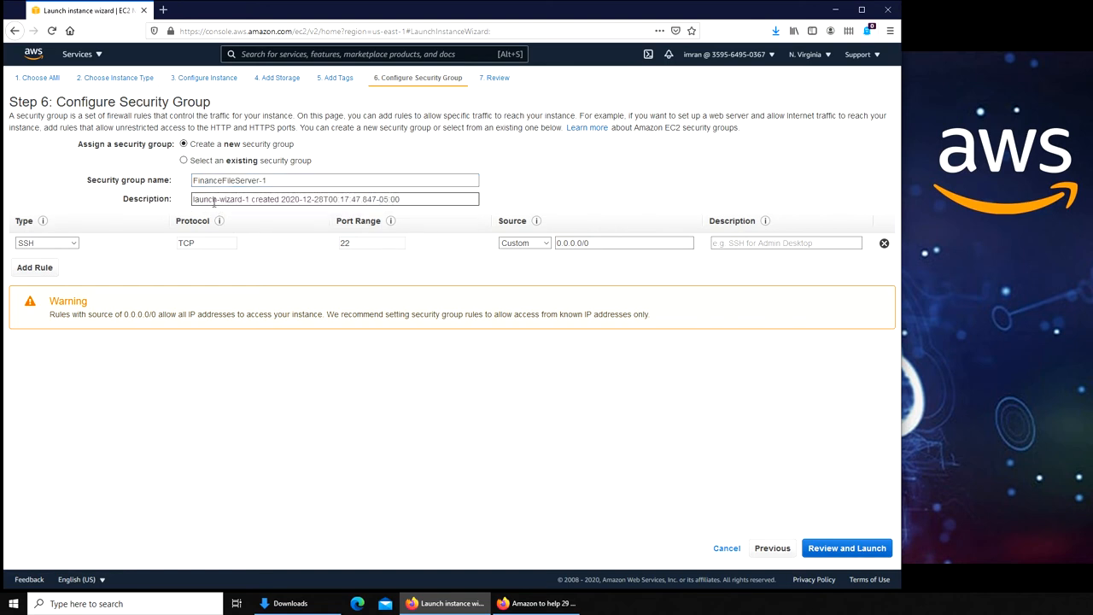
pyautogui.doubleClick(218, 199)
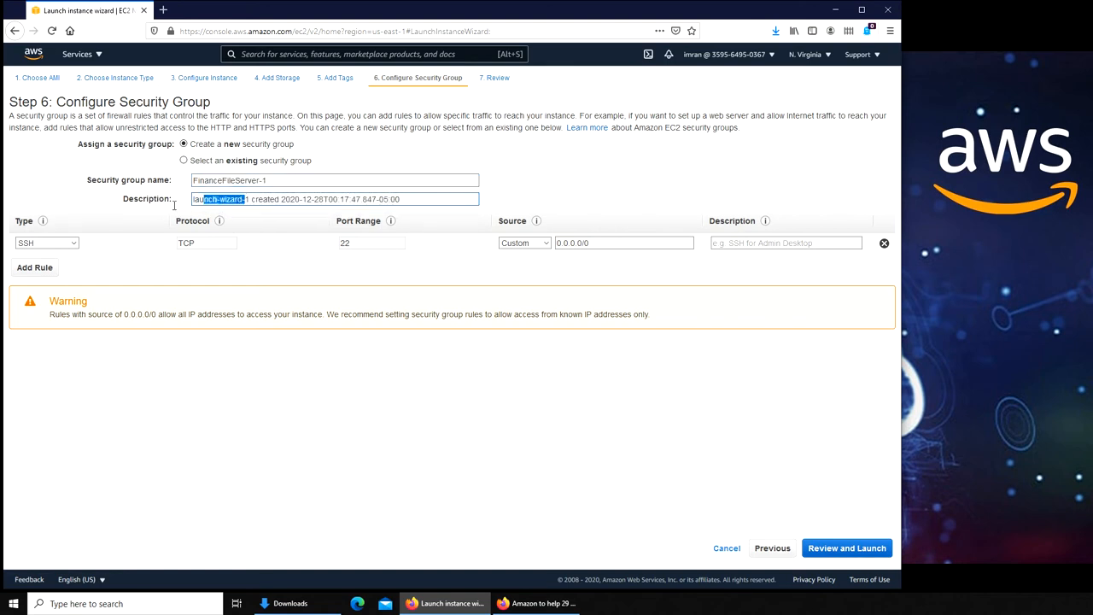
pyautogui.write('Finance File Server')
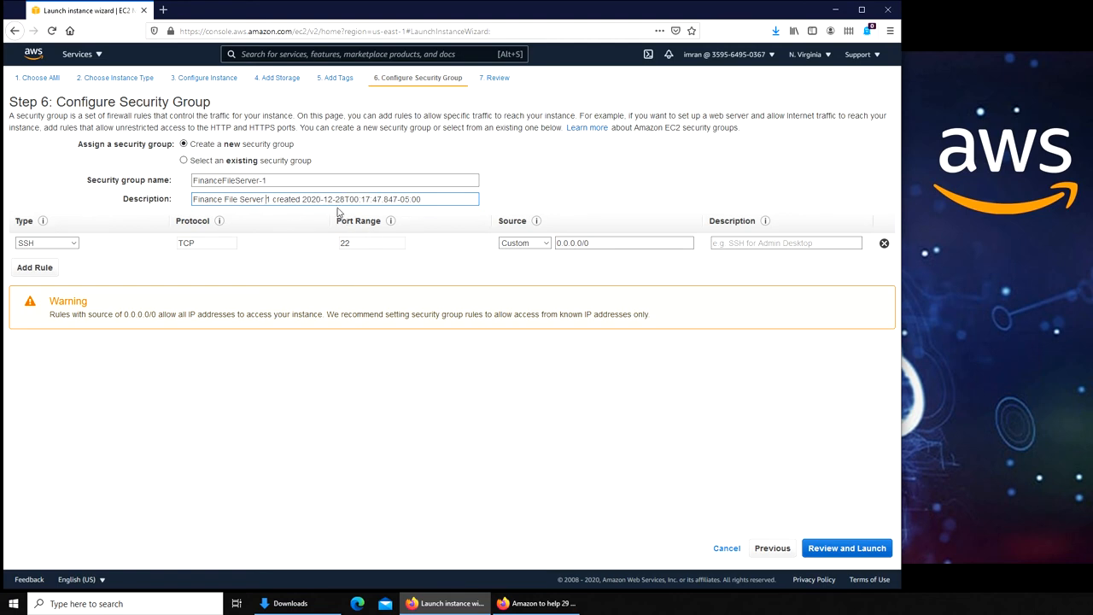
pyautogui.moveTo(285, 248)
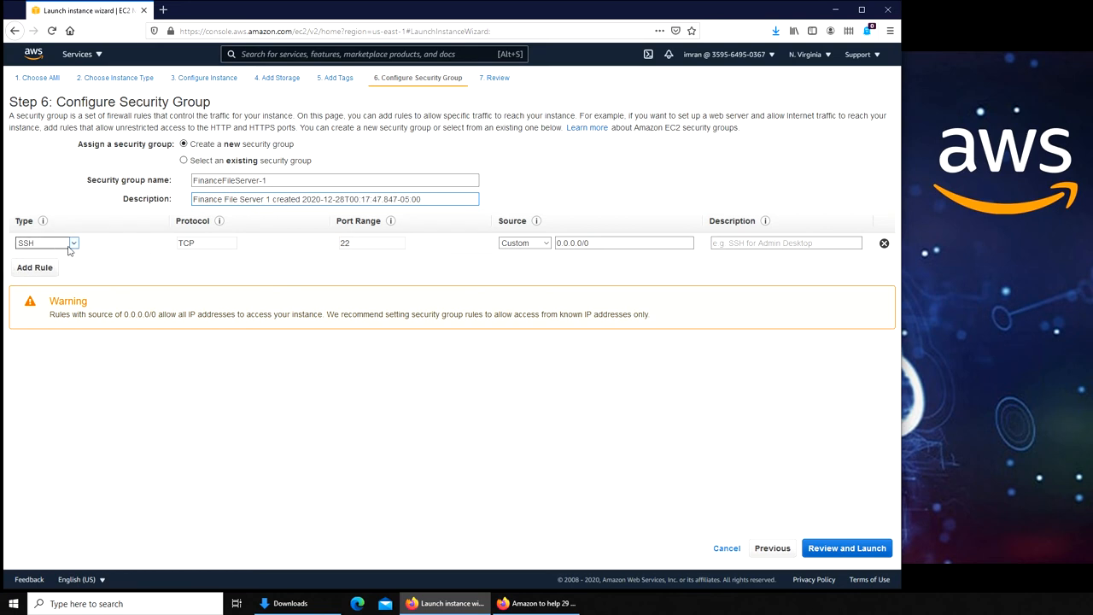
pyautogui.moveTo(41, 221)
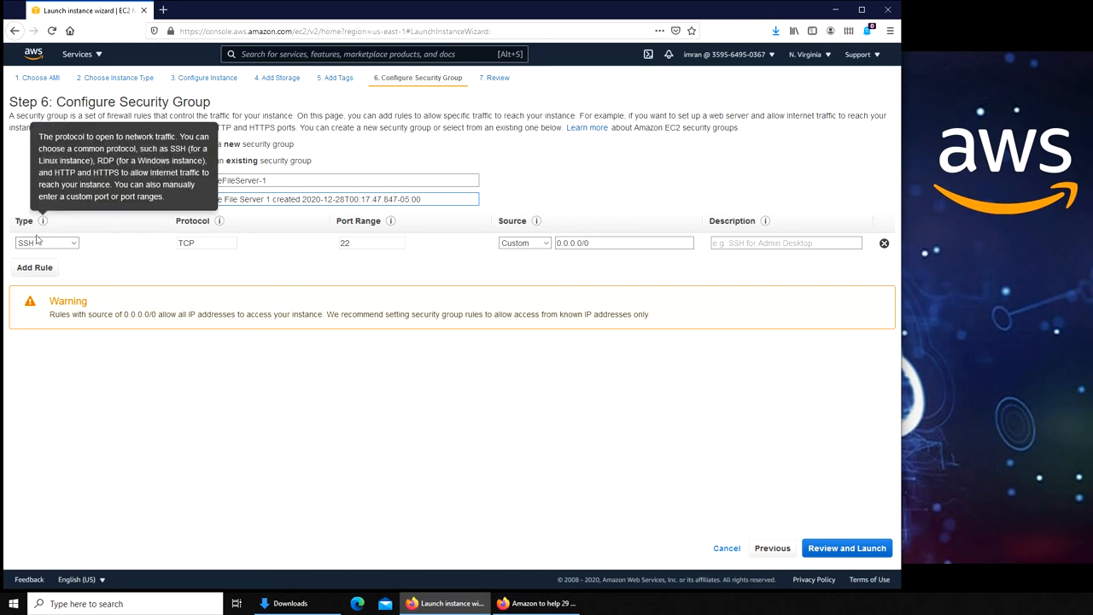
pyautogui.moveTo(201, 252)
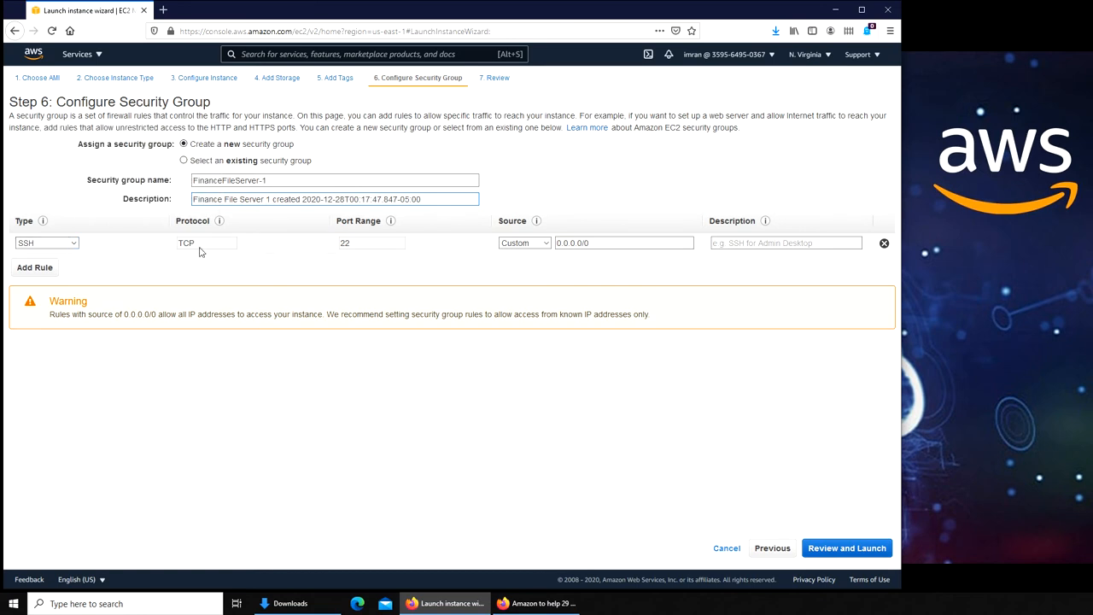
pyautogui.moveTo(366, 254)
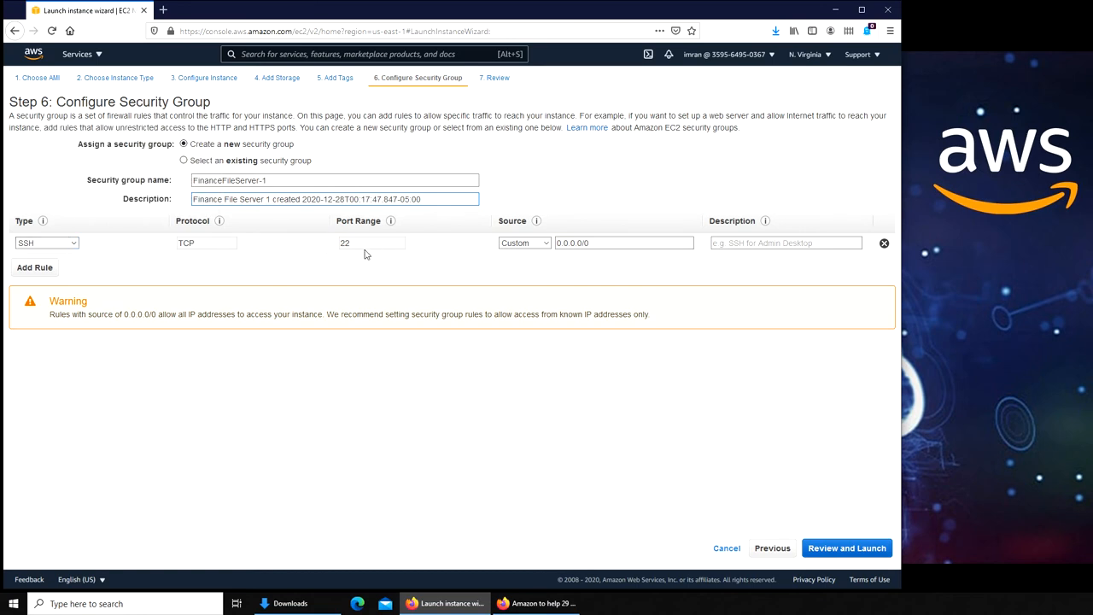
# Toggle the SSH rule's source between Anywhere and Custom.
pyautogui.click(624, 243)
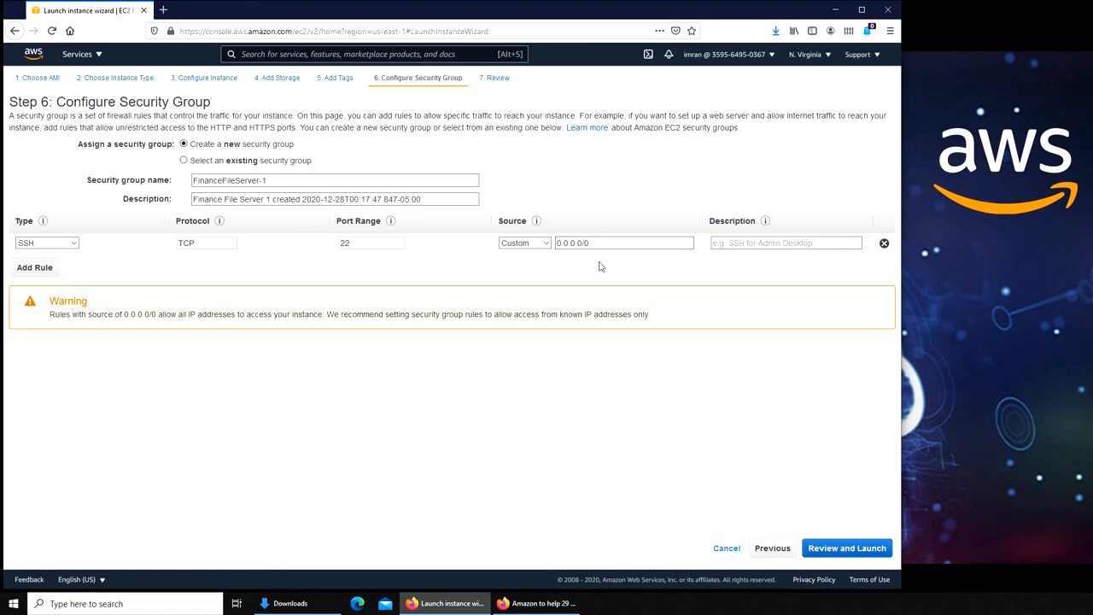
pyautogui.moveTo(590, 262)
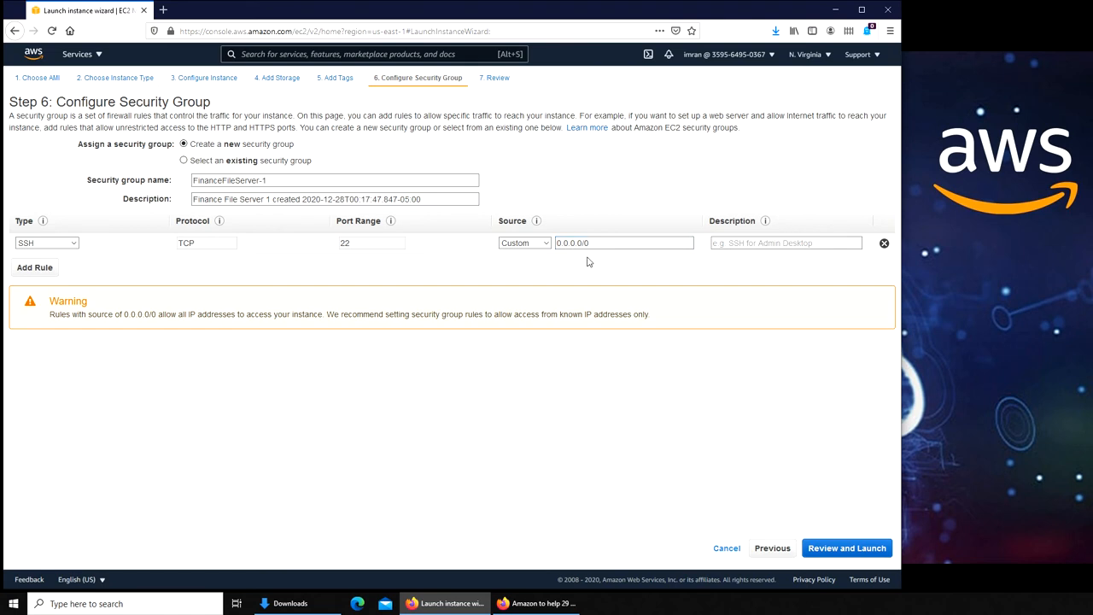
pyautogui.click(524, 242)
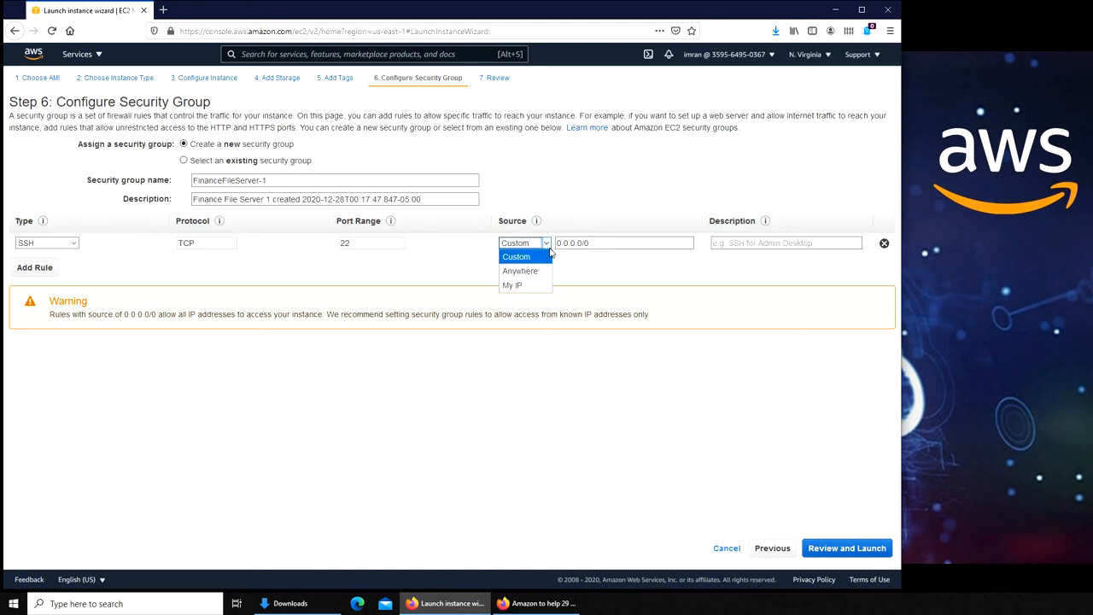
pyautogui.click(520, 271)
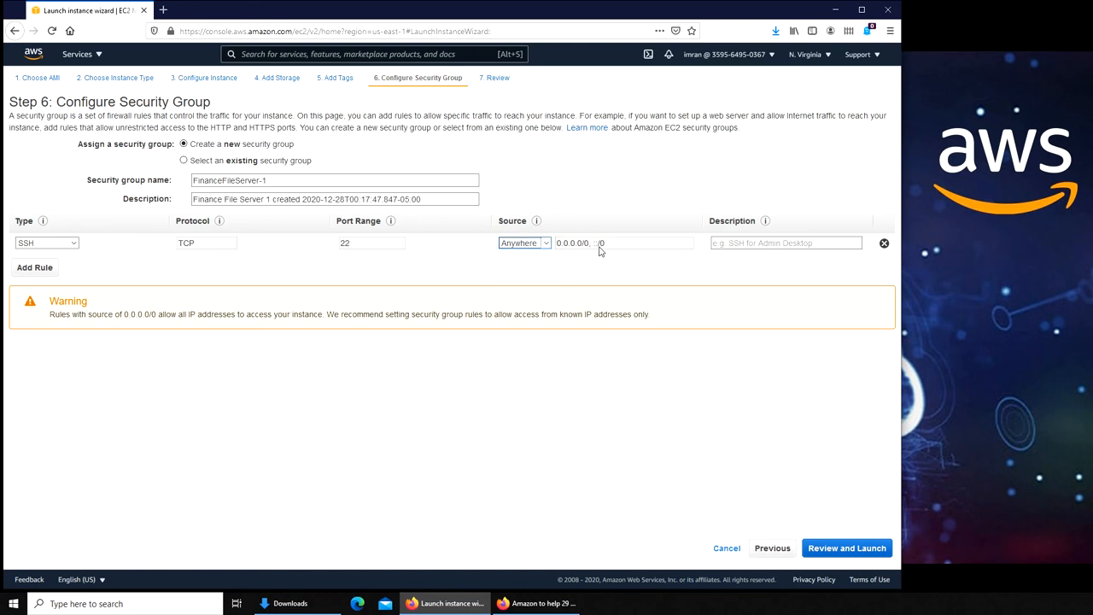
pyautogui.click(524, 242)
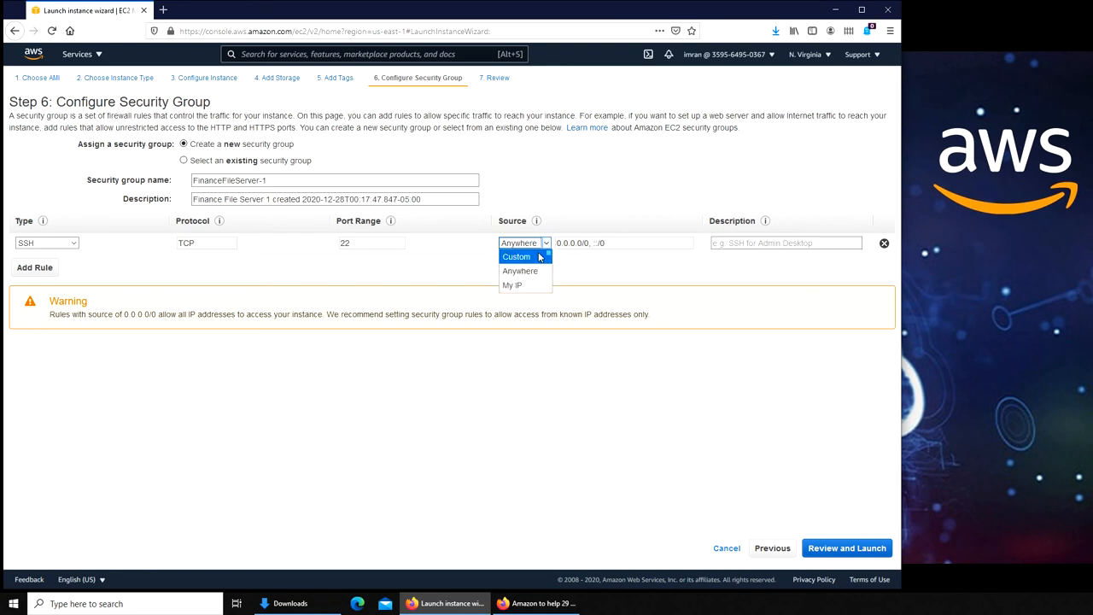
pyautogui.click(516, 257)
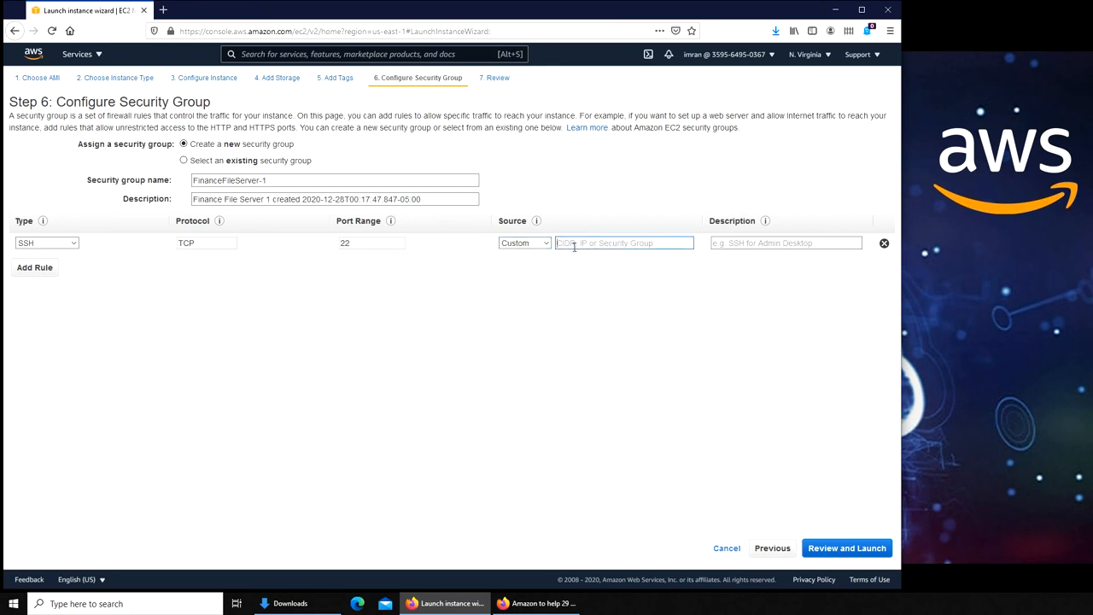
# Enter 0.0.0.0/0 as the custom source, then clear the address again.
pyautogui.click(523, 242)
pyautogui.write('0.0.0.0')
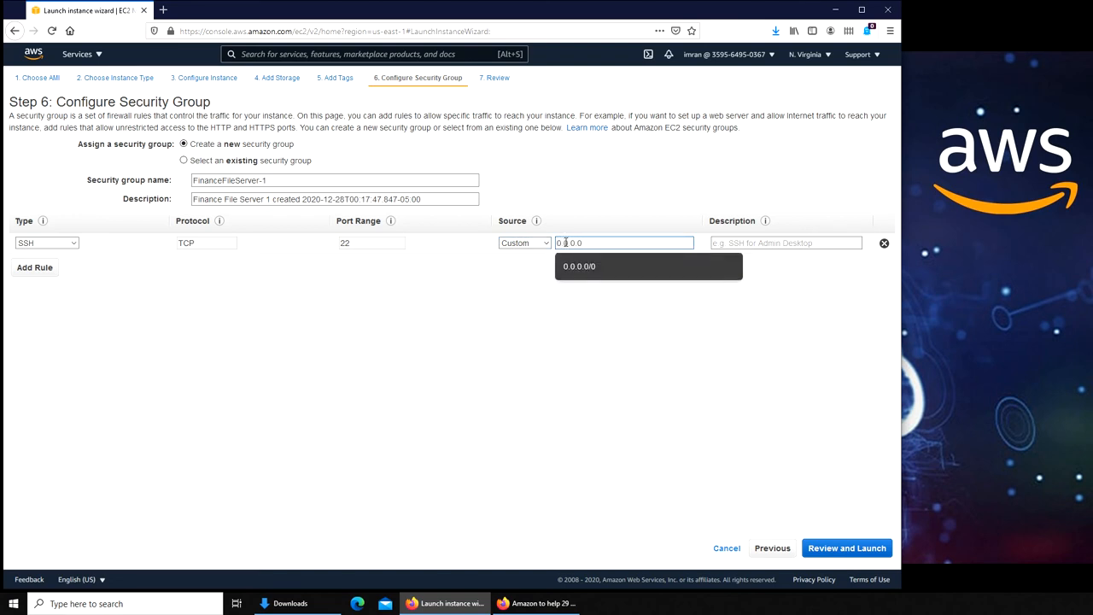
pyautogui.click(578, 266)
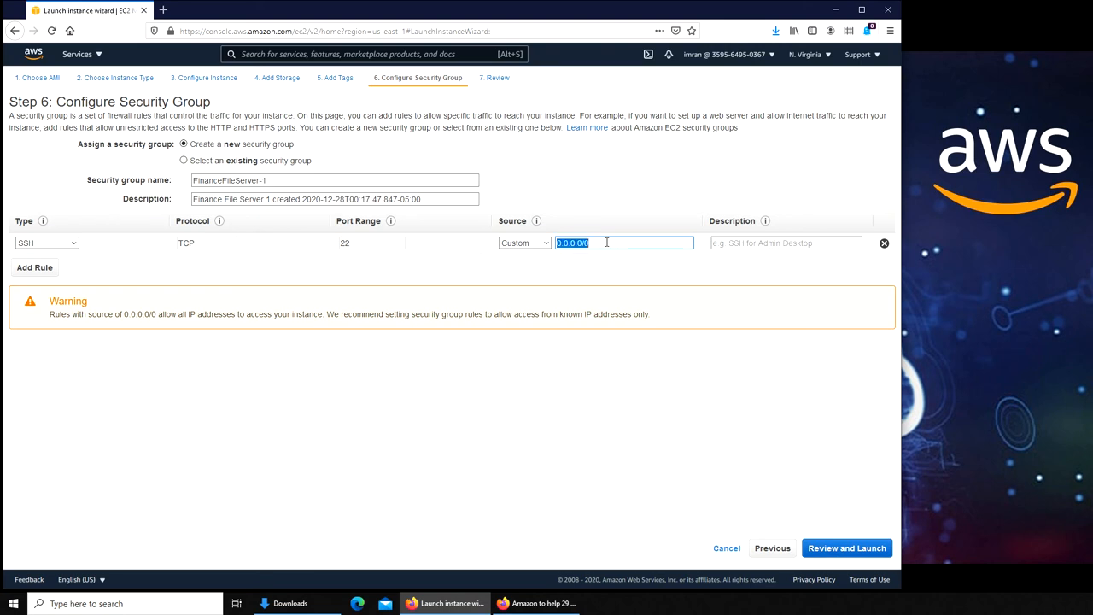
pyautogui.press('Delete')
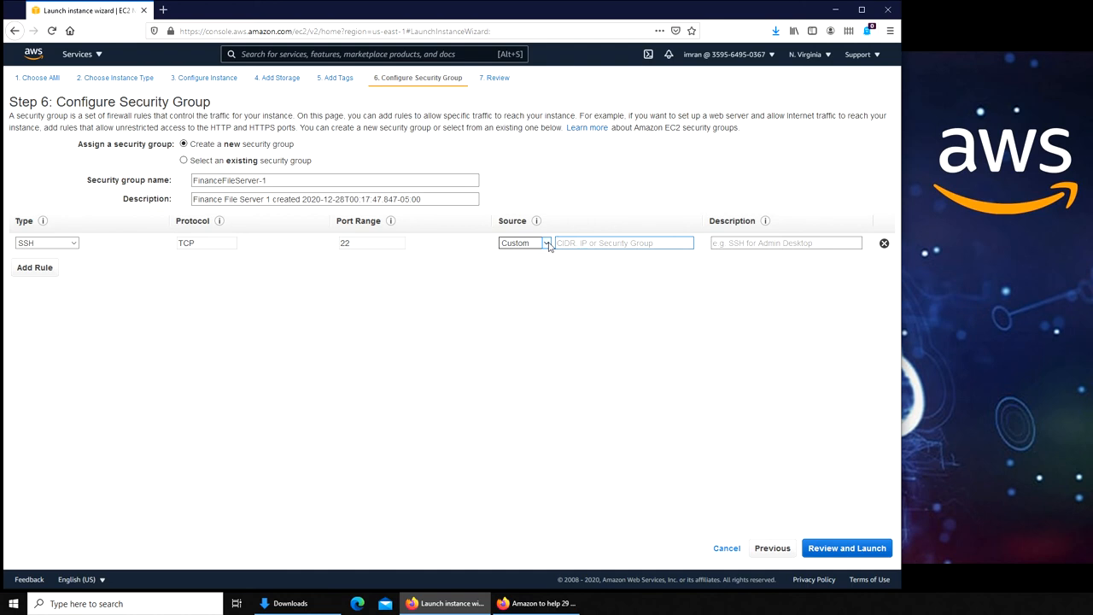
pyautogui.click(523, 243)
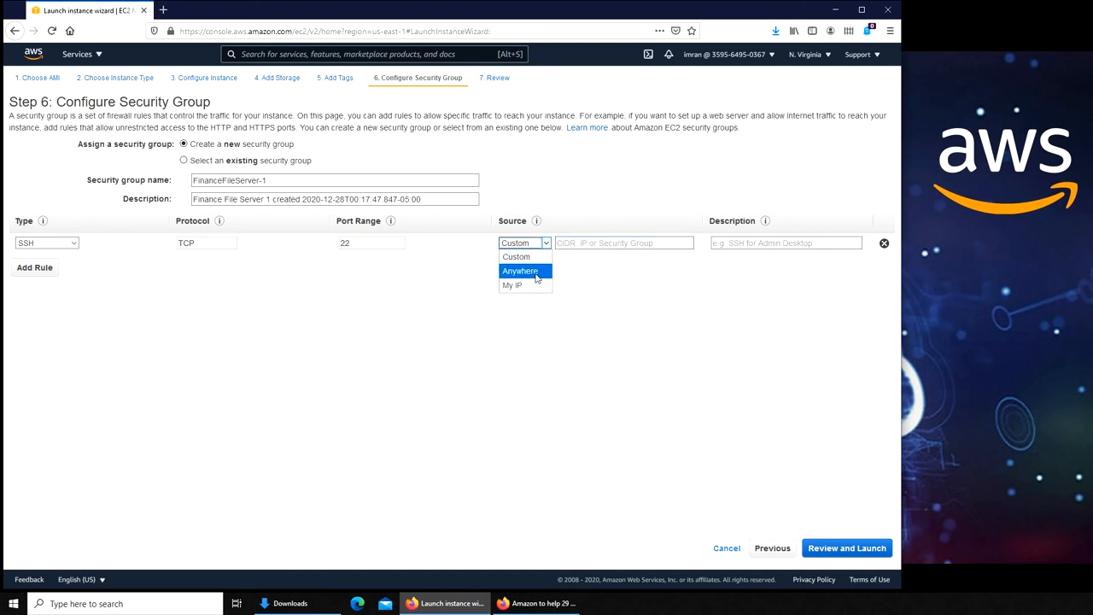
pyautogui.click(520, 271)
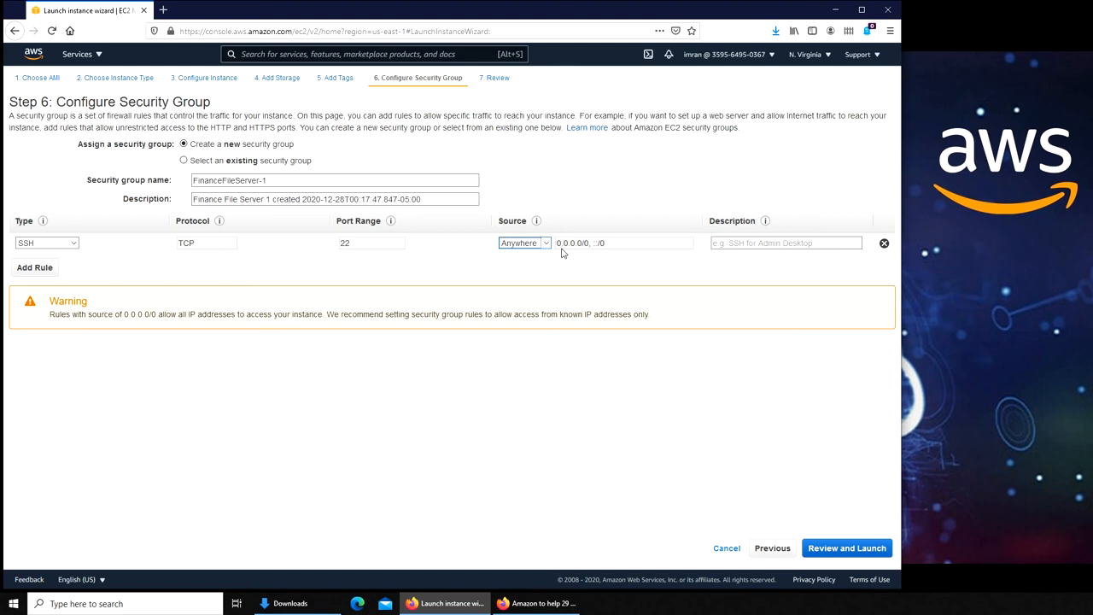
pyautogui.moveTo(592, 247)
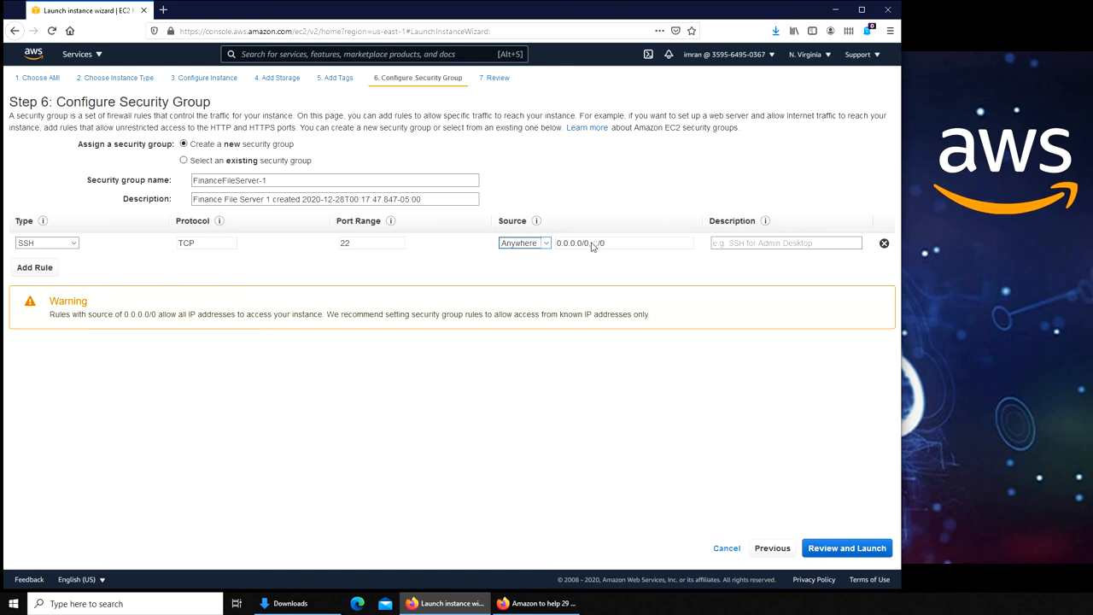
pyautogui.doubleClick(600, 242)
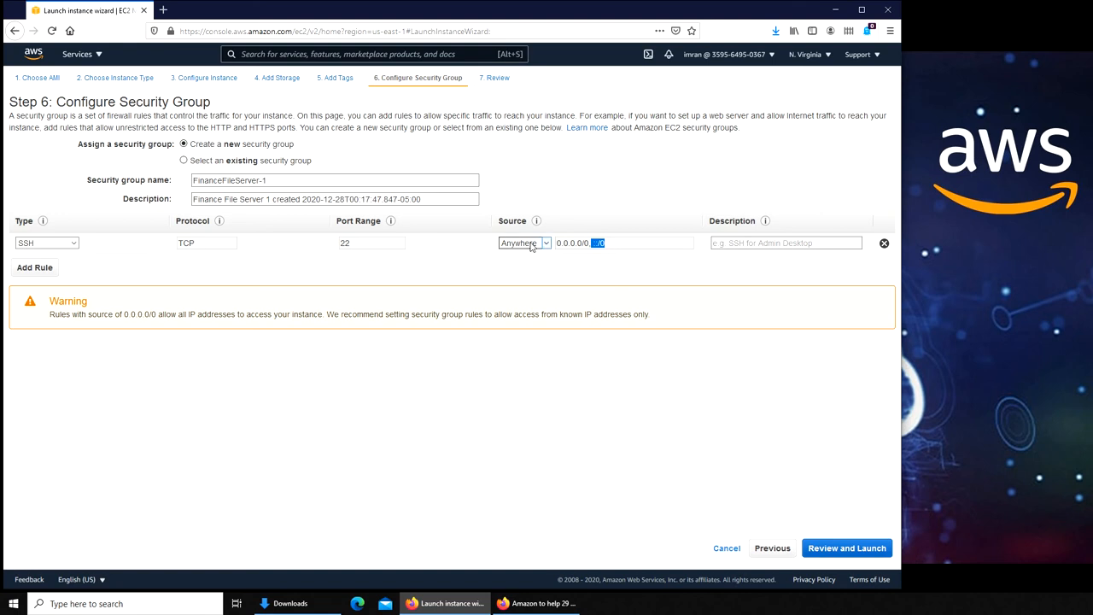
pyautogui.click(524, 243)
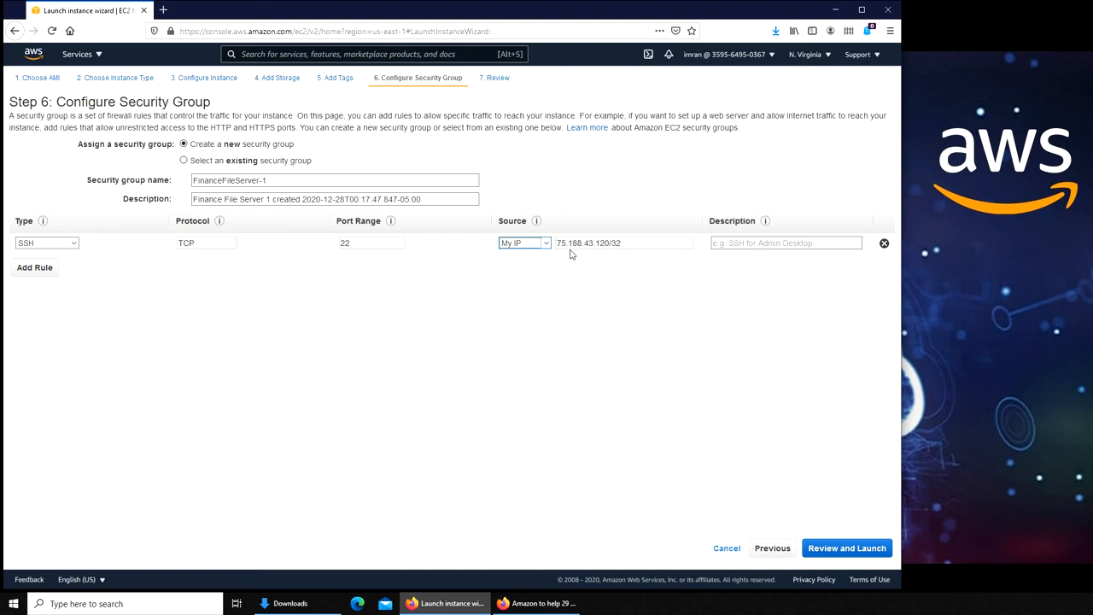
pyautogui.moveTo(607, 250)
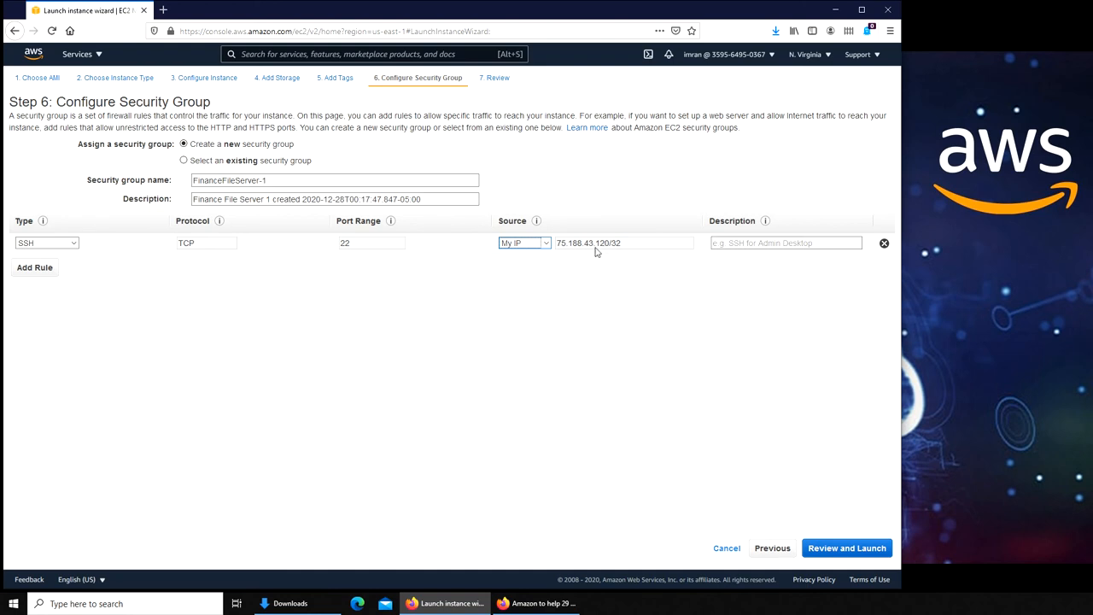
pyautogui.moveTo(584, 251)
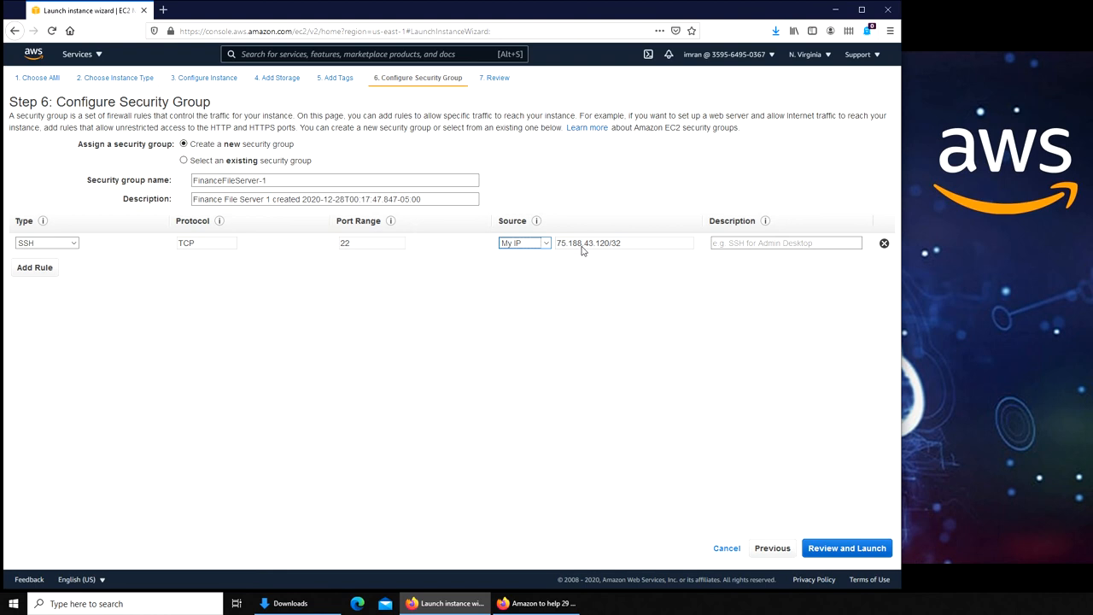
pyautogui.moveTo(152, 55)
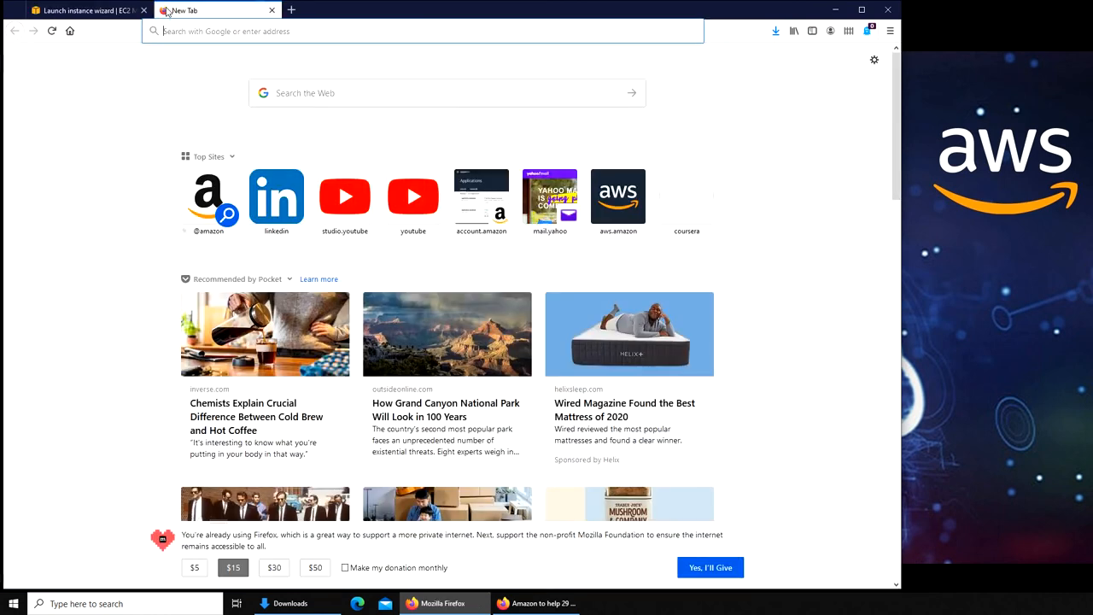
pyautogui.write('whats my')
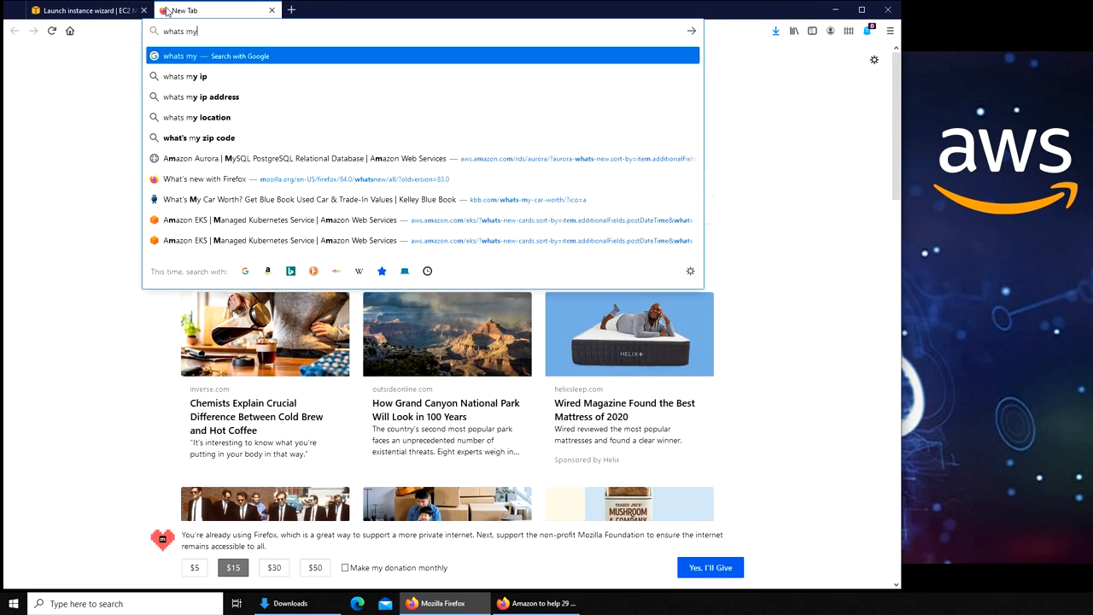
pyautogui.click(185, 76)
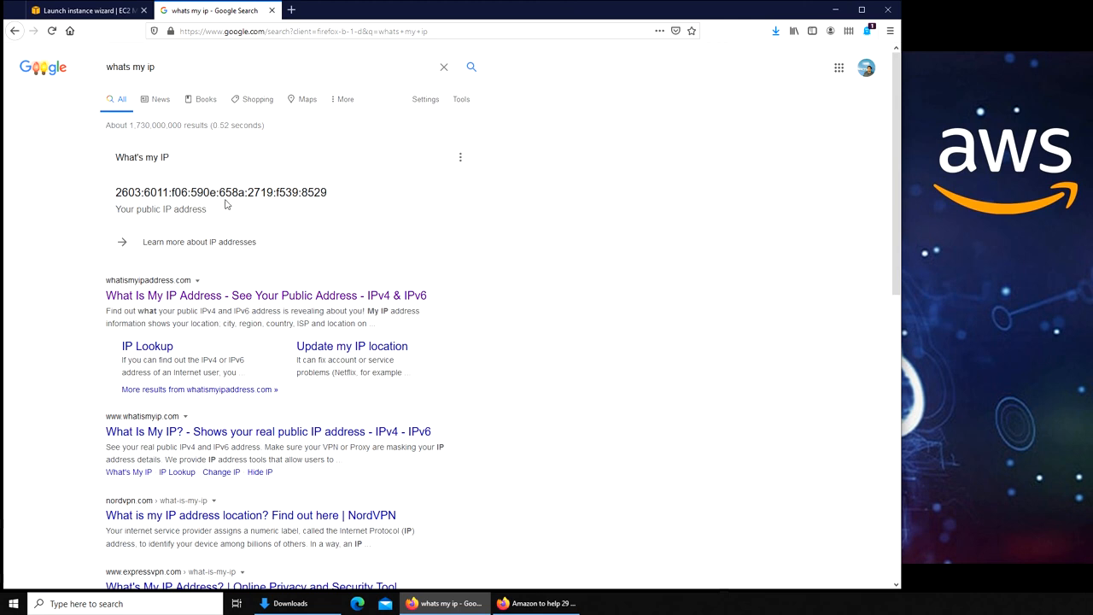
pyautogui.moveTo(230, 213)
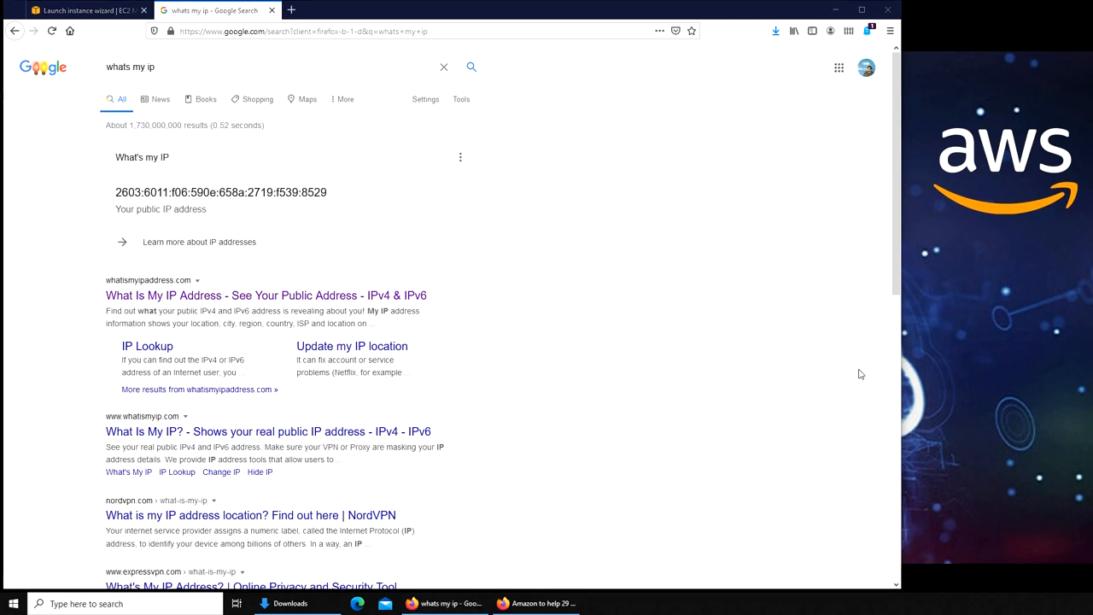
pyautogui.moveTo(237, 205)
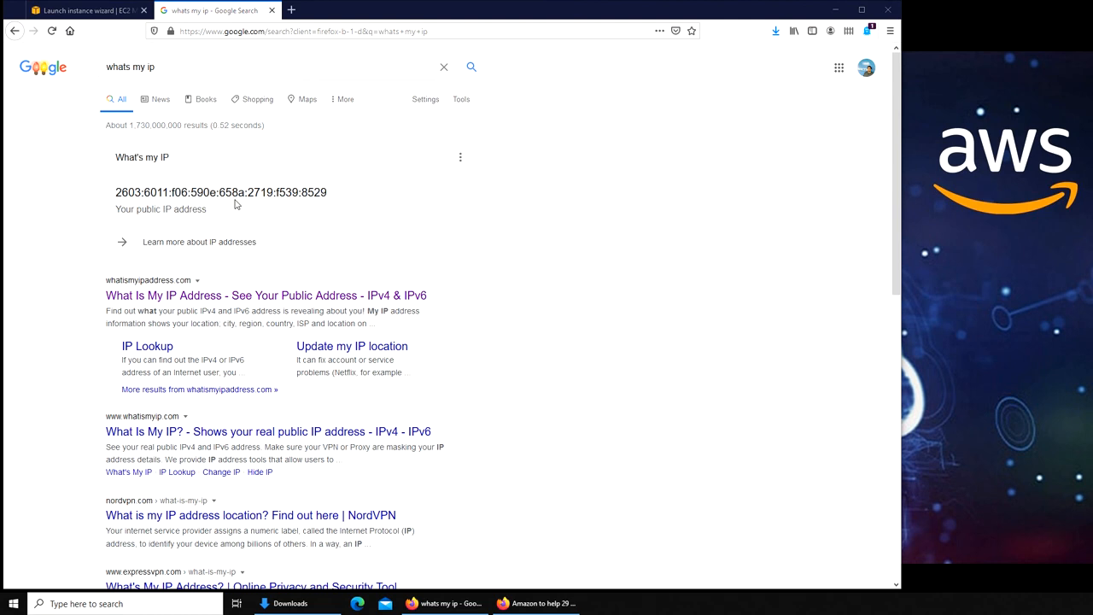
pyautogui.moveTo(266, 295)
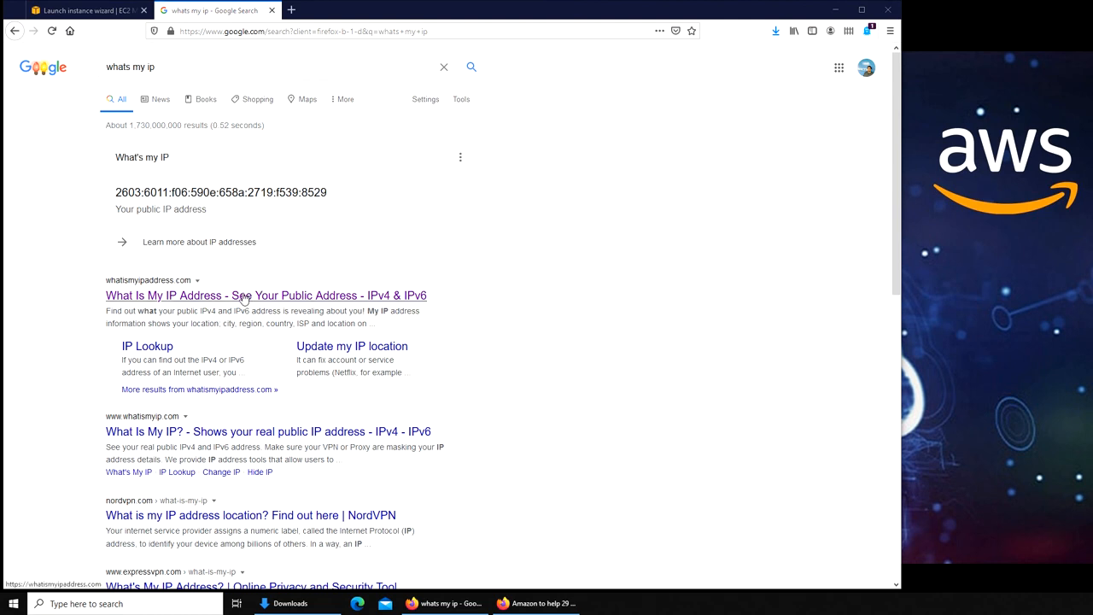
pyautogui.click(266, 295)
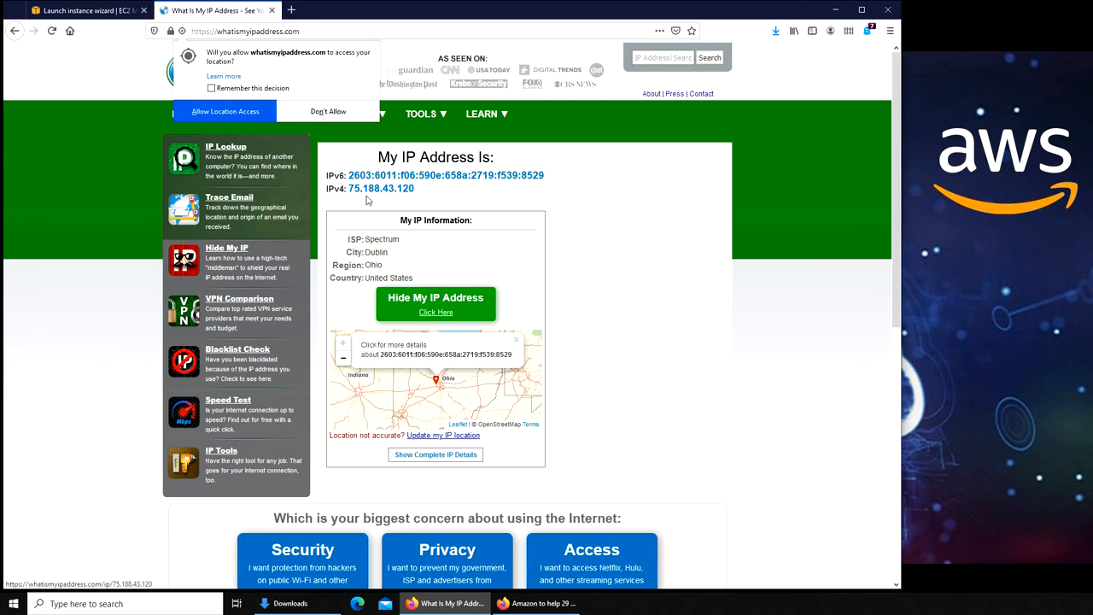
pyautogui.moveTo(402, 198)
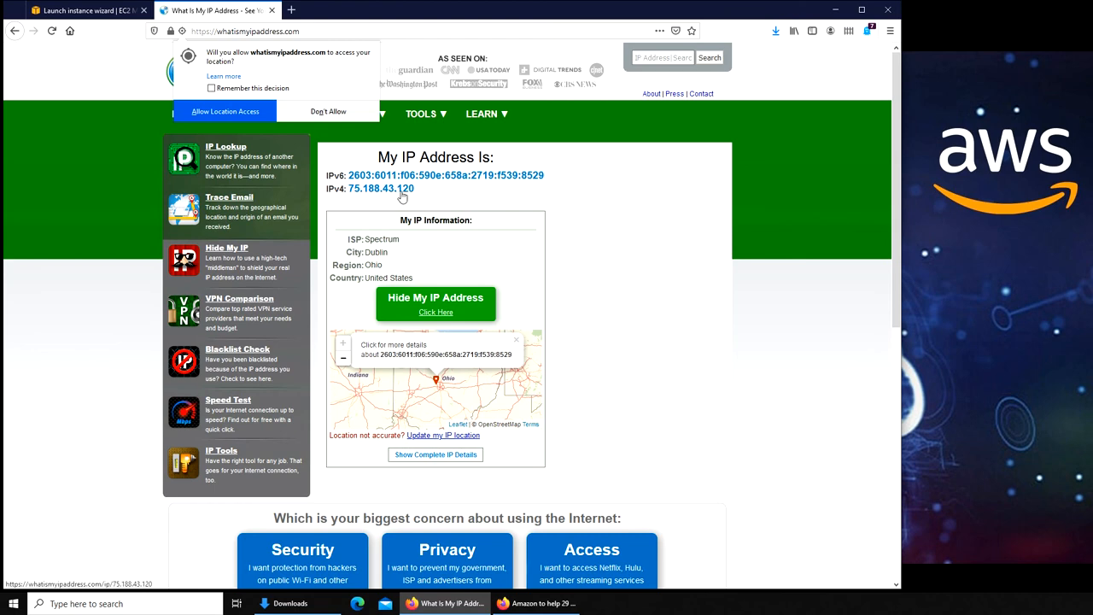
pyautogui.click(85, 10)
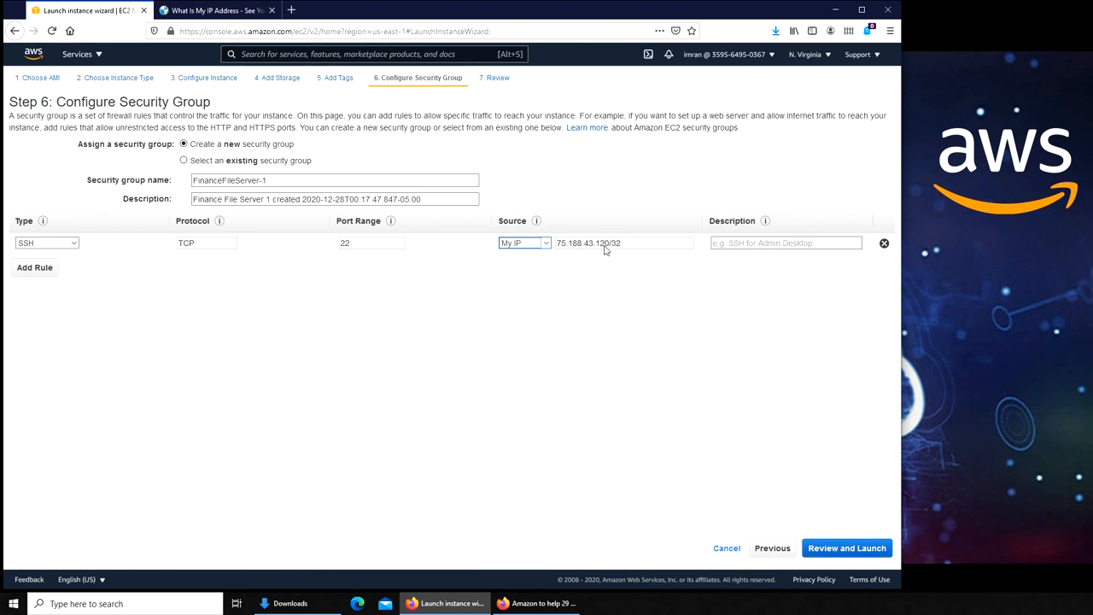
pyautogui.moveTo(594, 291)
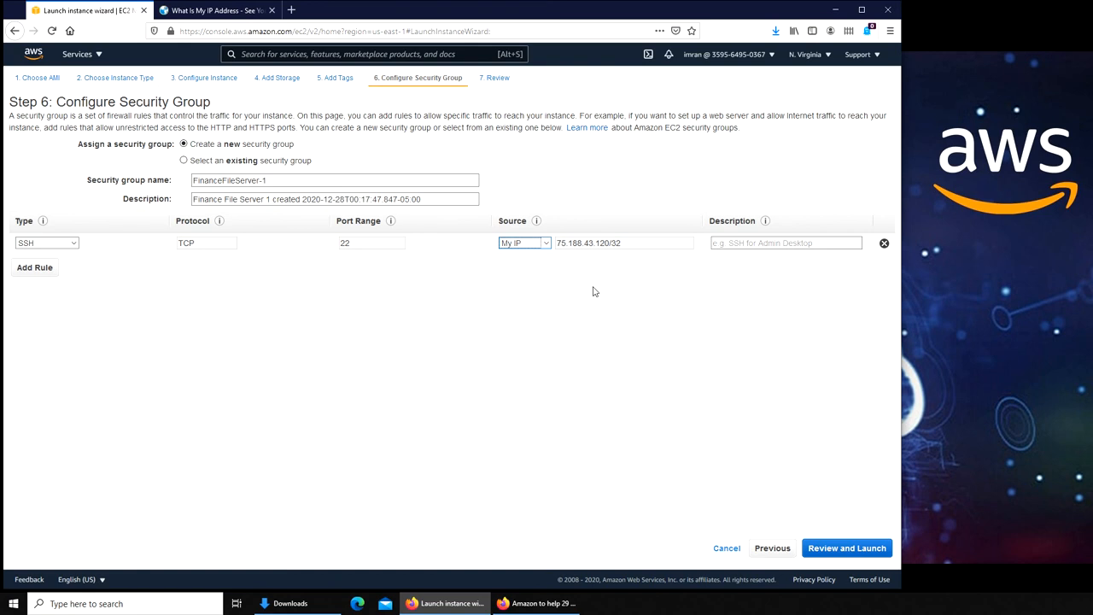
pyautogui.moveTo(474, 170)
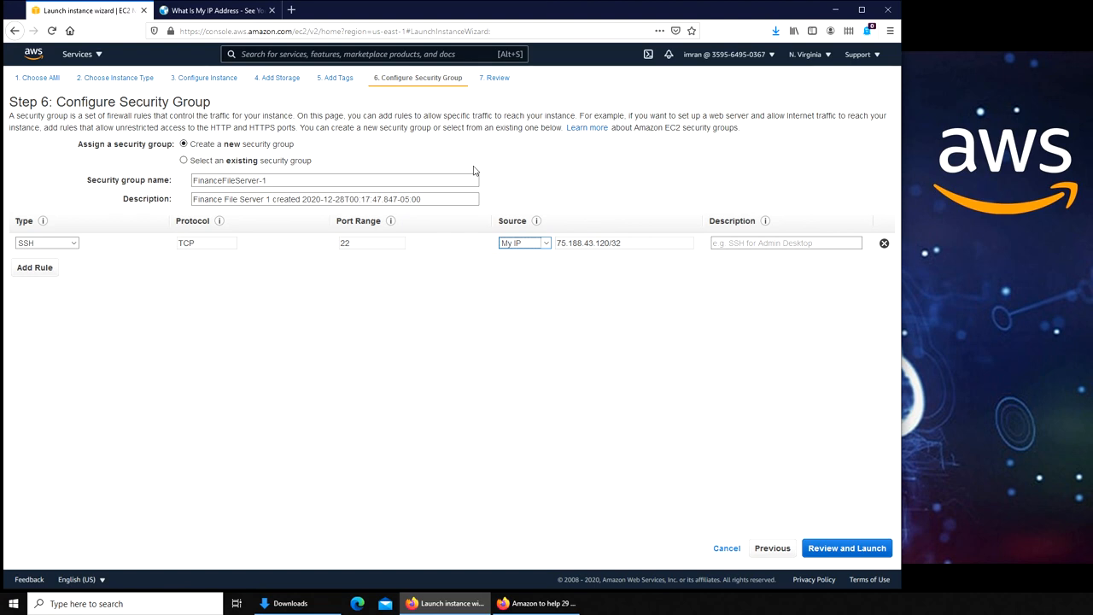
pyautogui.moveTo(455, 376)
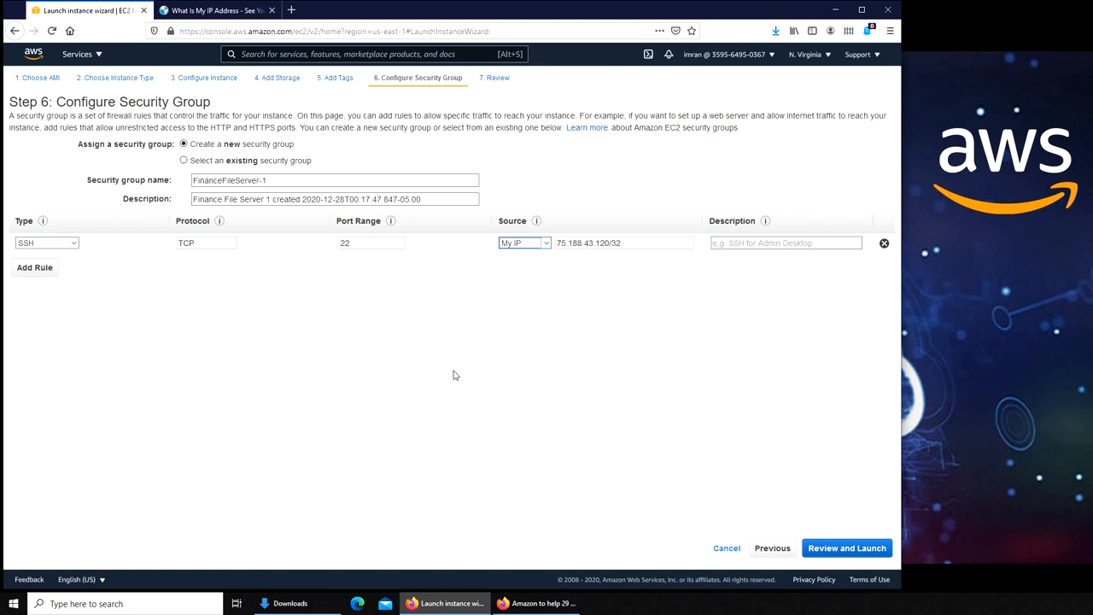
pyautogui.moveTo(517, 466)
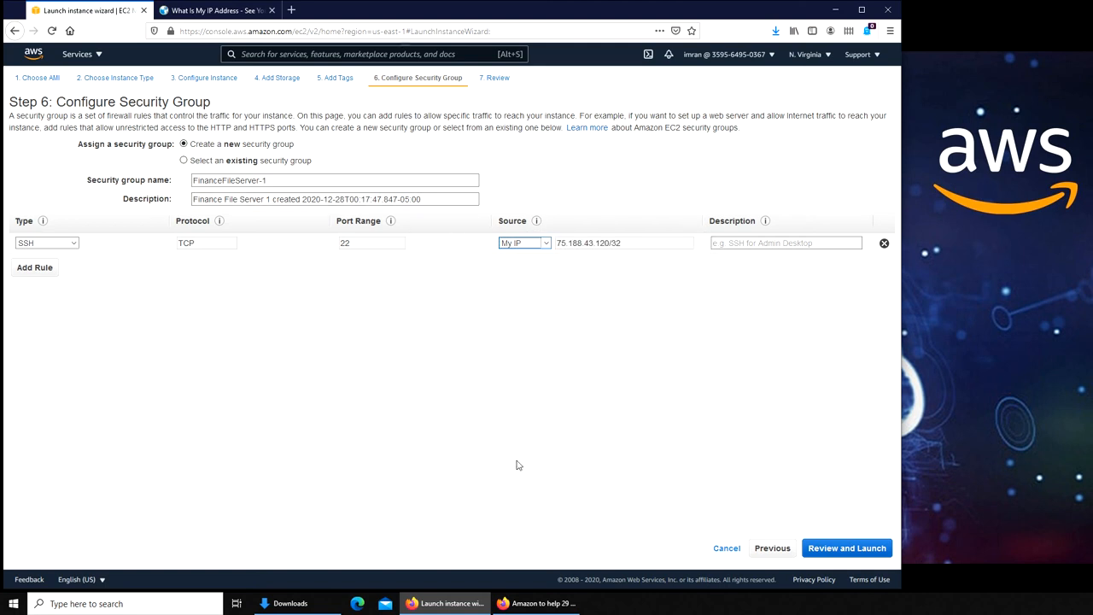
pyautogui.moveTo(648, 294)
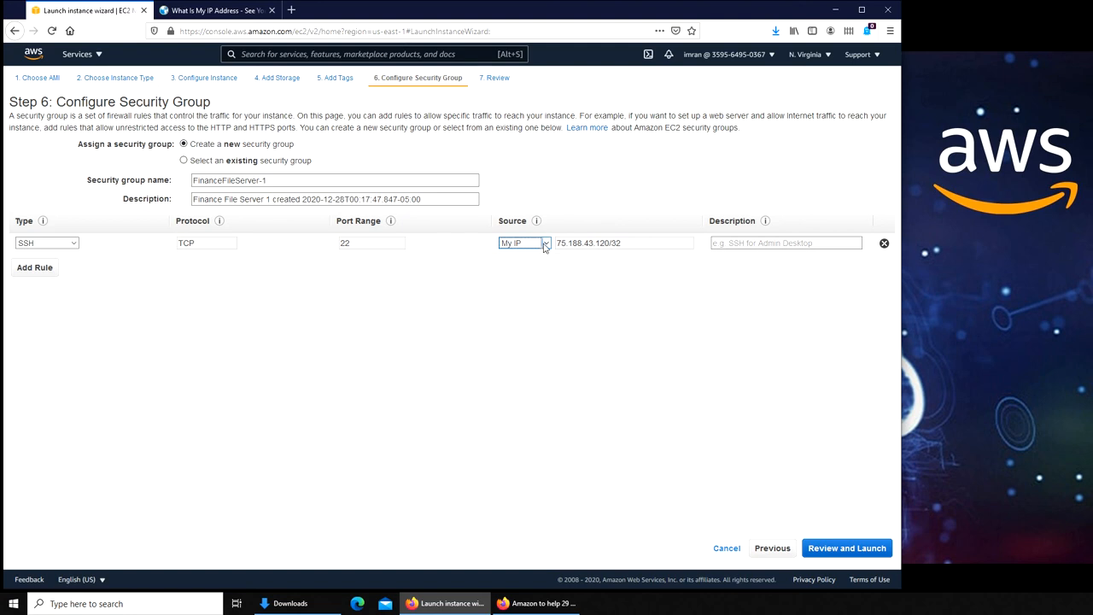
# Set the SSH rule's source to Anywhere (0.0.0.0/0, ::/0).
pyautogui.click(523, 242)
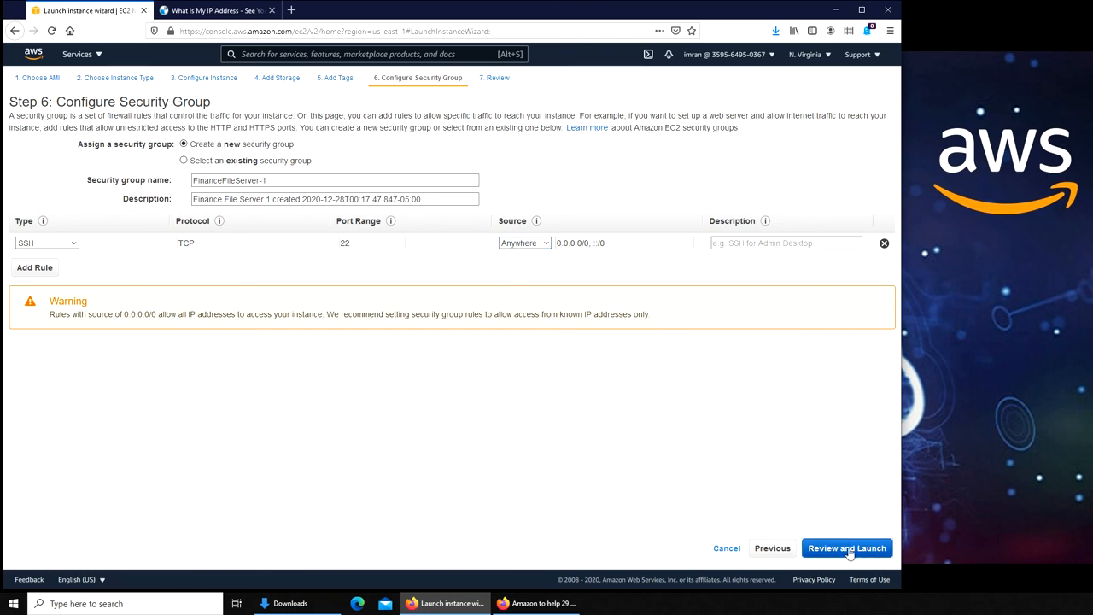
# Reach Step 7 Review Instance Launch summarising Amazon Linux 2, t2.micro and open SSH on port 22.
pyautogui.click(847, 547)
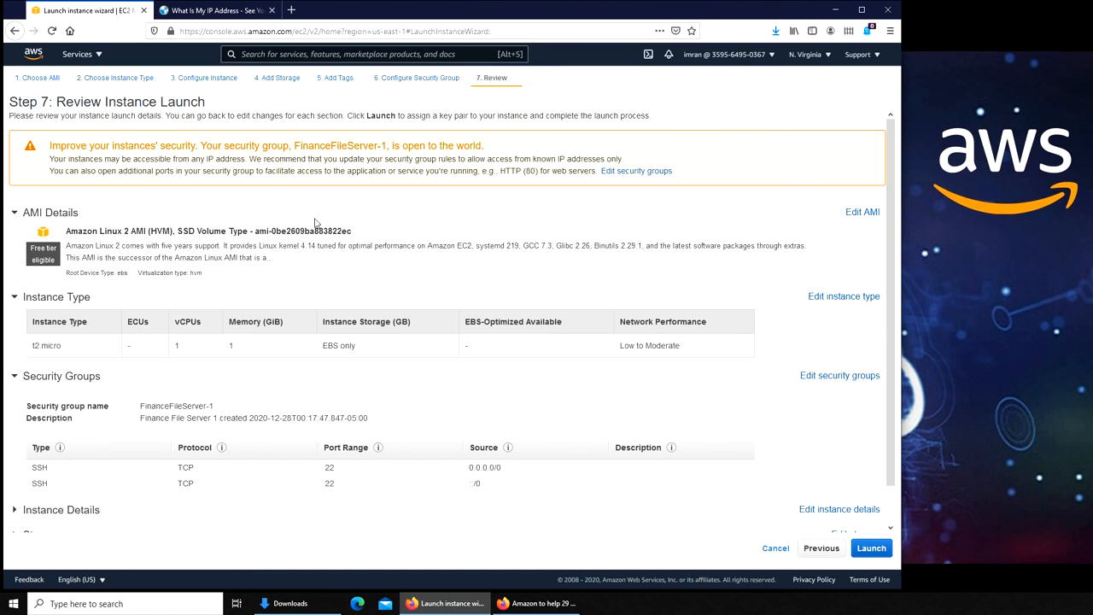
pyautogui.moveTo(600, 350)
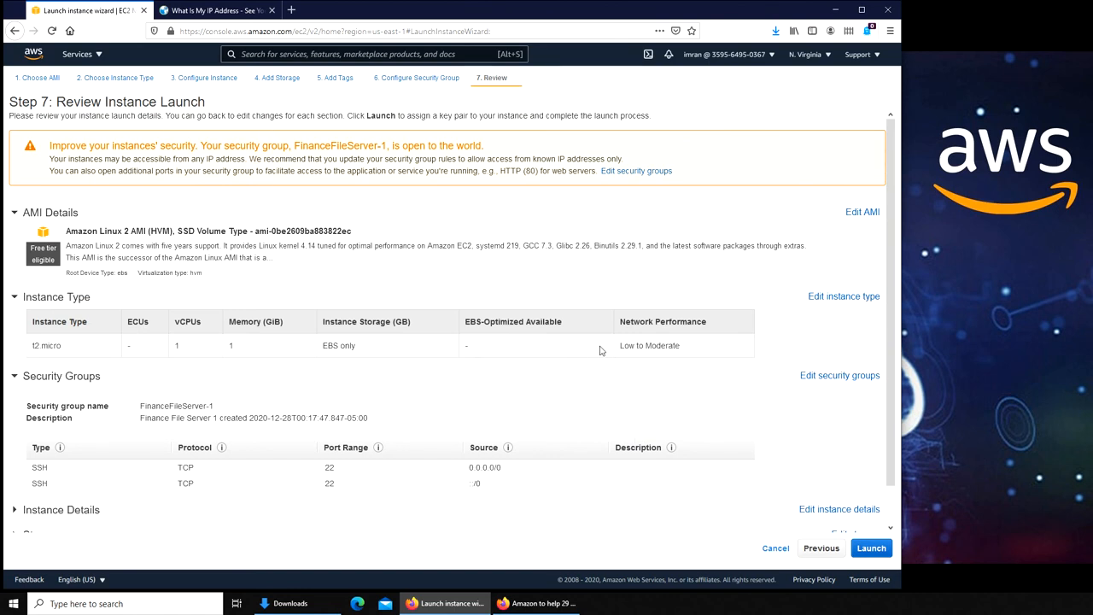
pyautogui.moveTo(611, 439)
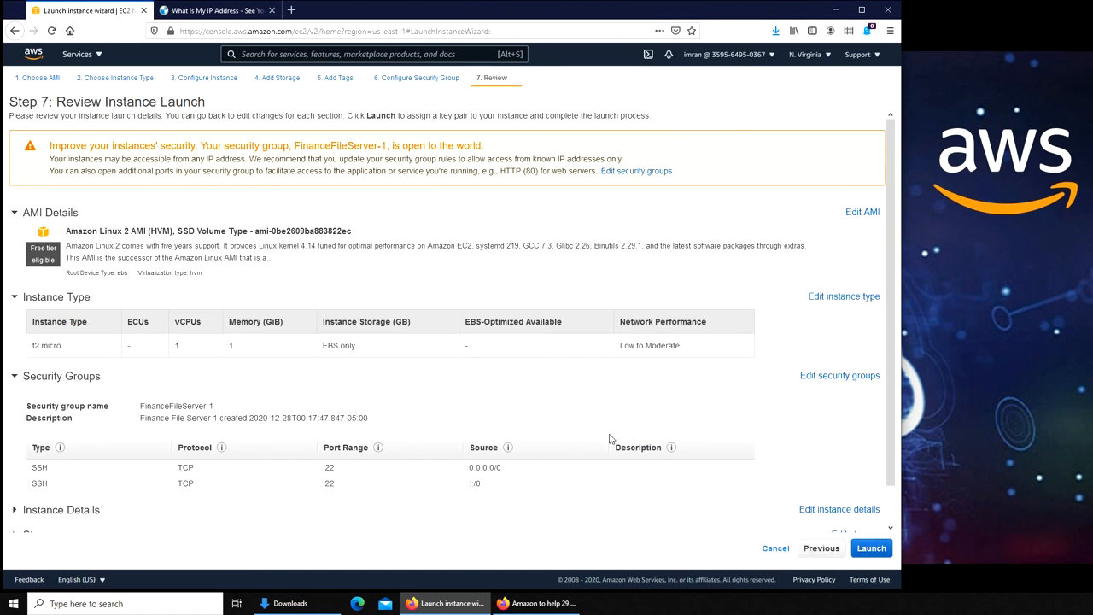
pyautogui.scroll(-3)
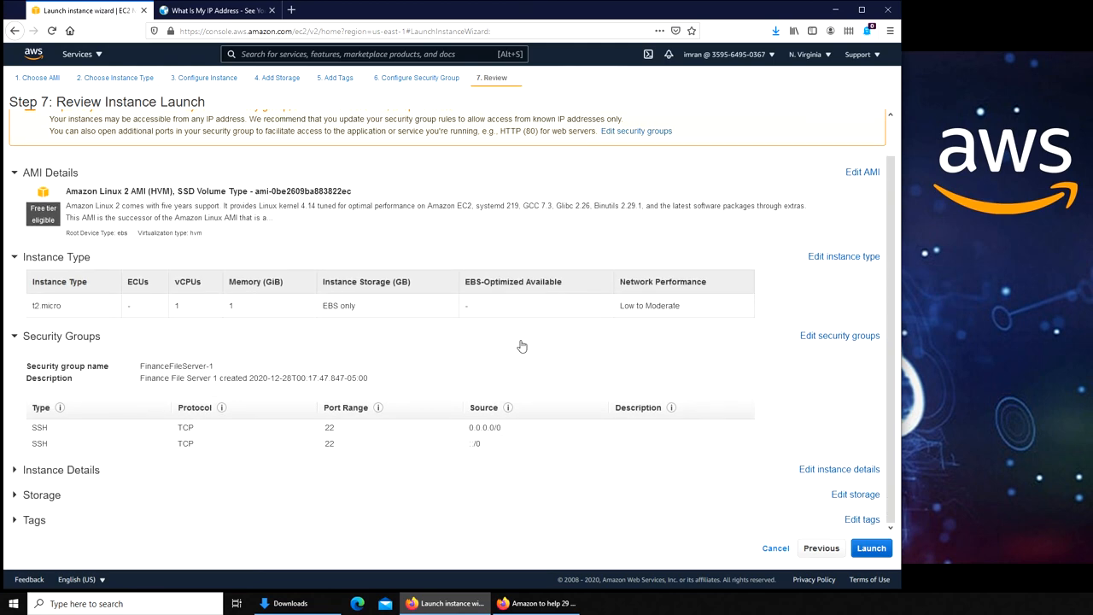
pyautogui.moveTo(499, 386)
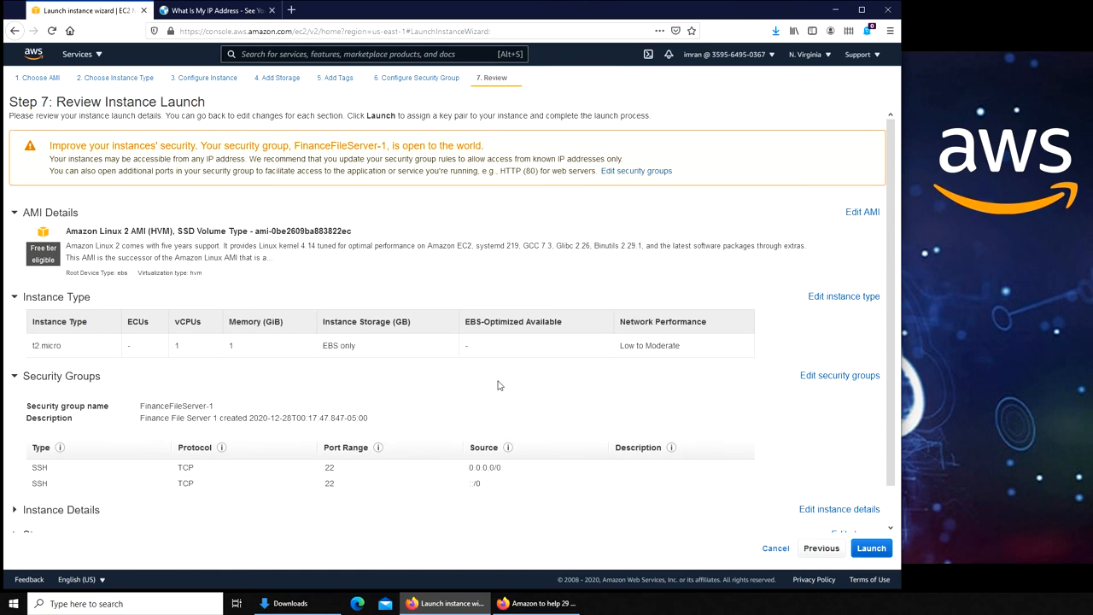
pyautogui.moveTo(526, 303)
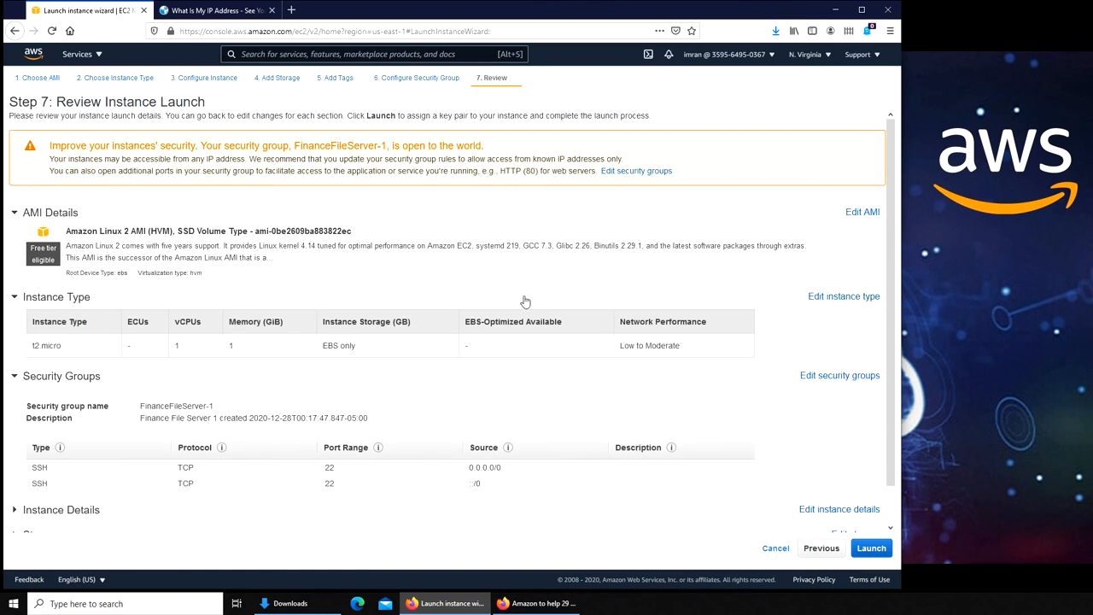
pyautogui.moveTo(499, 186)
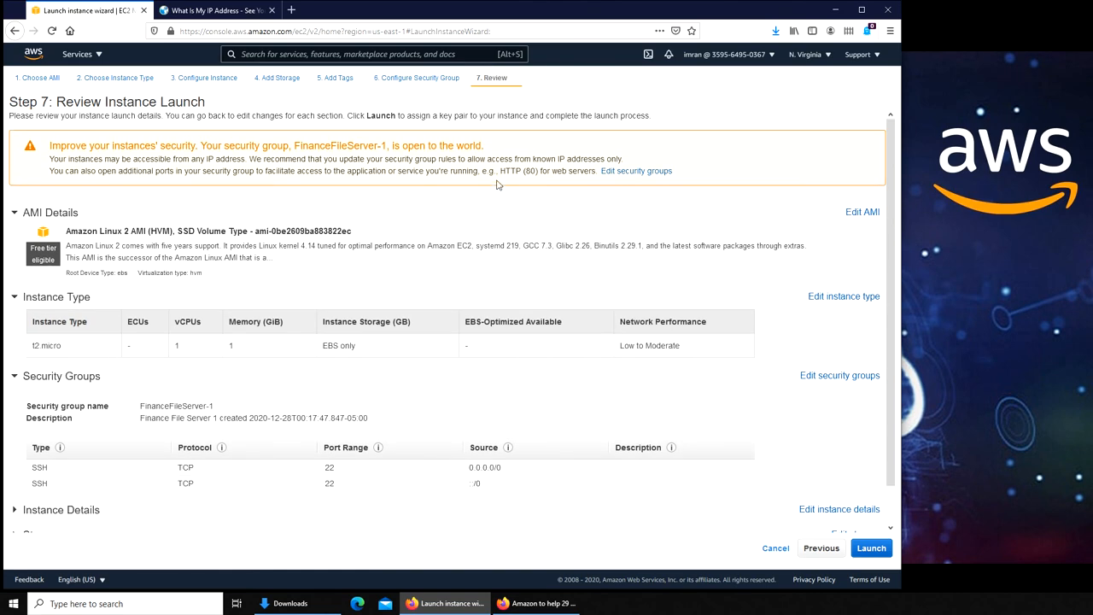